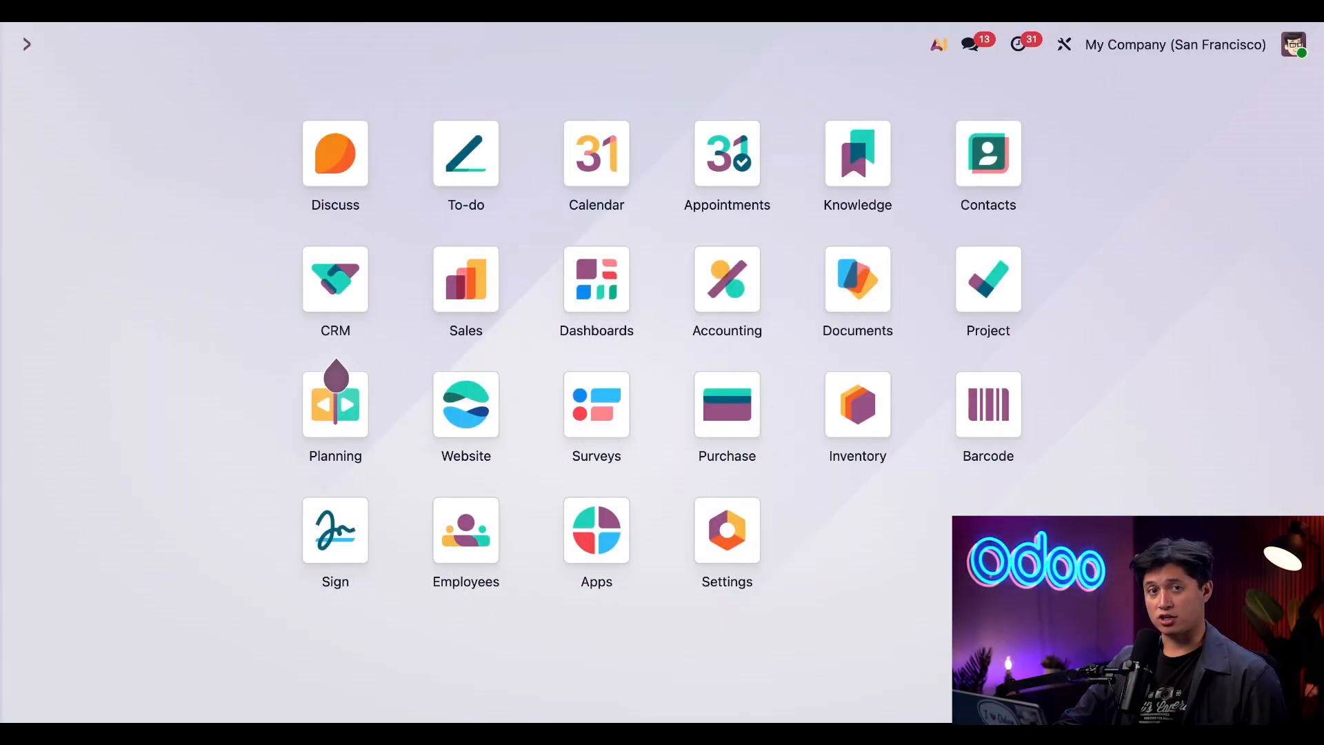
mouse_move(987, 154)
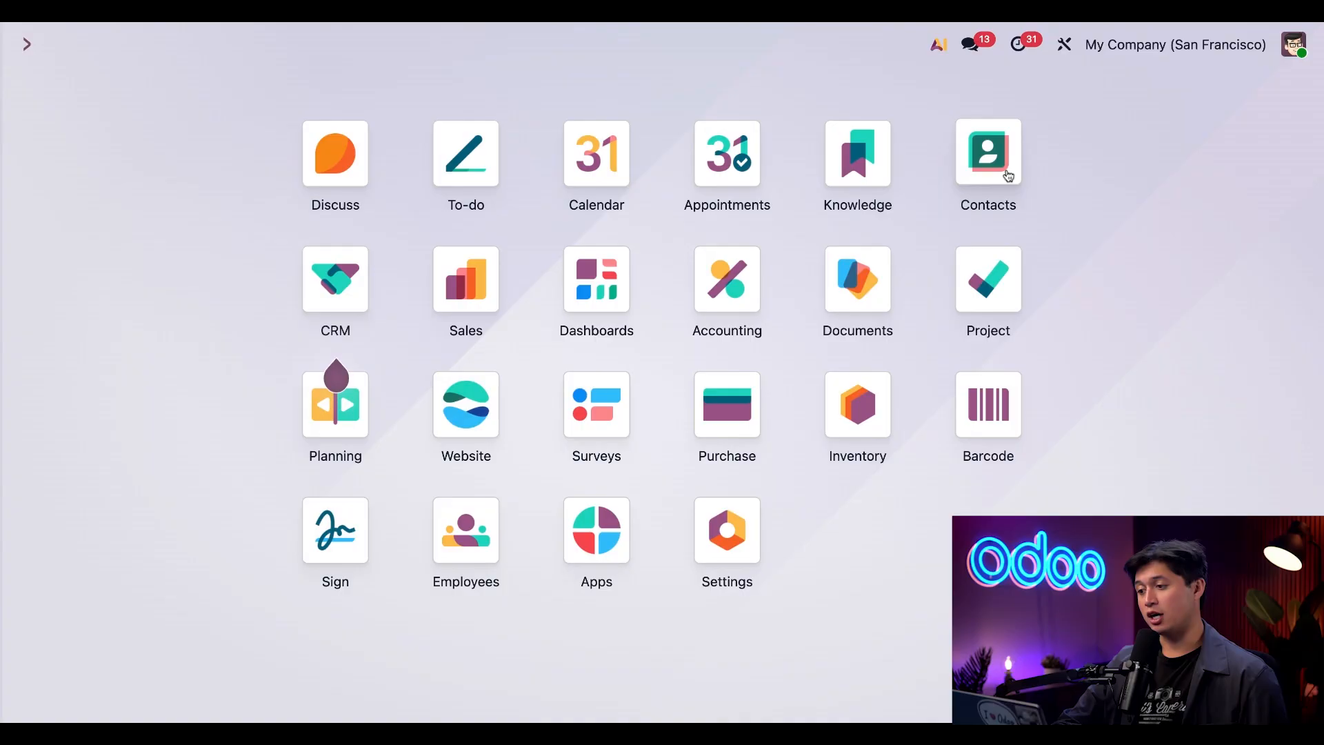
- Open the Contacts app from the home screen to list all 65 contacts
click(987, 154)
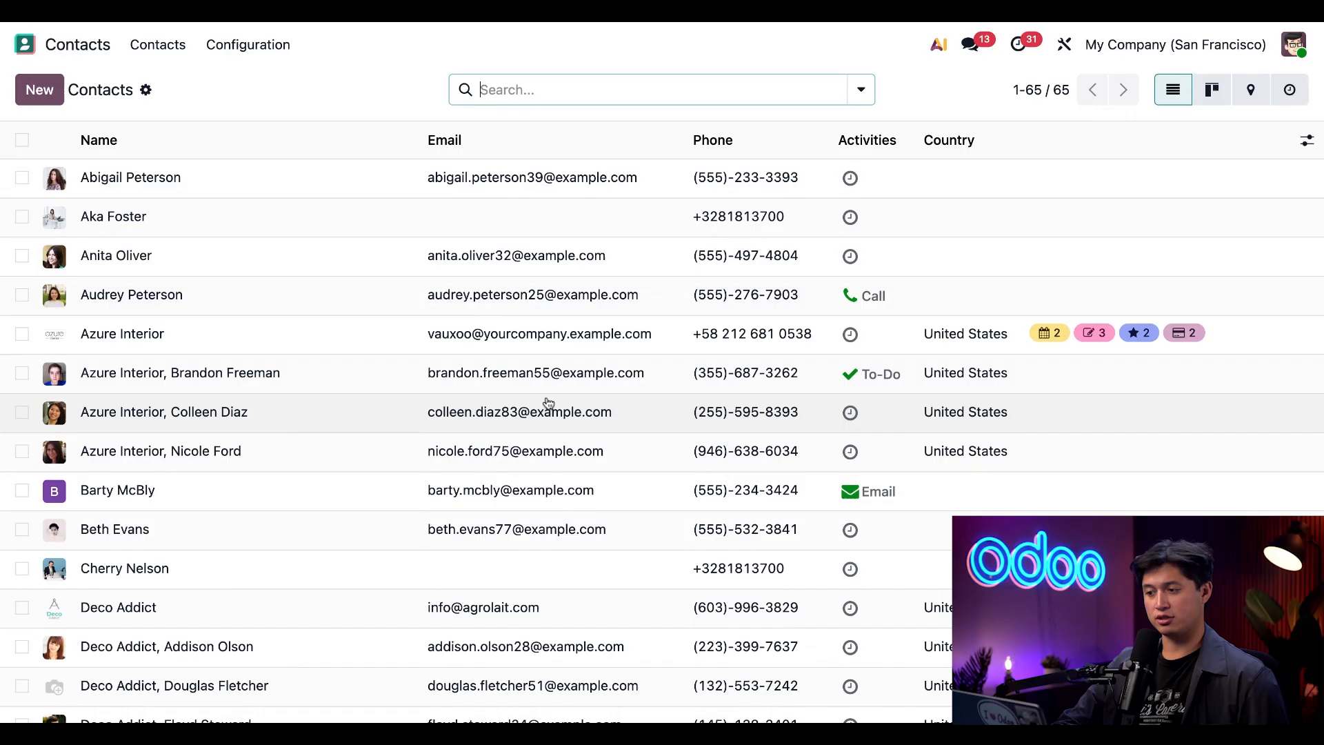
mouse_move(951, 434)
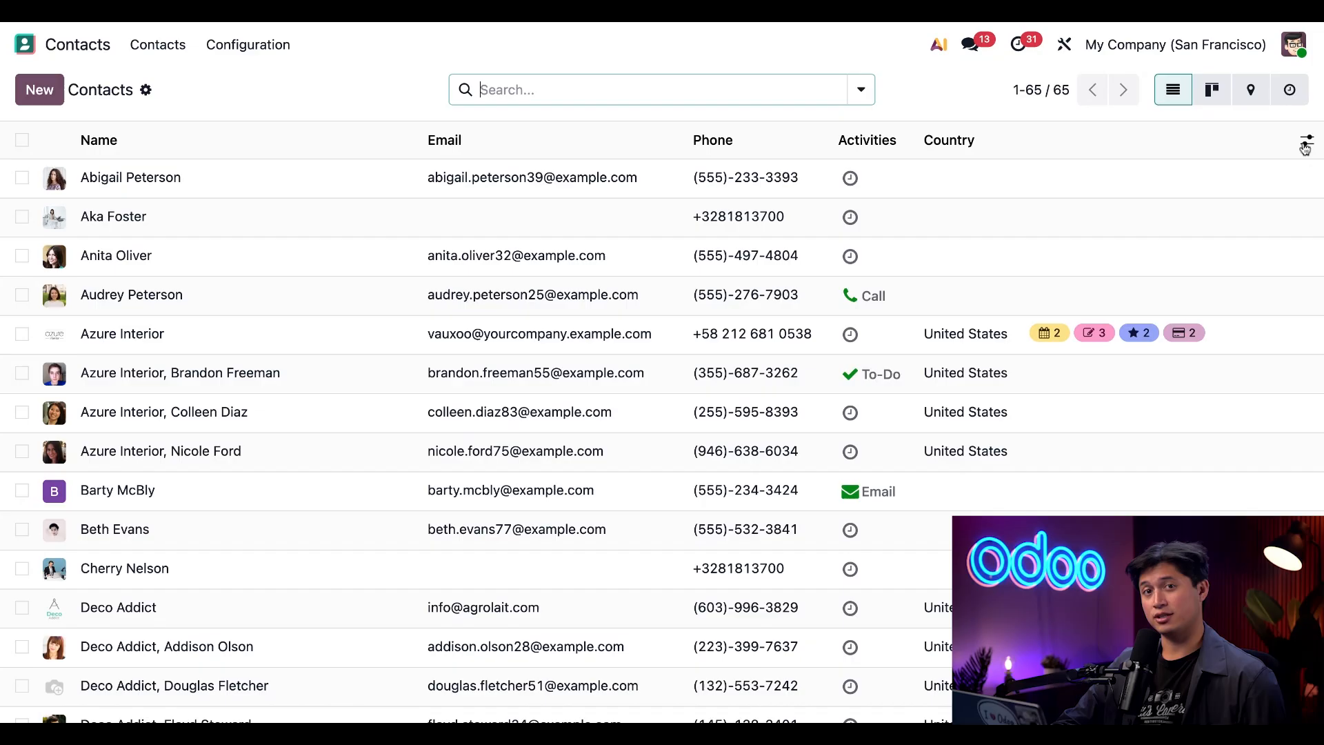
click(1305, 140)
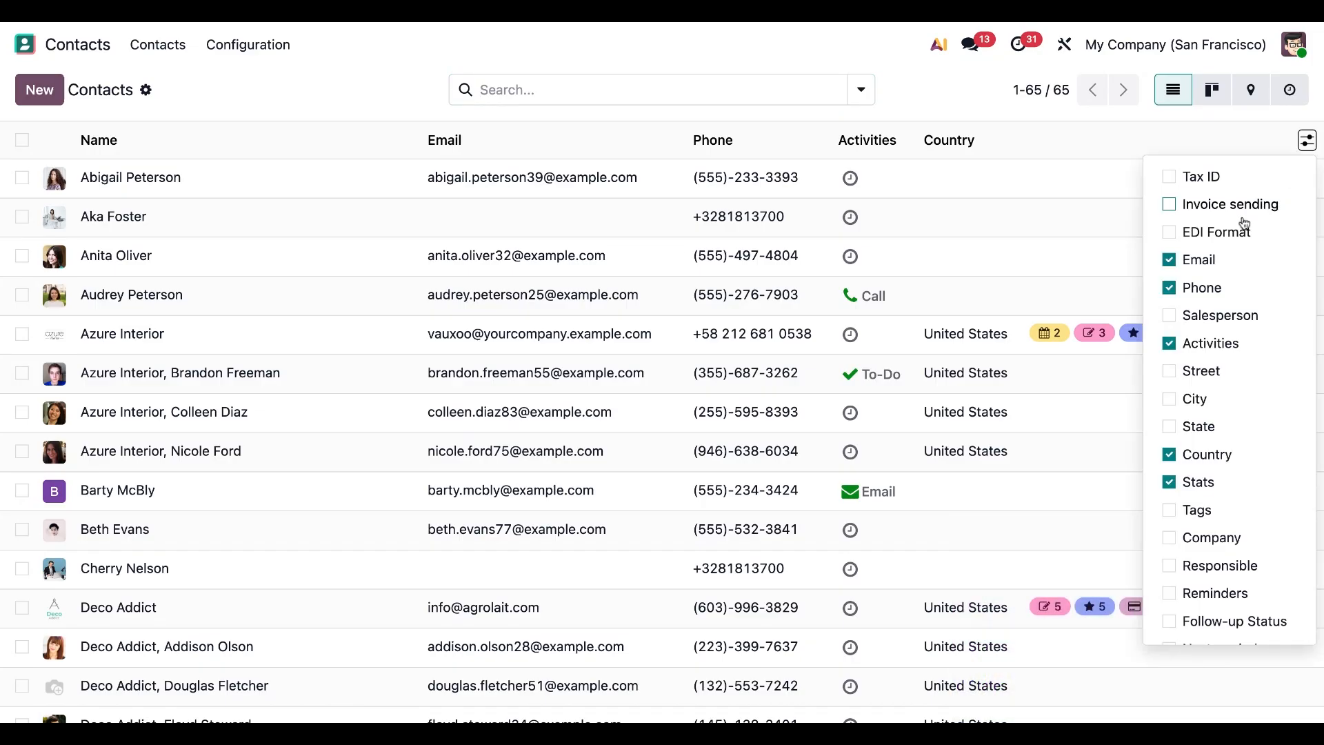
mouse_move(1227, 379)
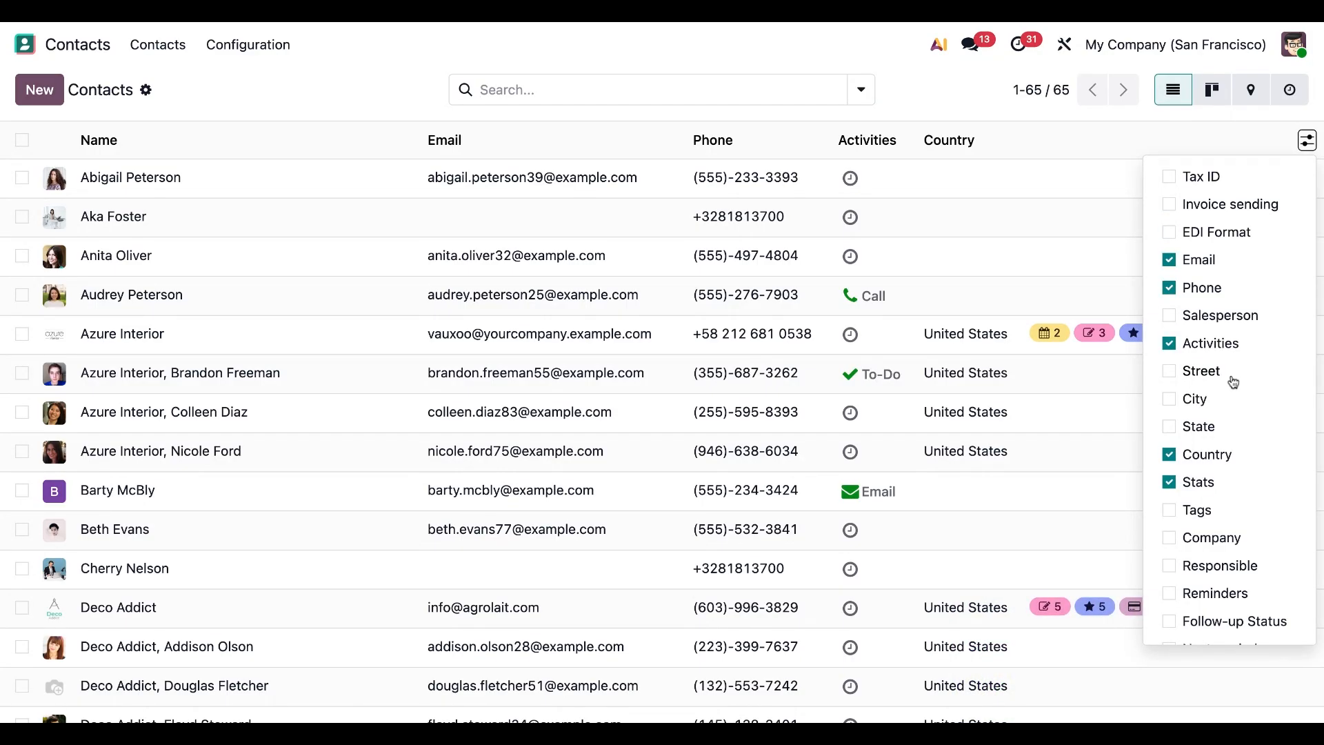
click(952, 110)
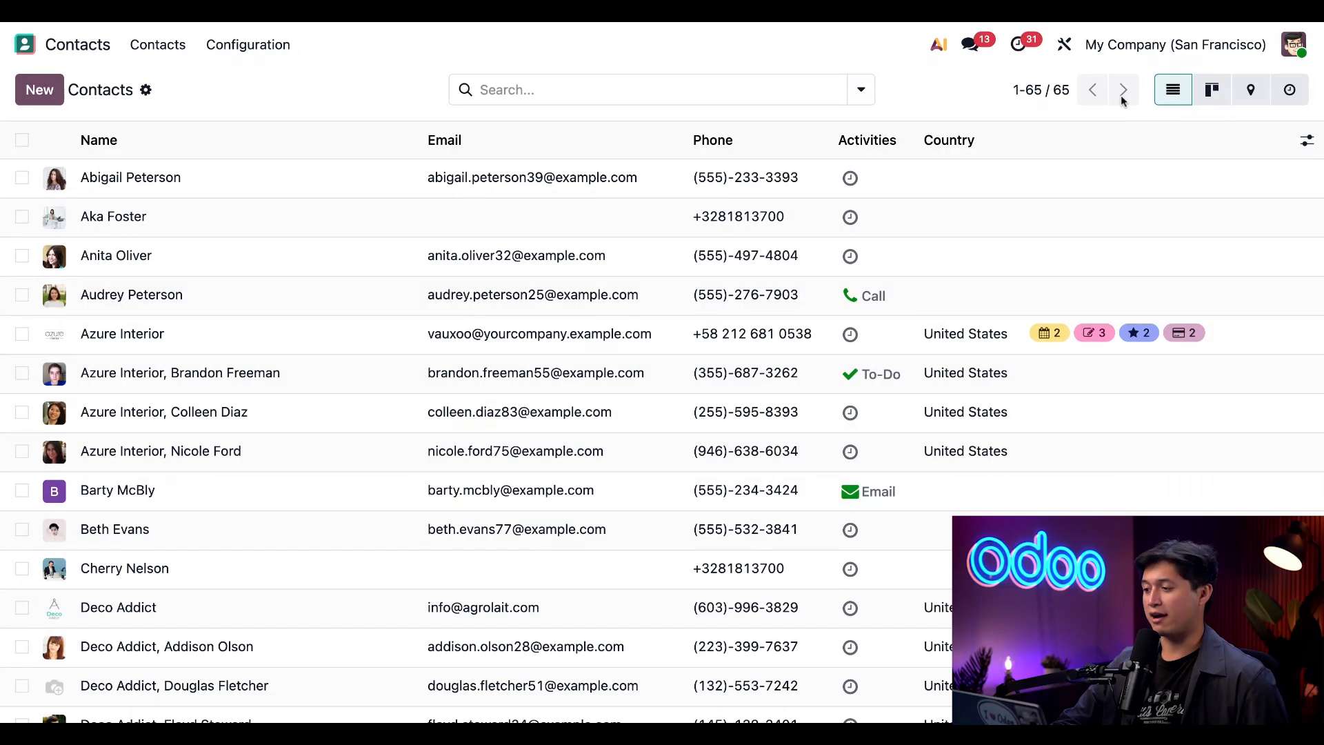
click(1211, 90)
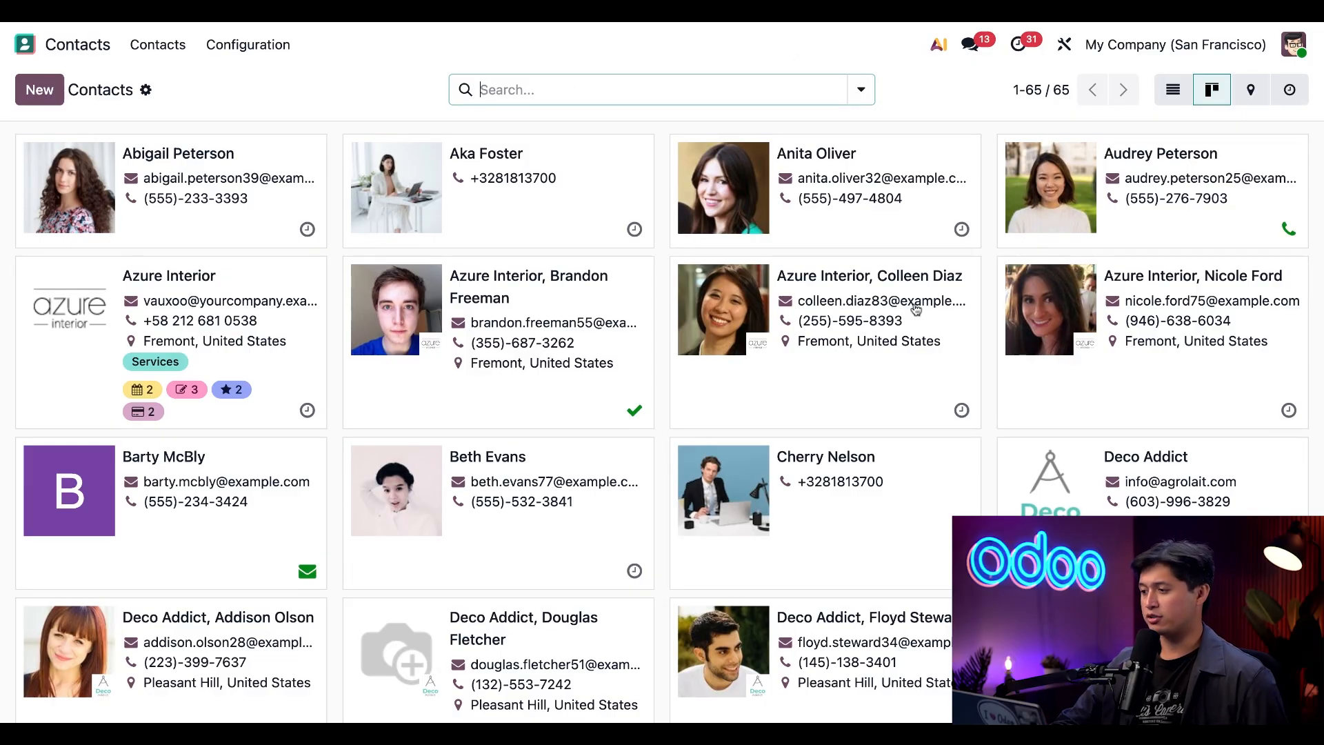
click(1250, 90)
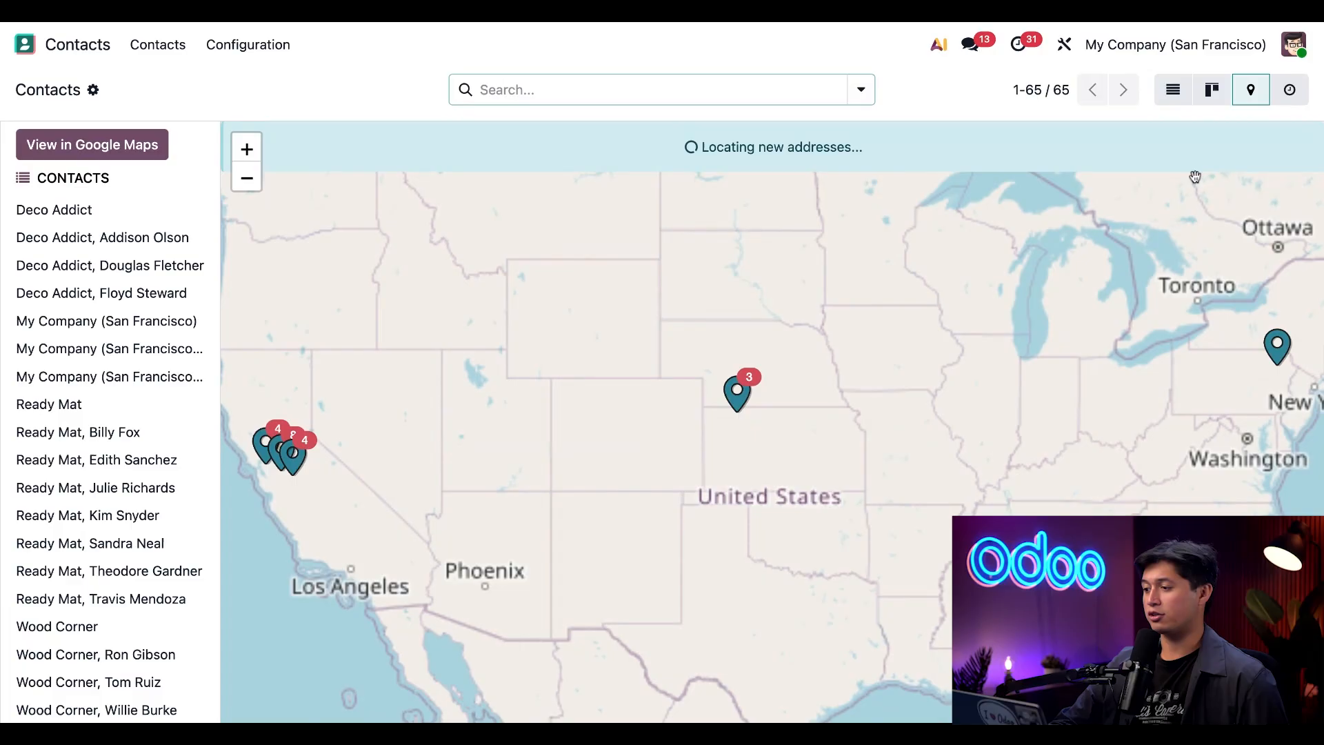
click(1289, 90)
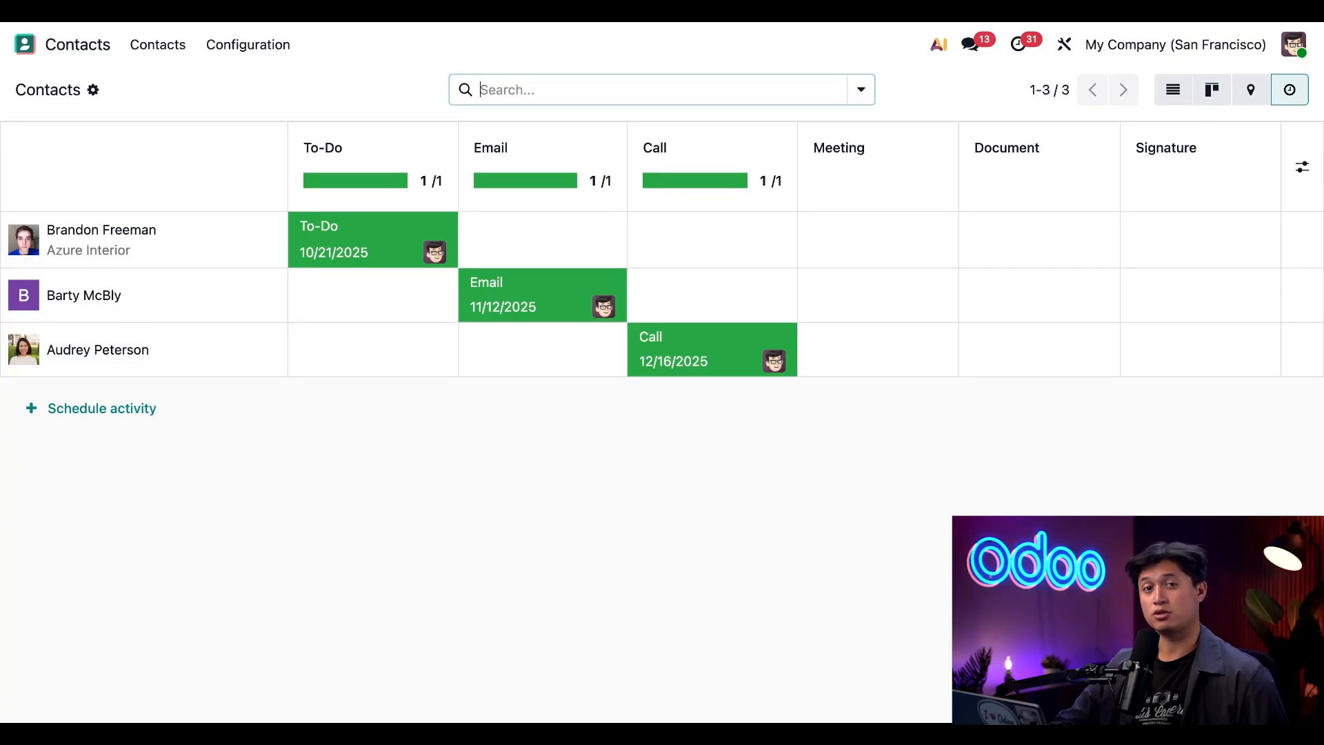
mouse_move(1194, 161)
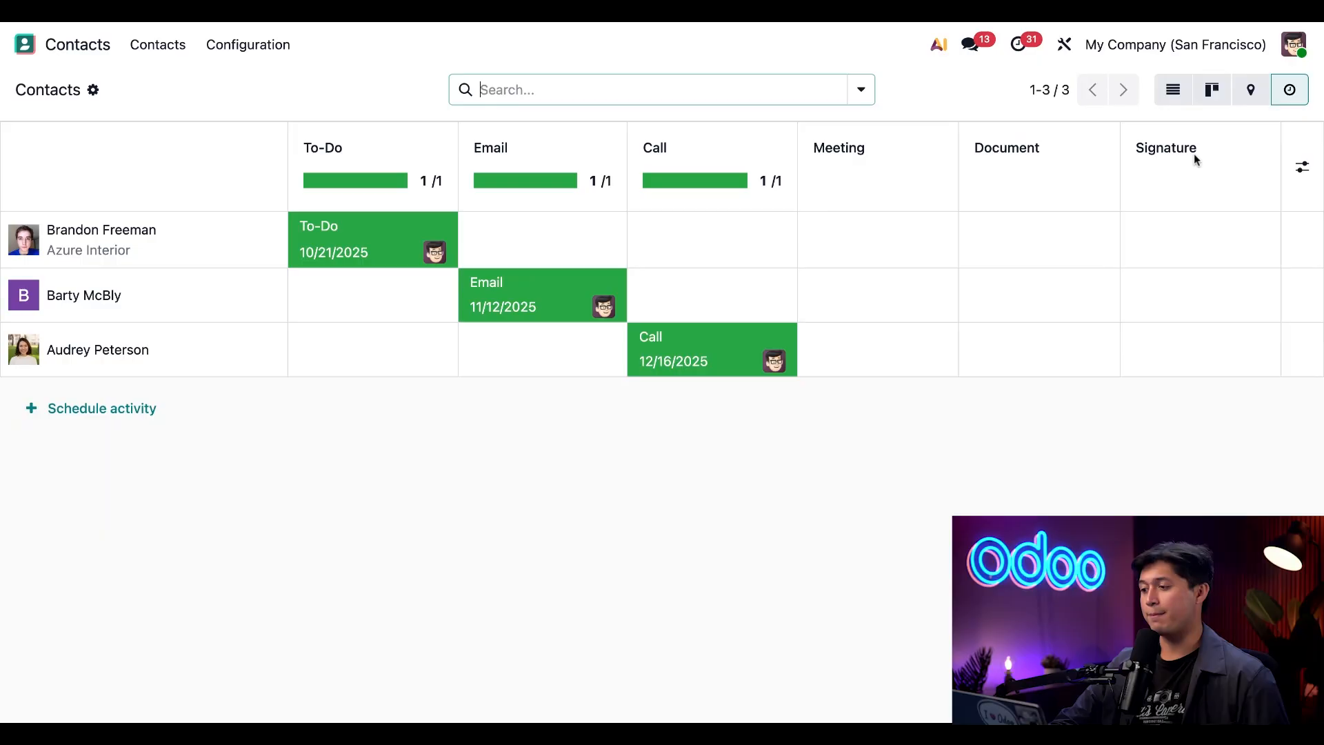
click(1173, 90)
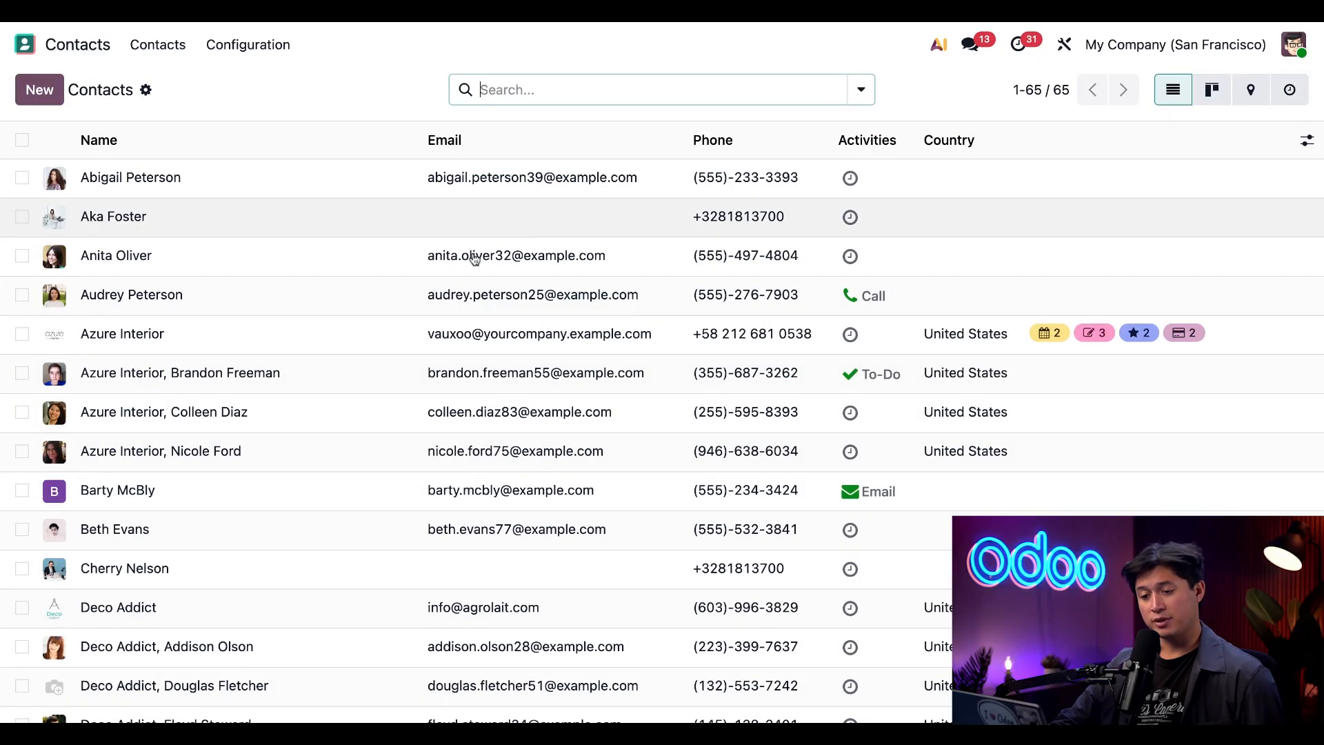
mouse_move(387, 388)
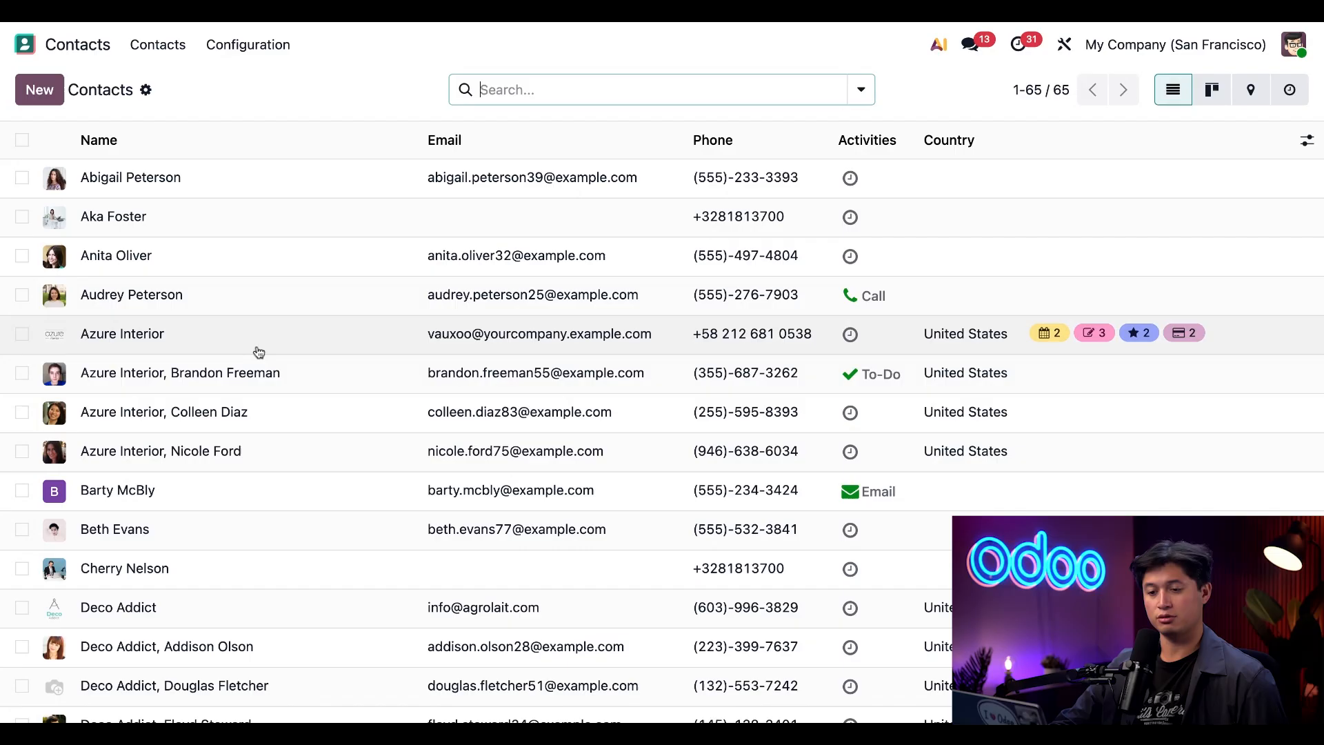
- Open the Azure Interior company form from the contacts list
click(121, 332)
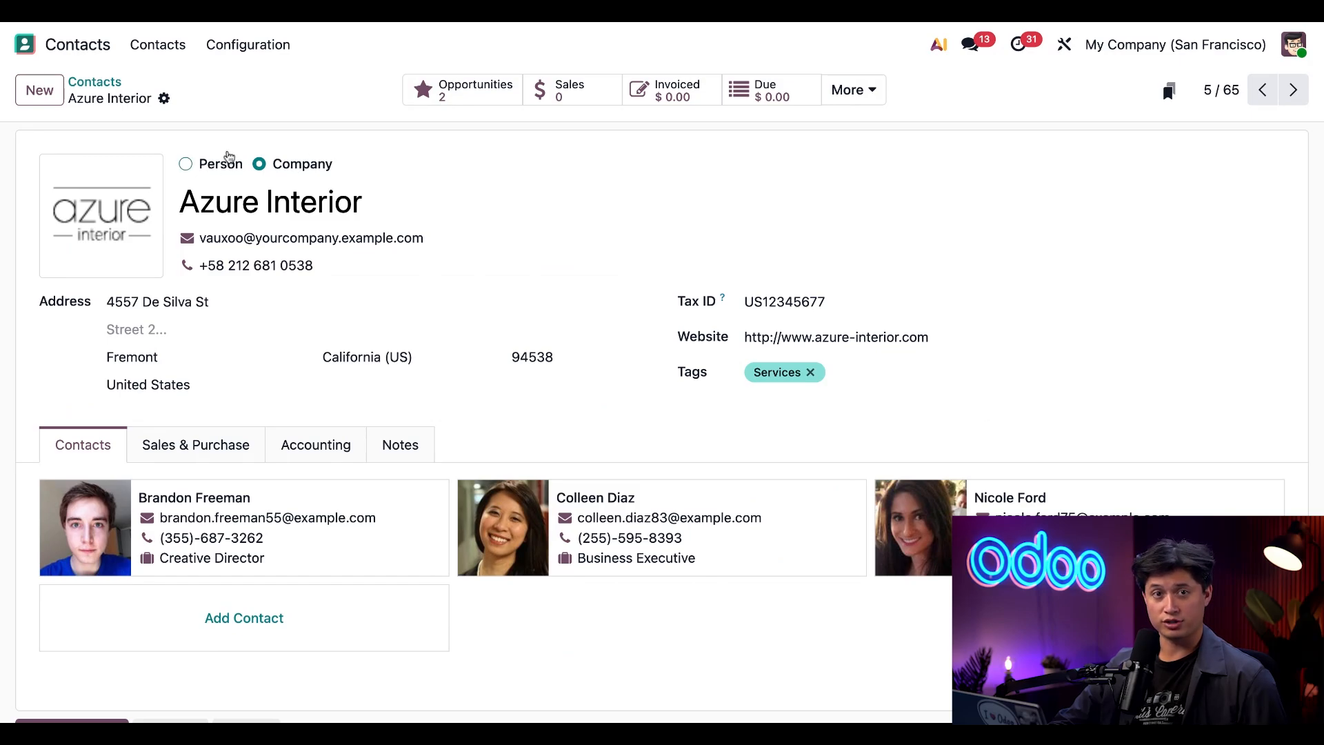
mouse_move(329, 128)
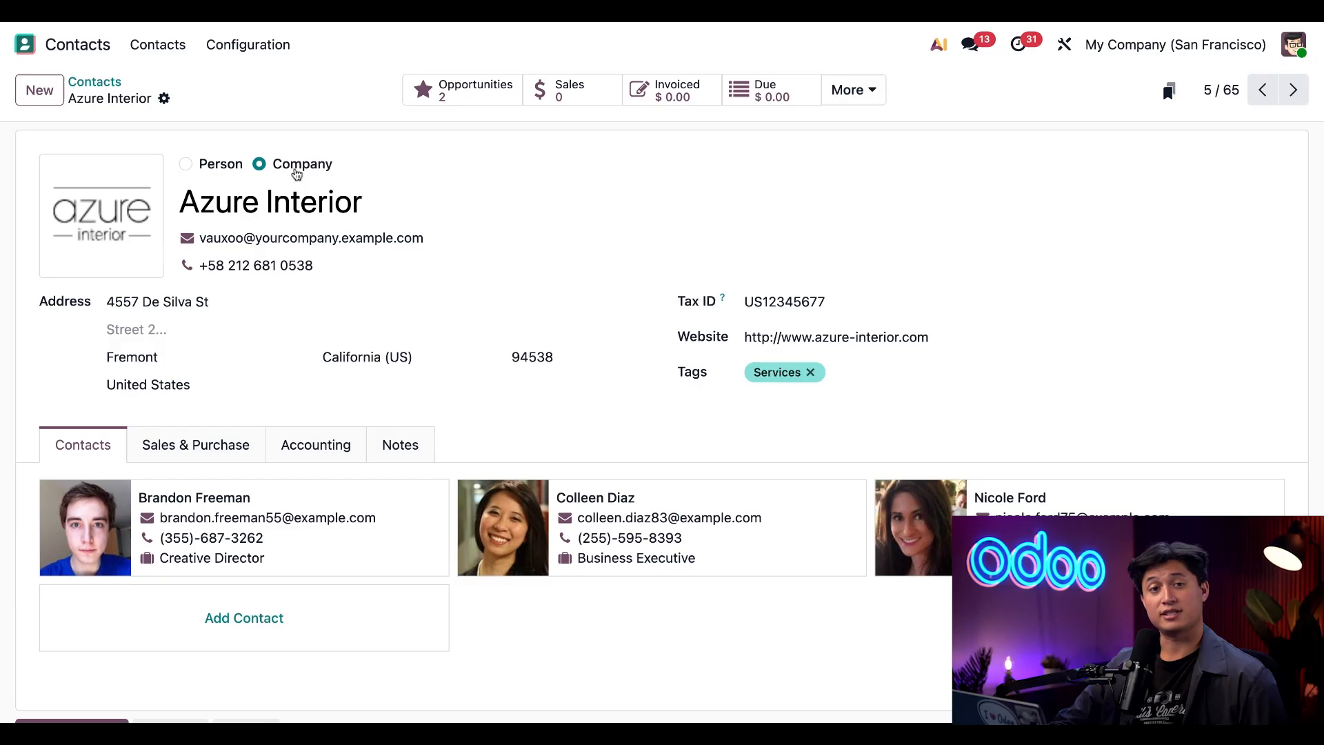
mouse_move(372, 158)
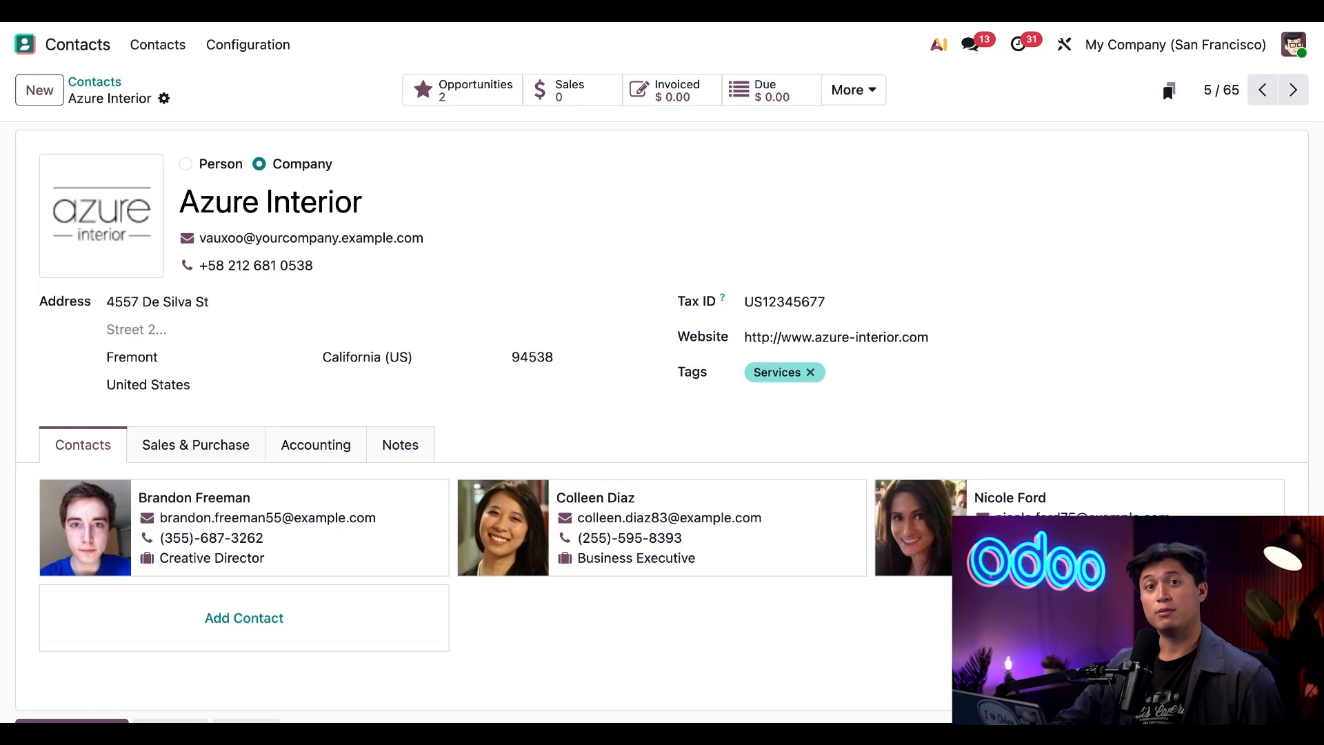
mouse_move(137, 509)
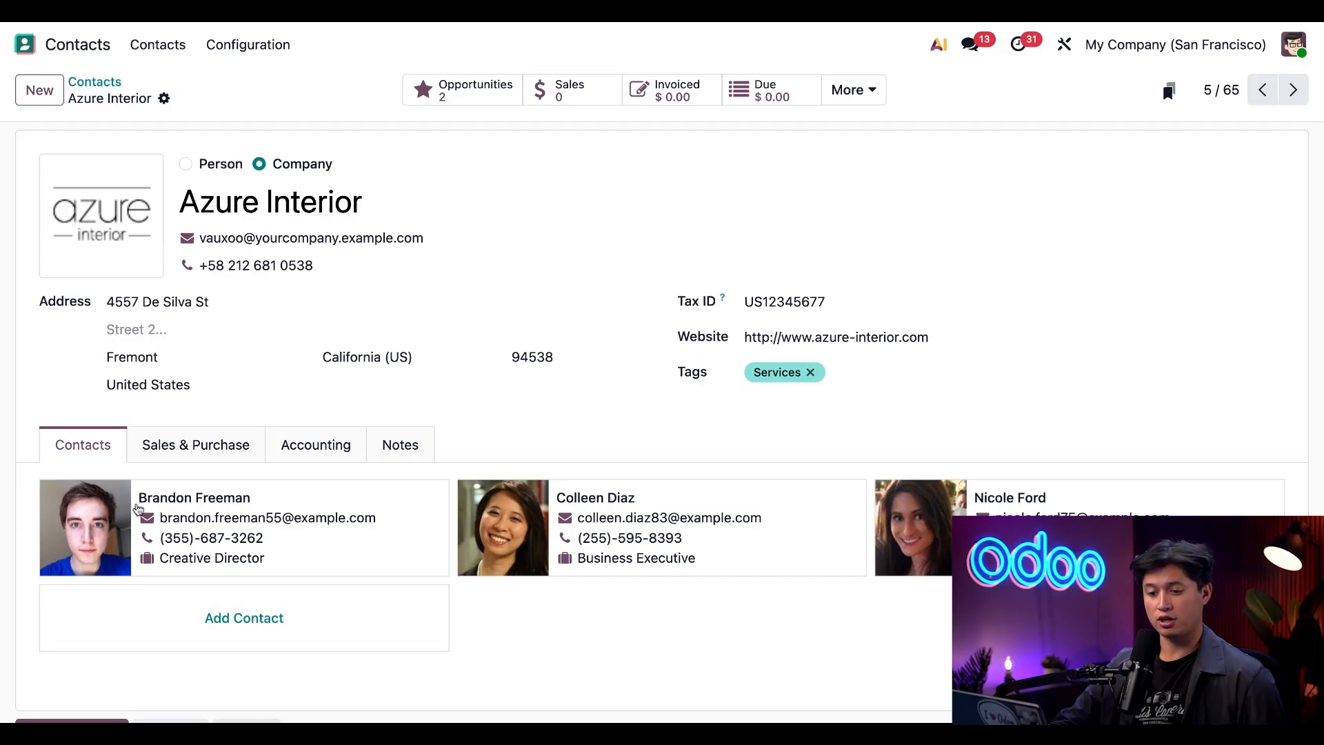
mouse_move(741, 627)
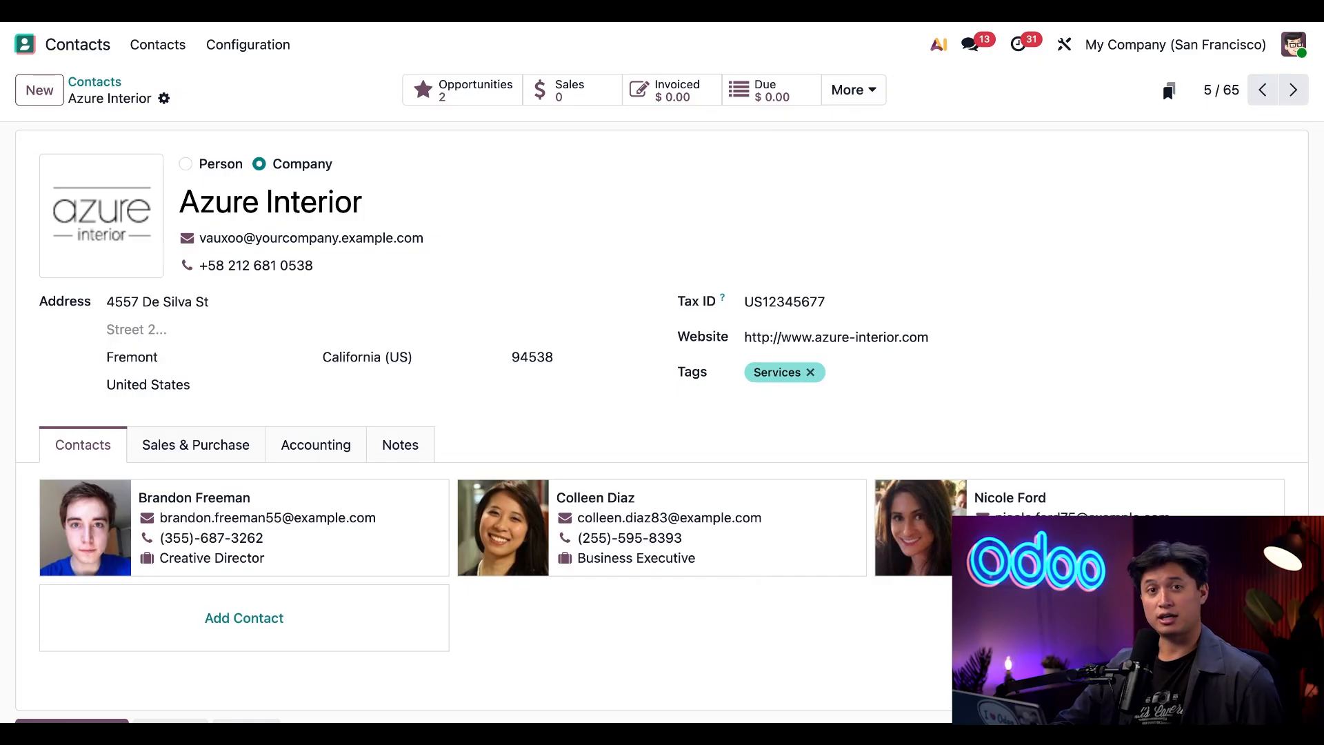
mouse_move(889, 650)
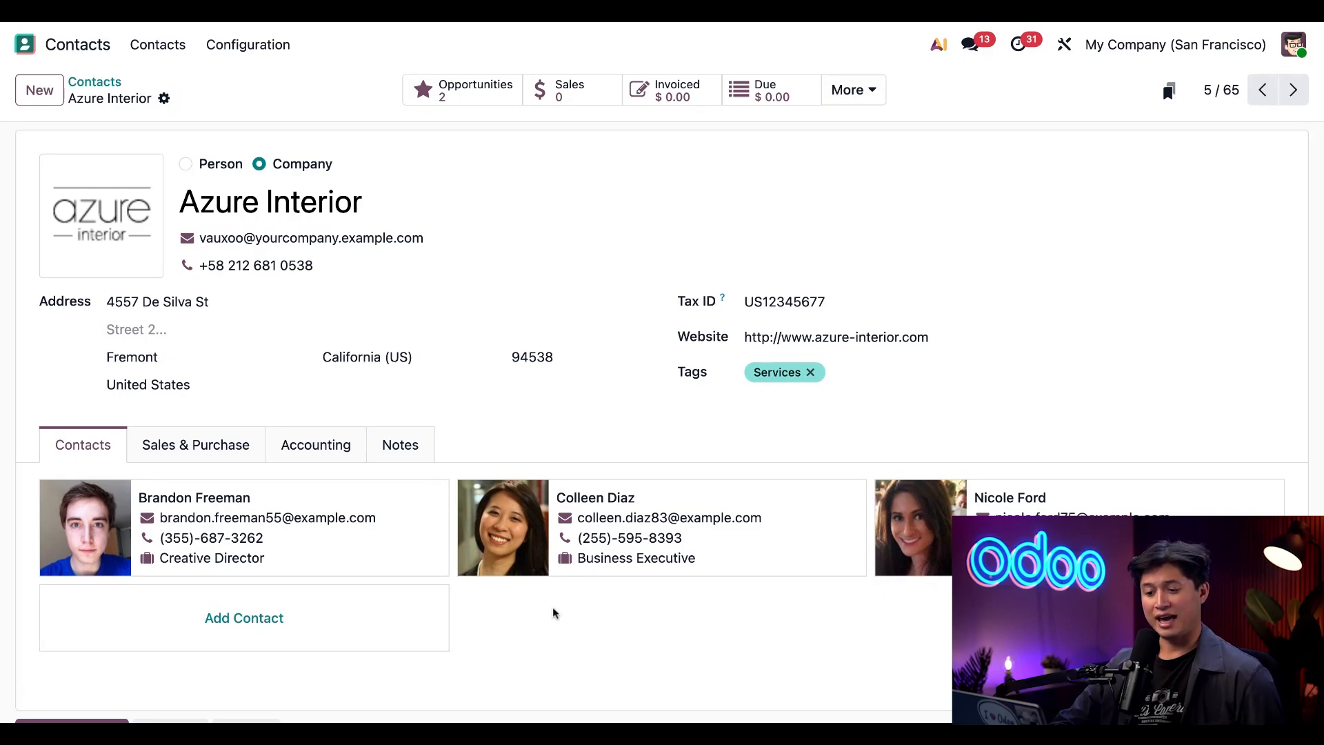
click(243, 618)
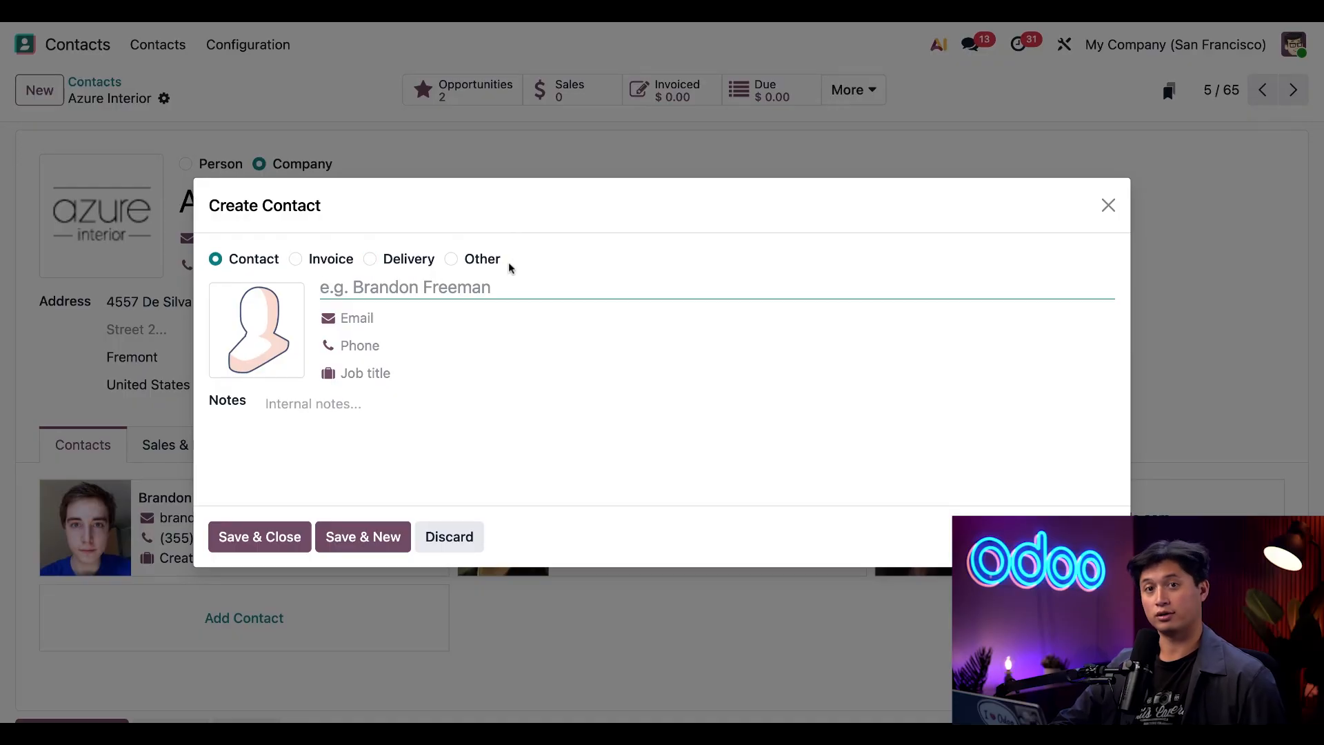
mouse_move(511, 269)
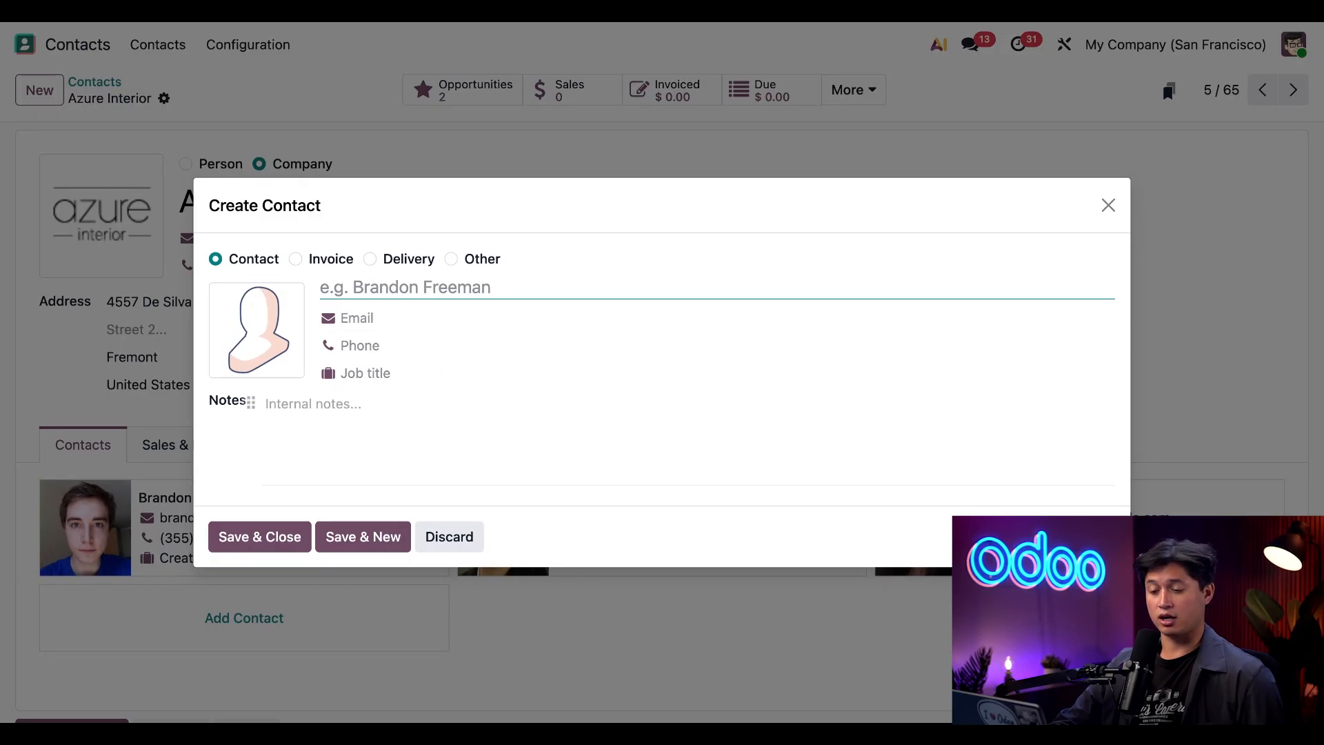
click(427, 287)
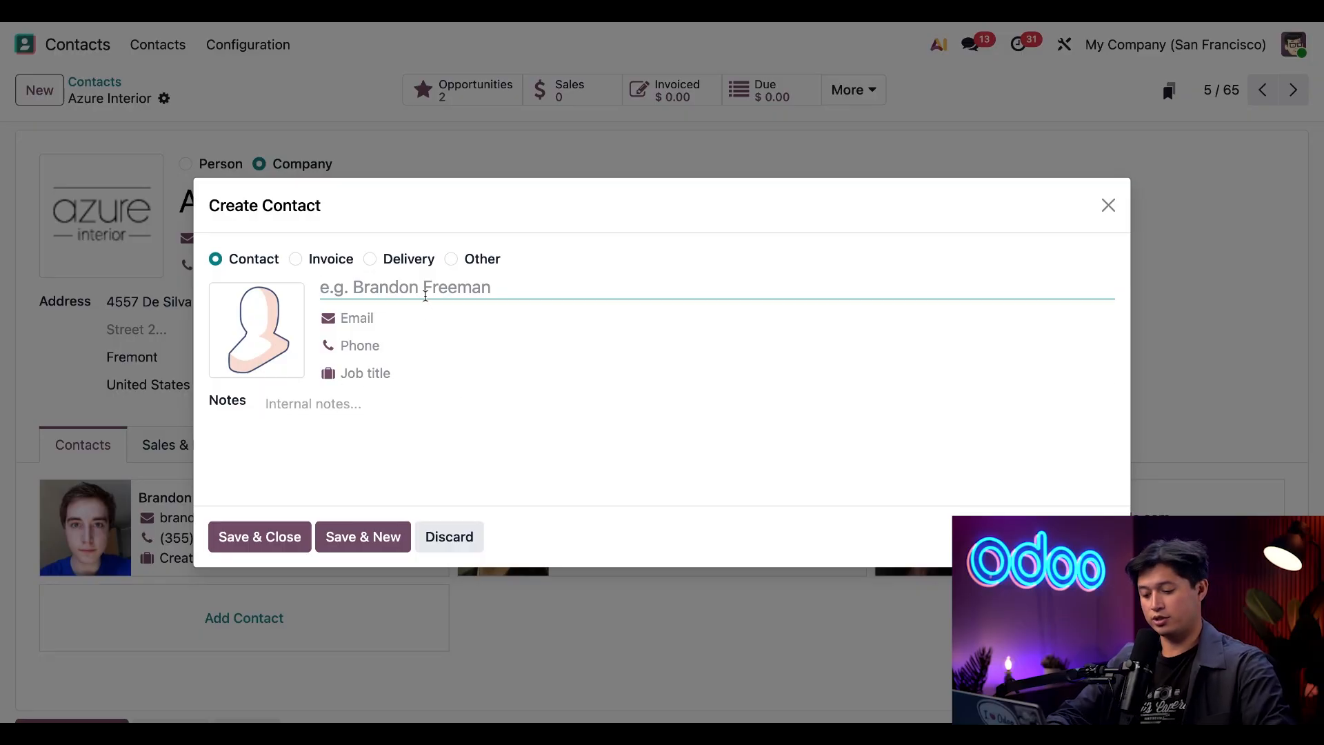
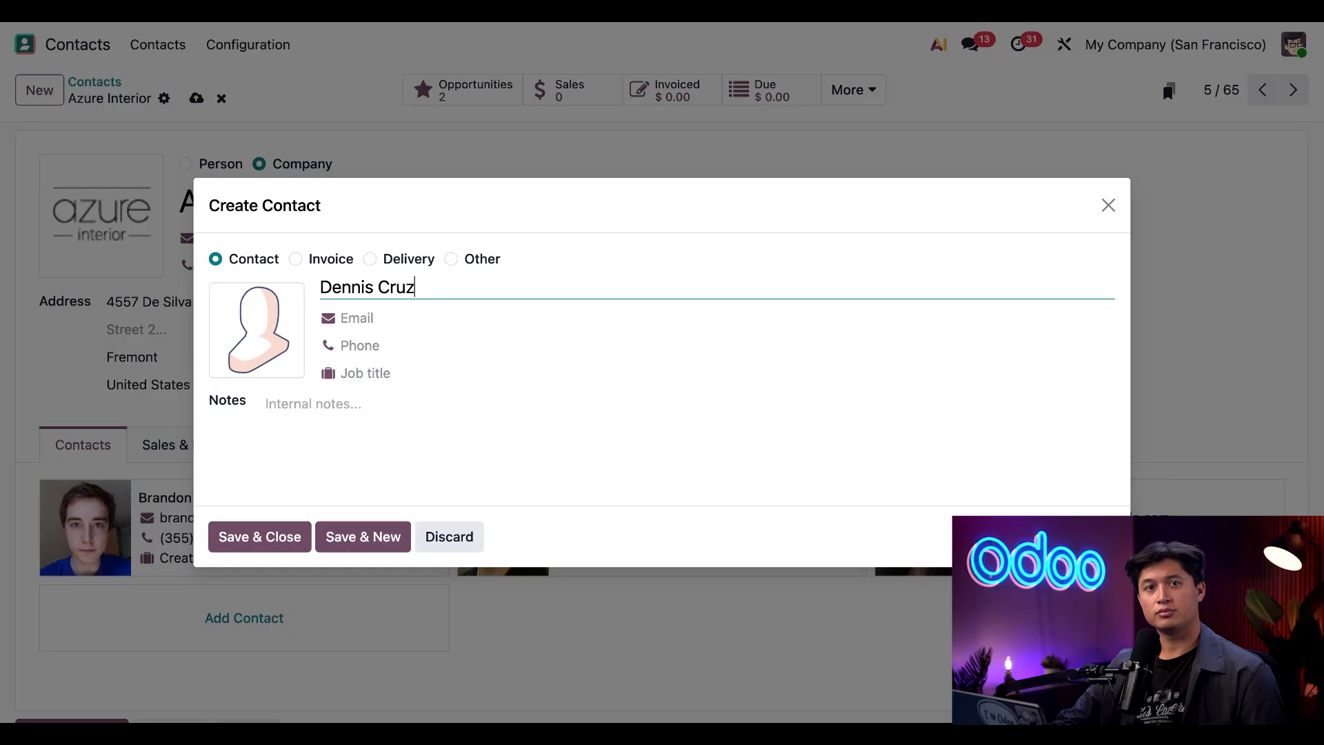
click(406, 319)
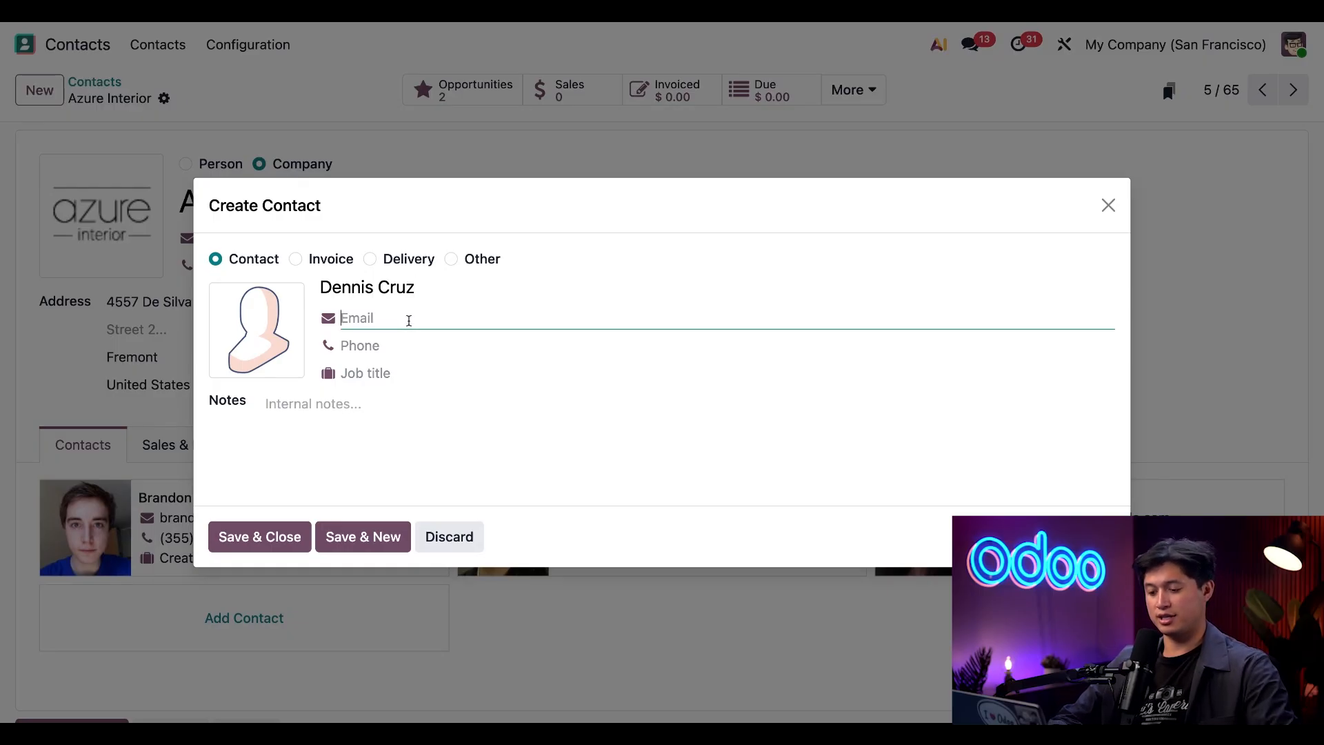
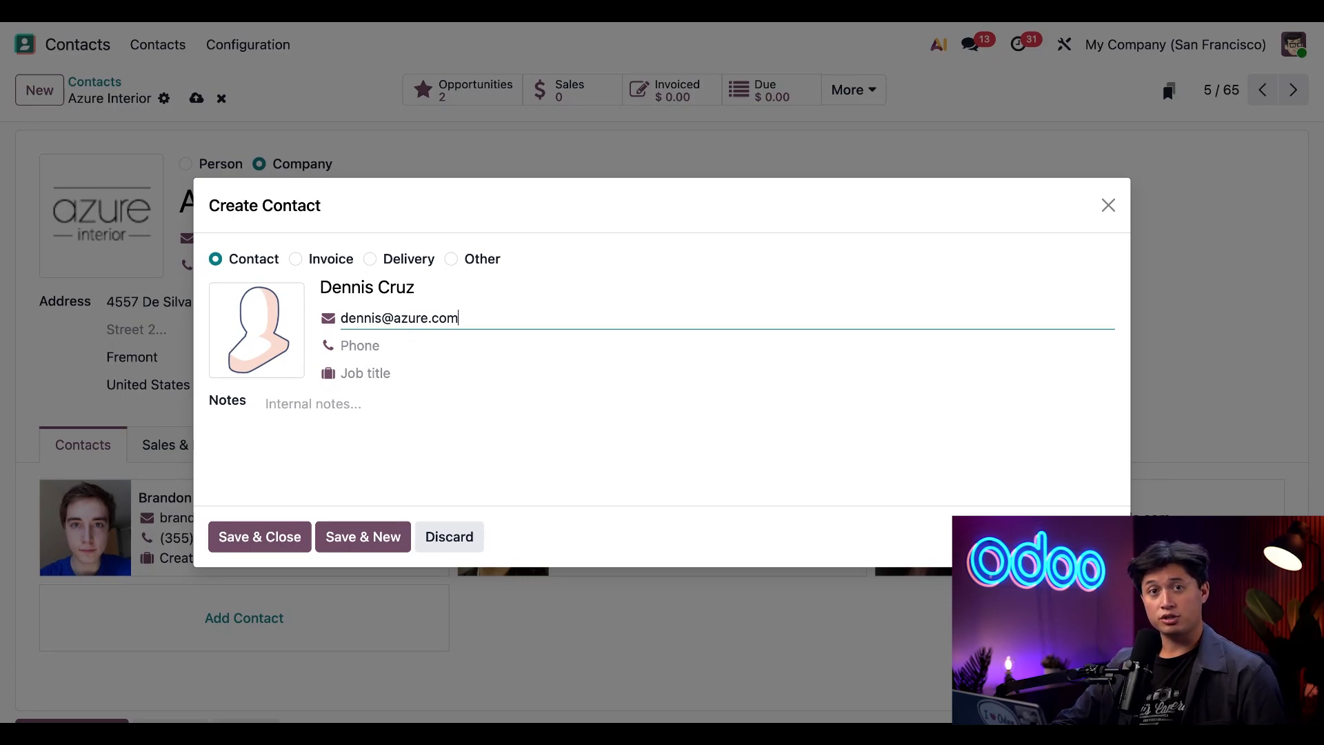
click(380, 373)
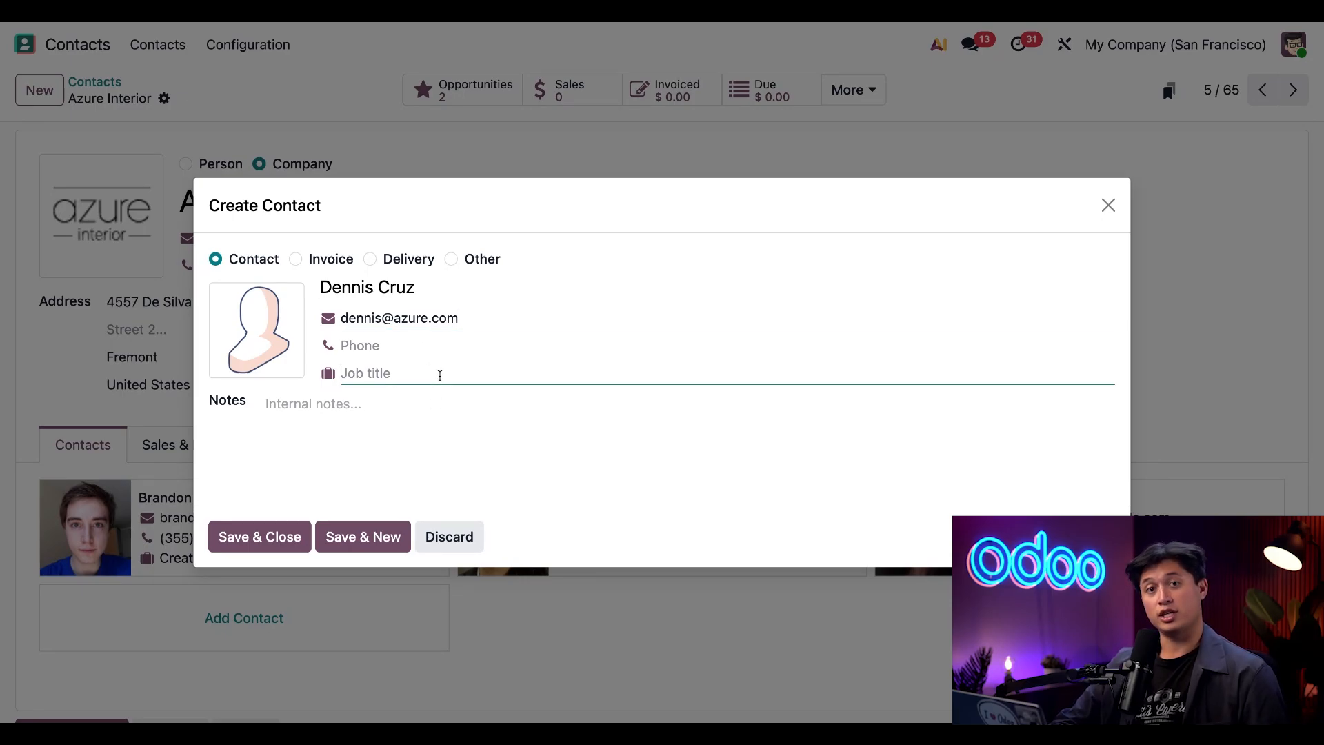
text(Owner)
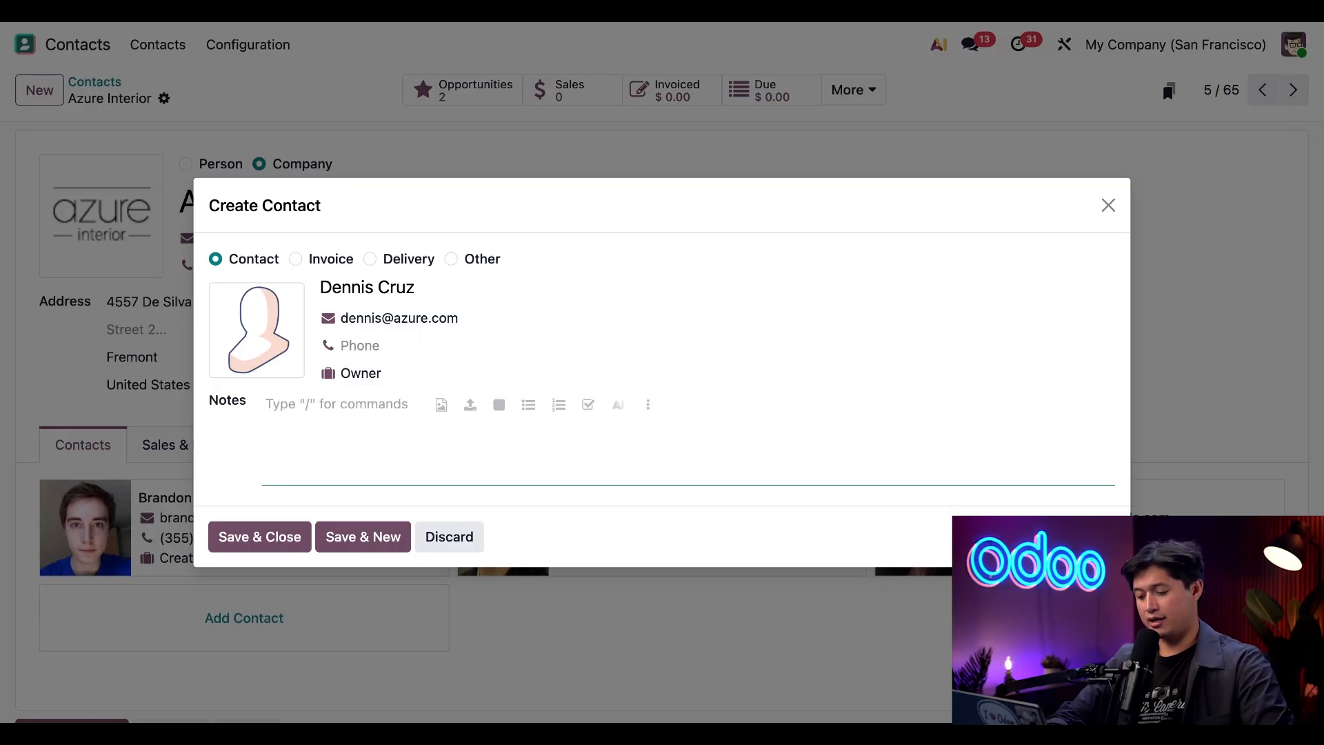
text(Amazing customer.)
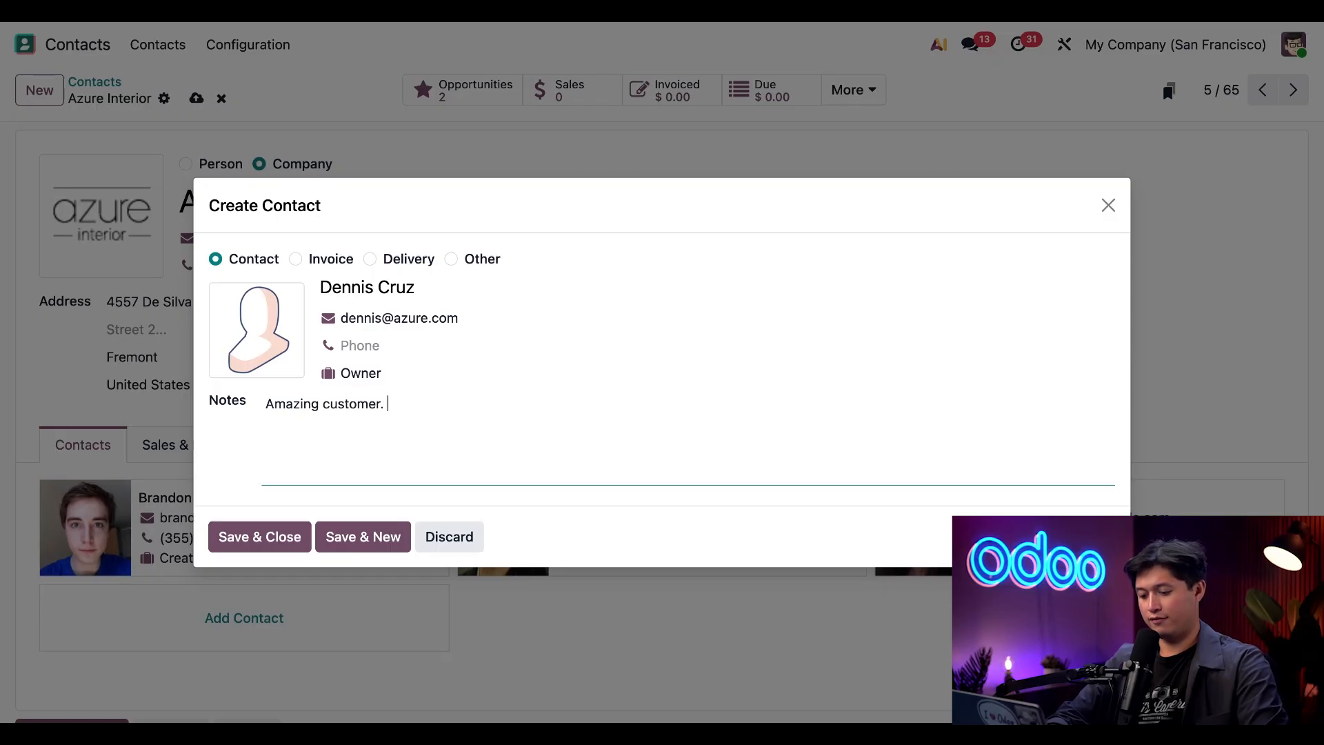
text(Very)
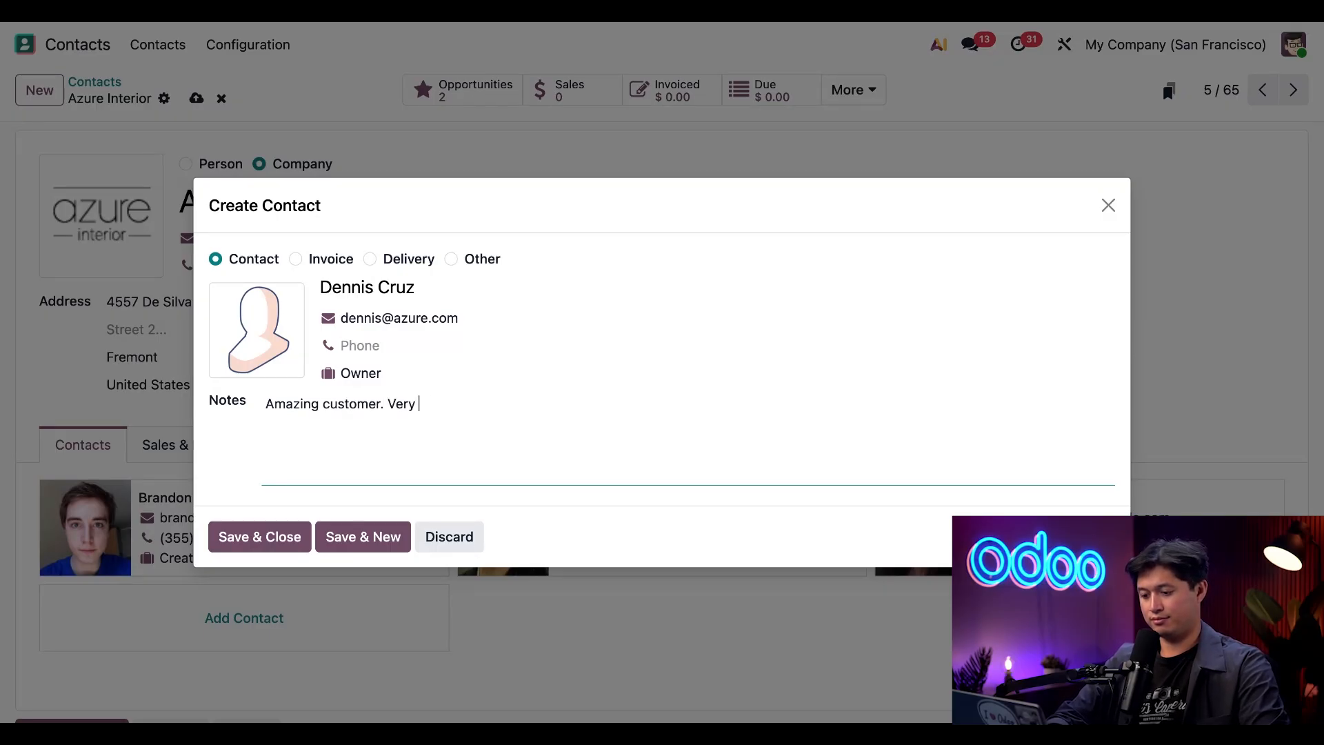
text(nice!!)
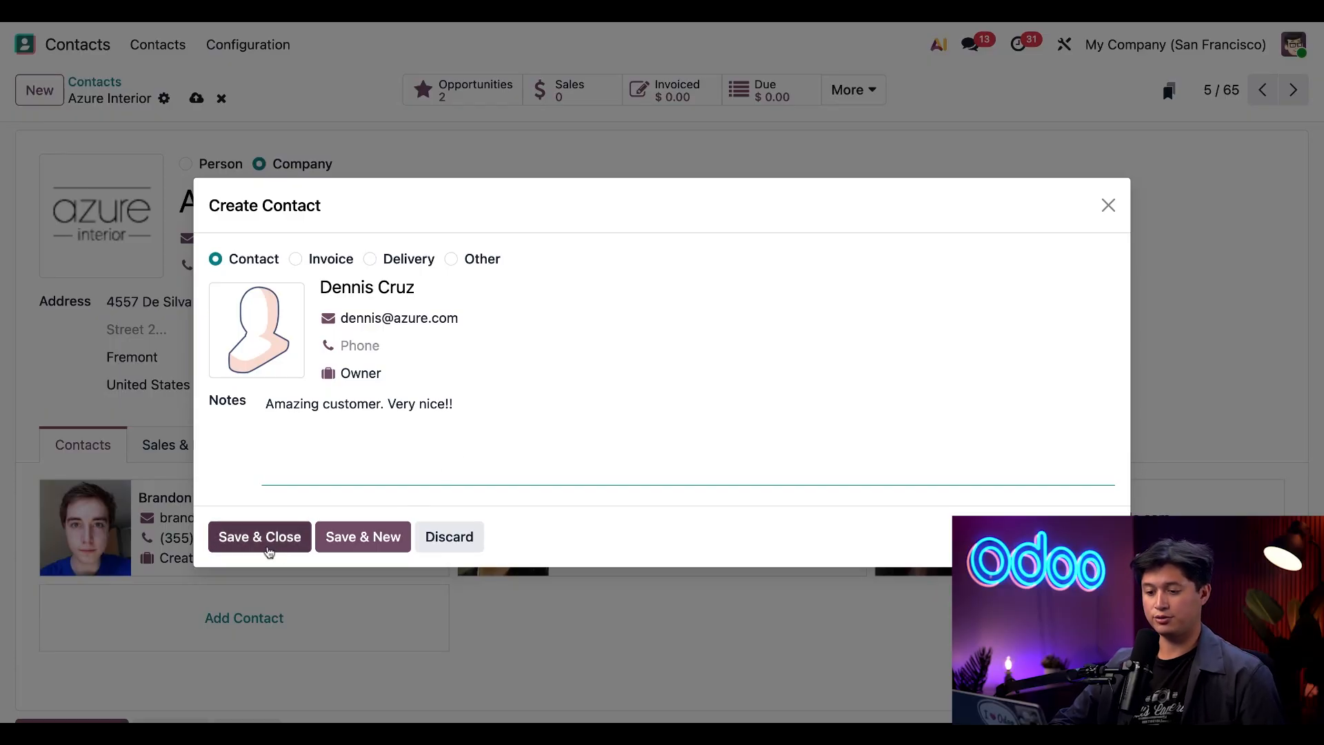
click(259, 537)
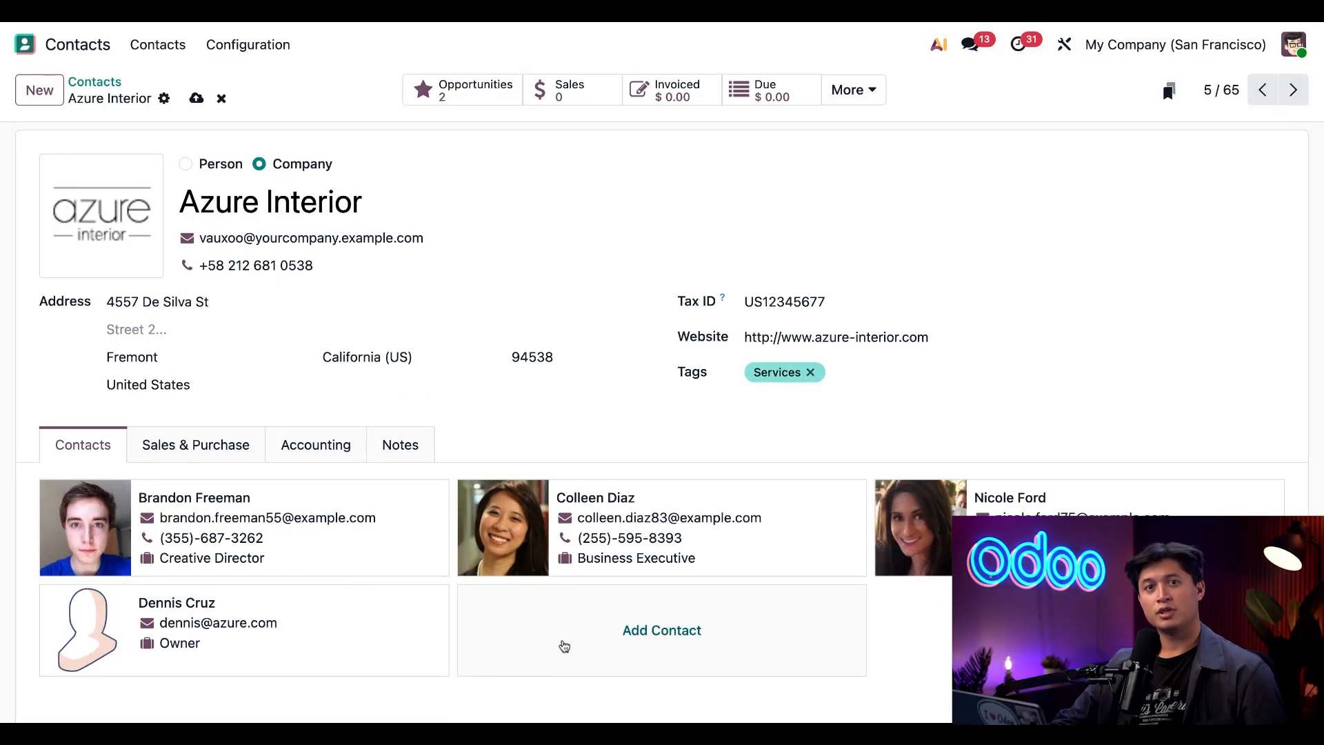
mouse_move(195, 445)
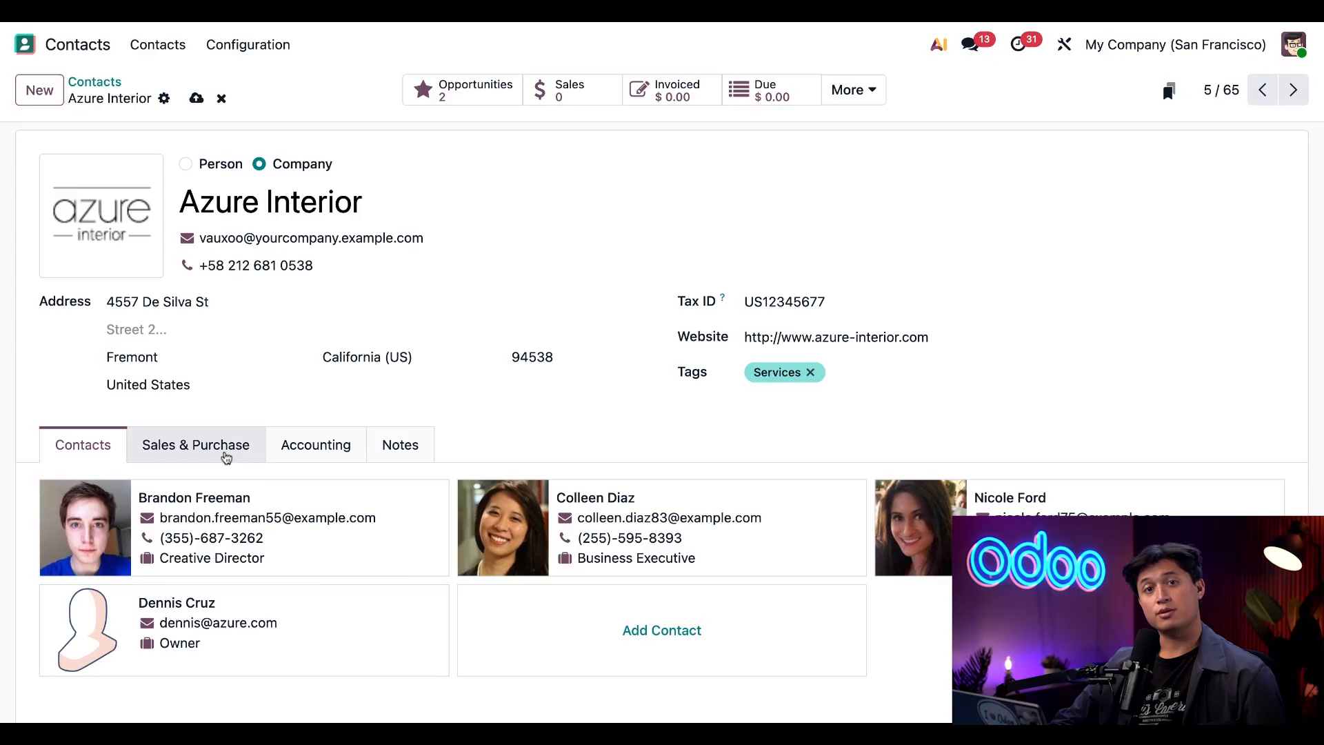
- Set Azure Interior's salesperson to Jose Ignacio and sales payment terms to Immediate Payment
click(195, 444)
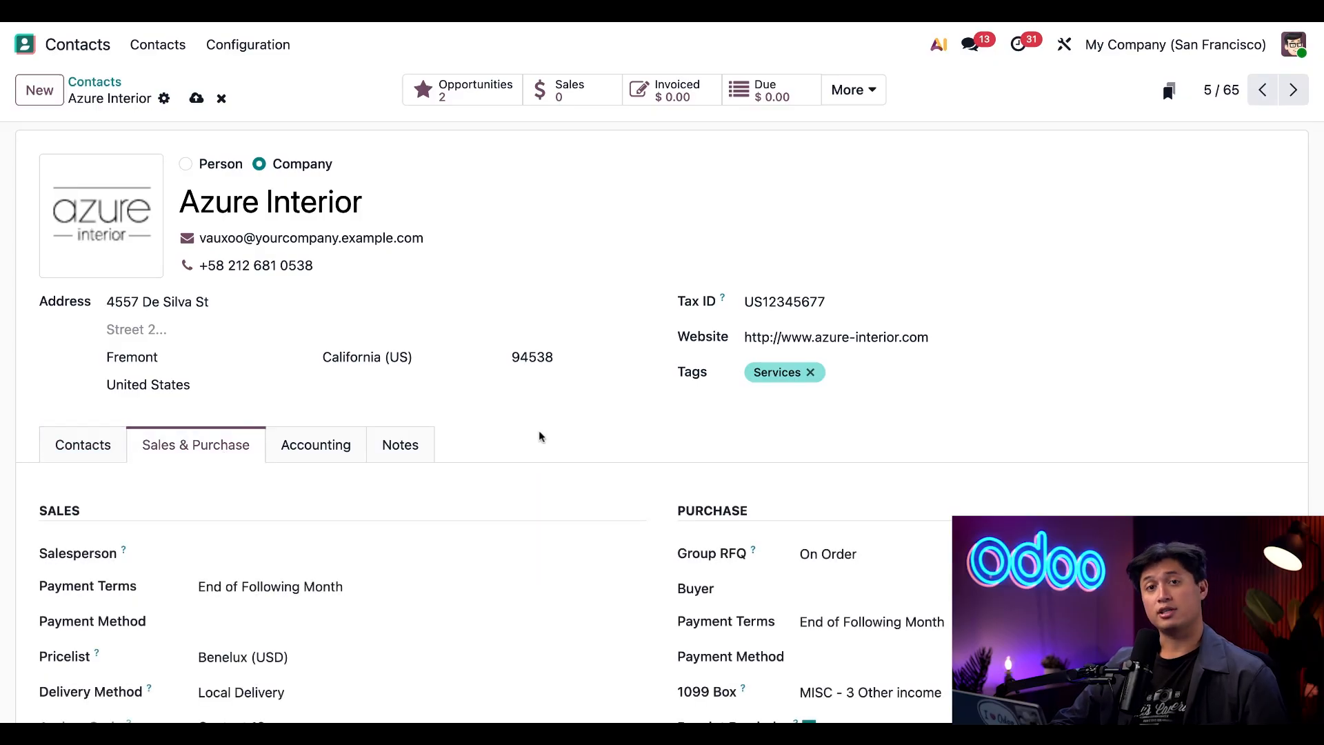
scroll(down, 3)
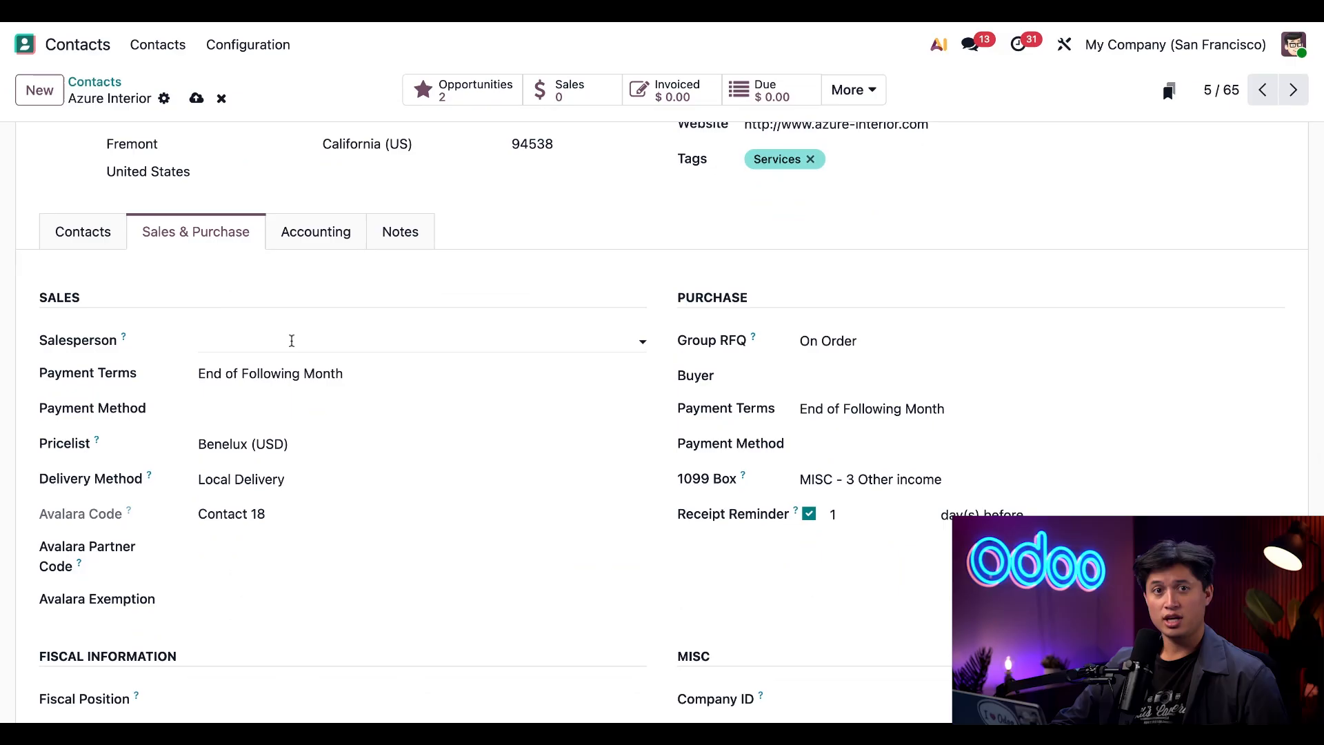
click(420, 340)
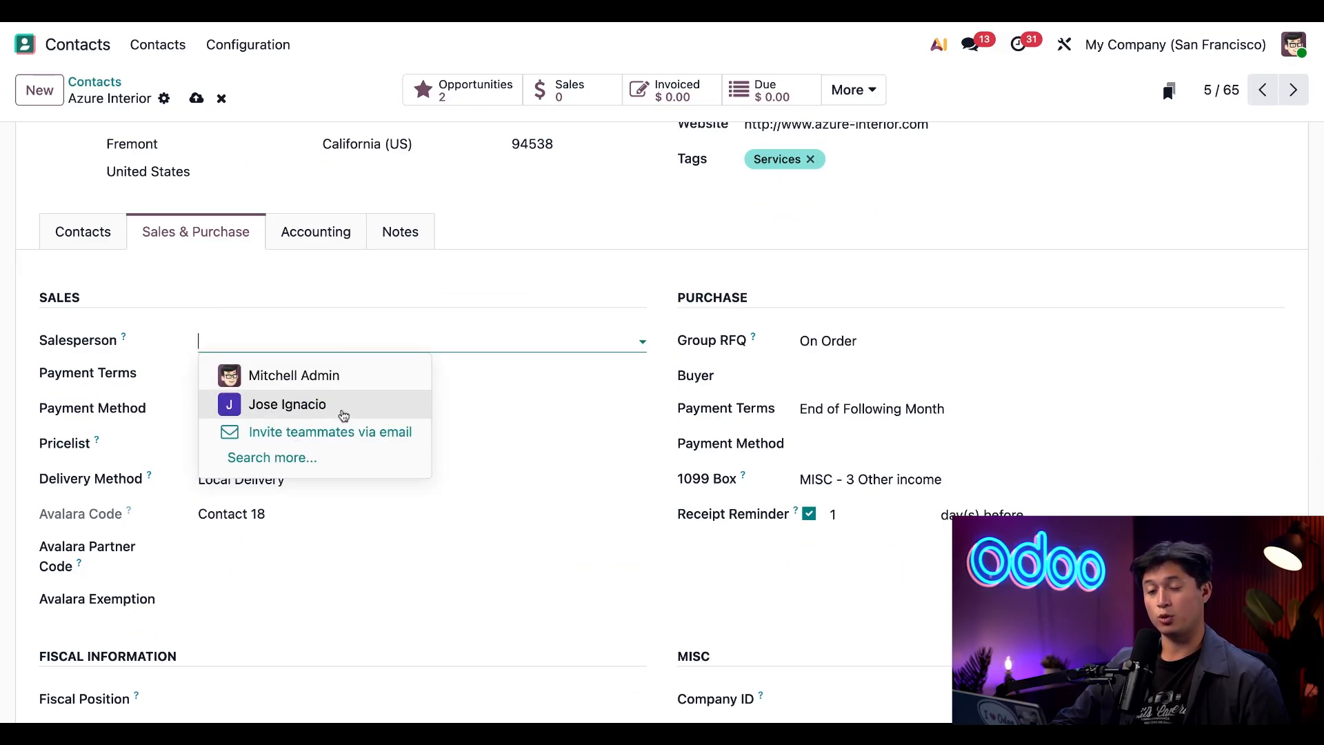
click(287, 403)
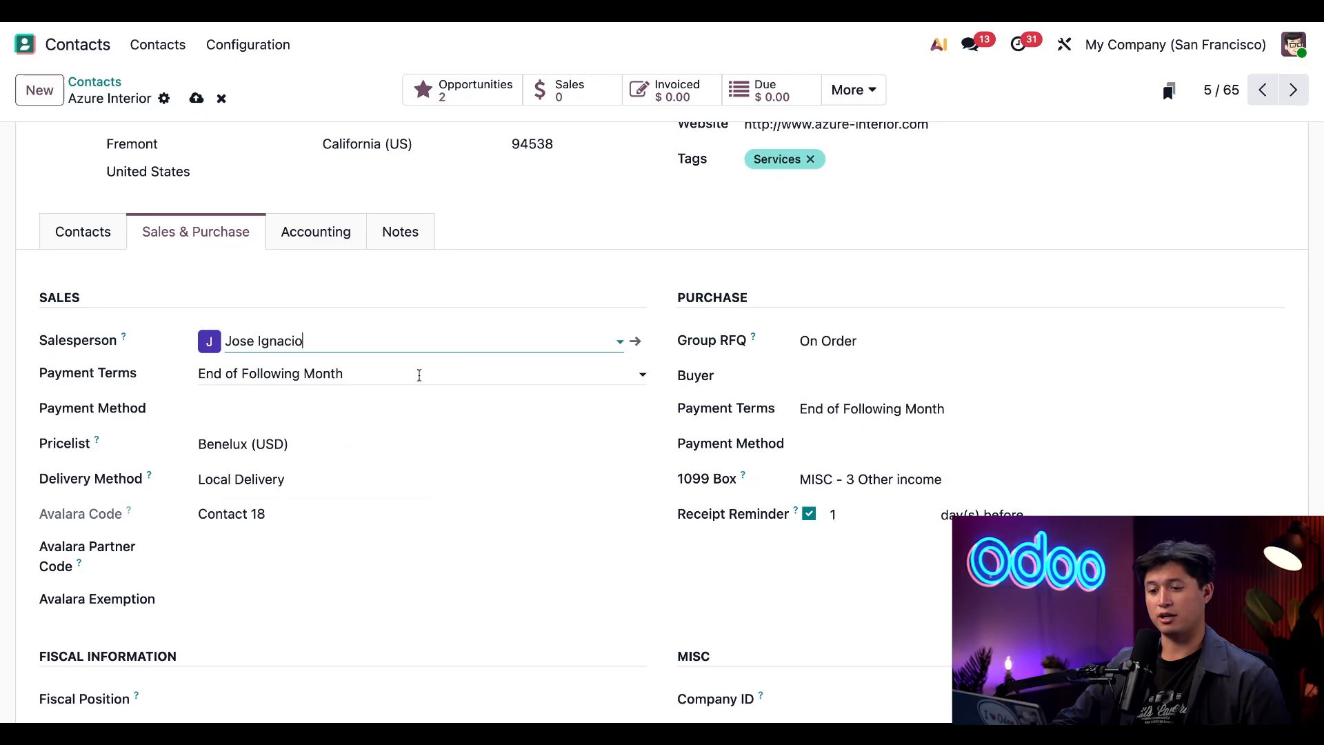
click(420, 373)
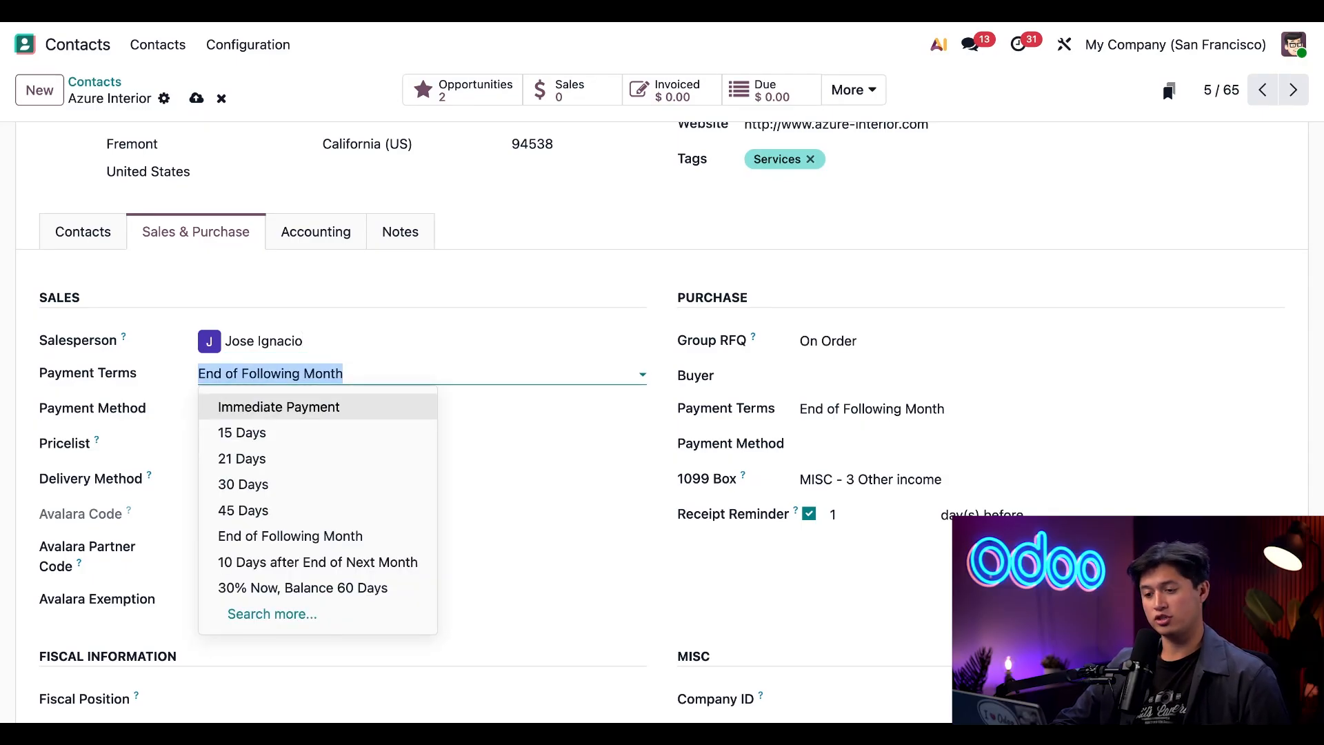
click(279, 406)
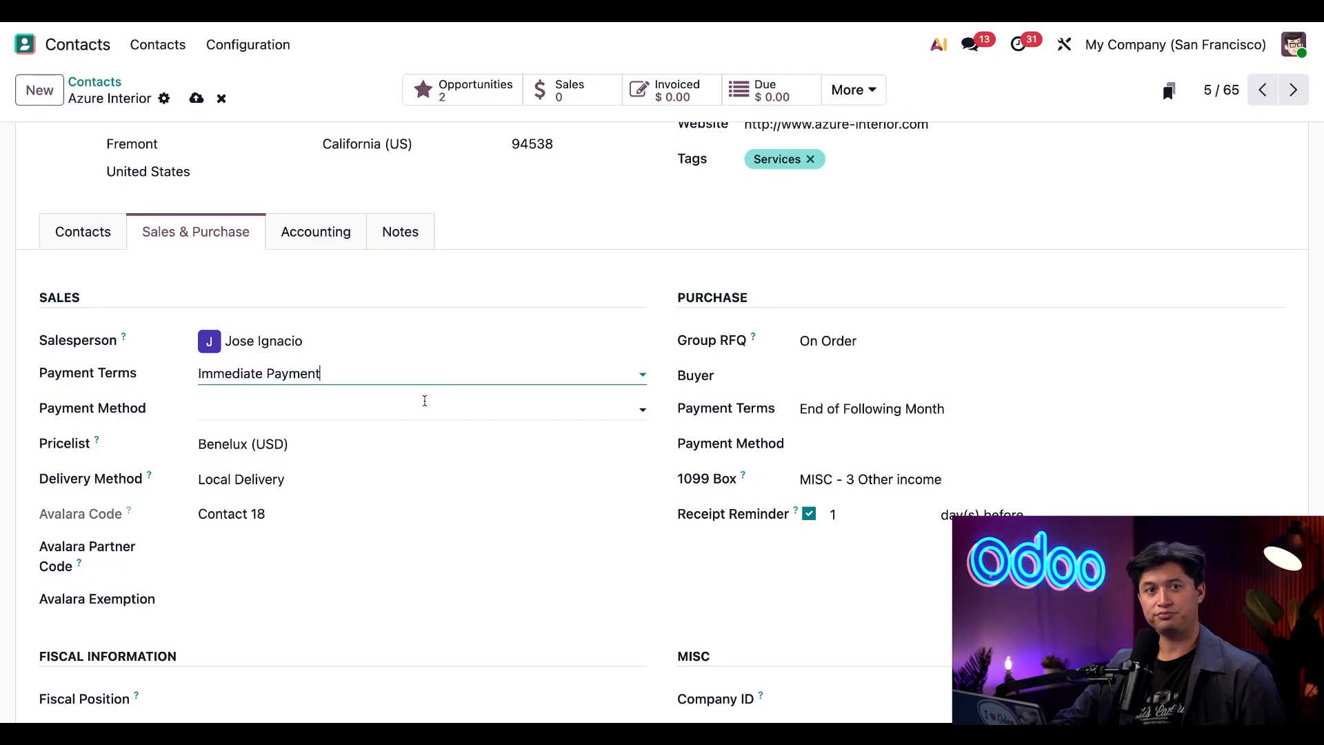
scroll(down, 3)
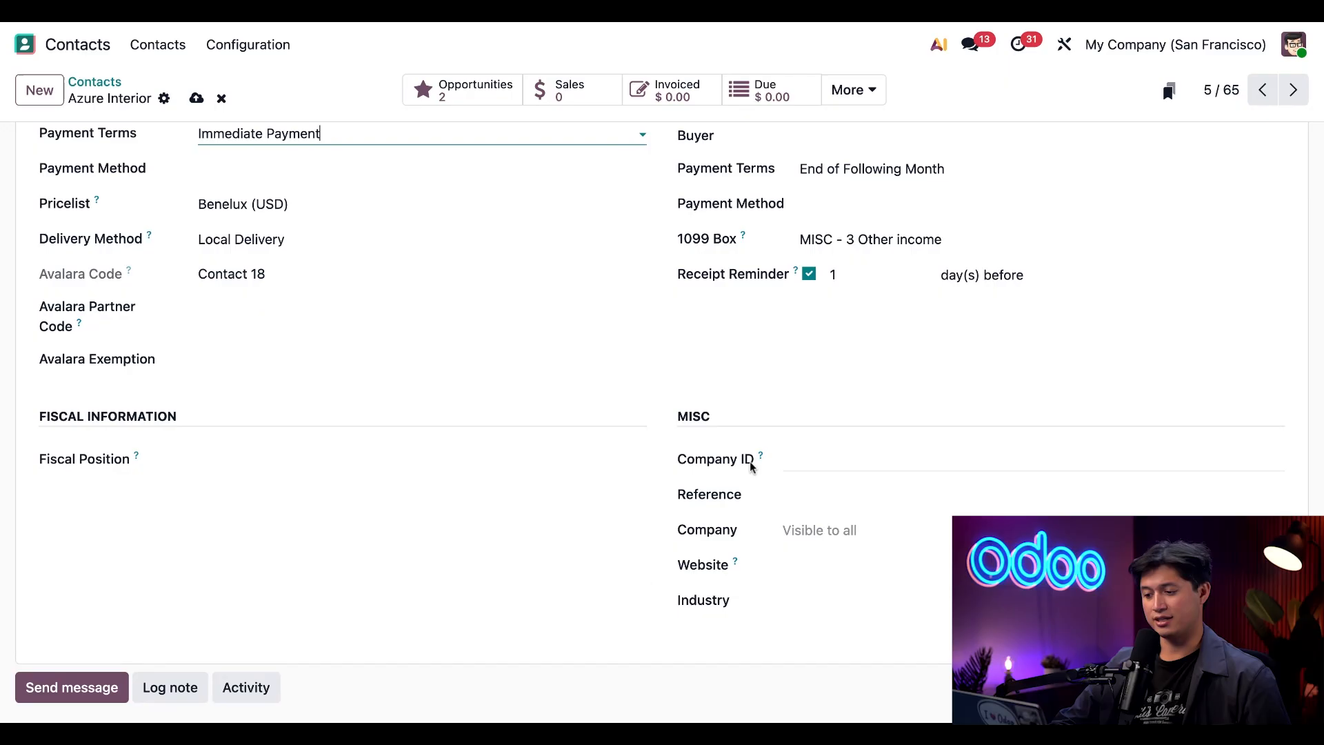
mouse_move(716, 590)
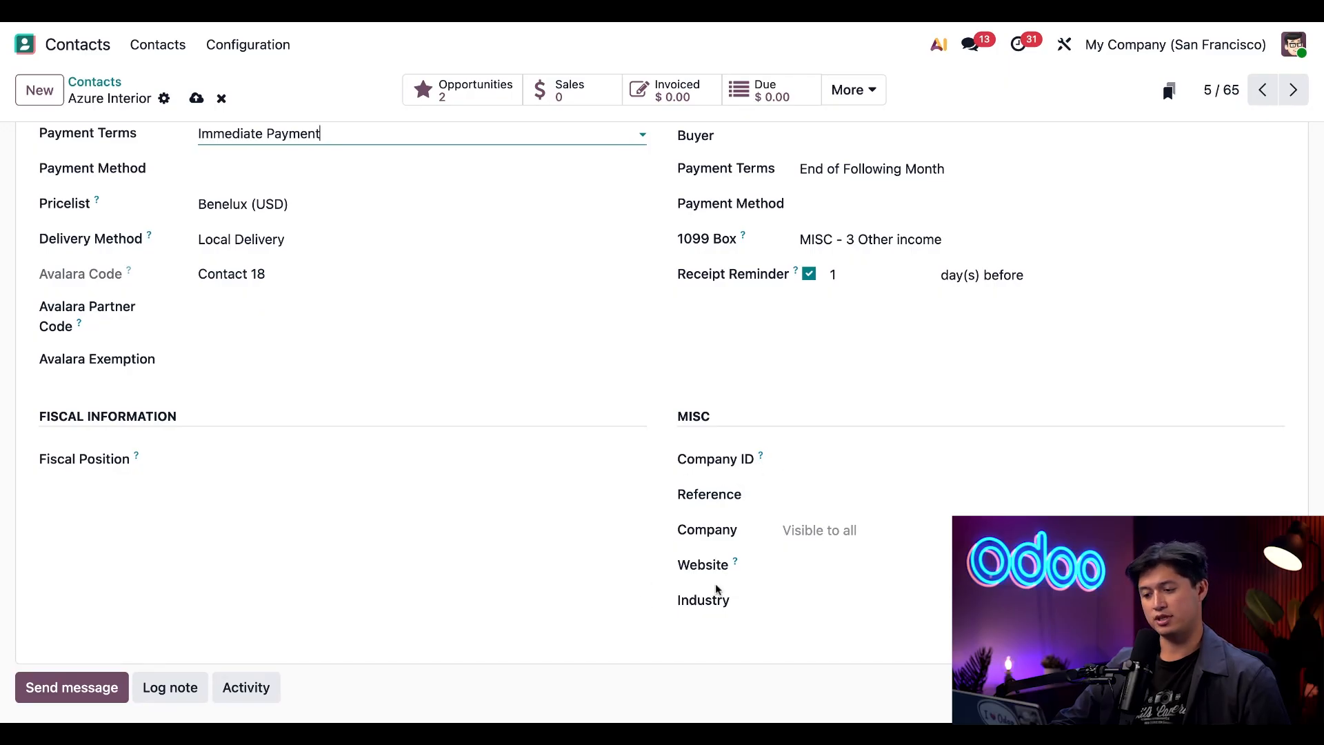
mouse_move(617, 607)
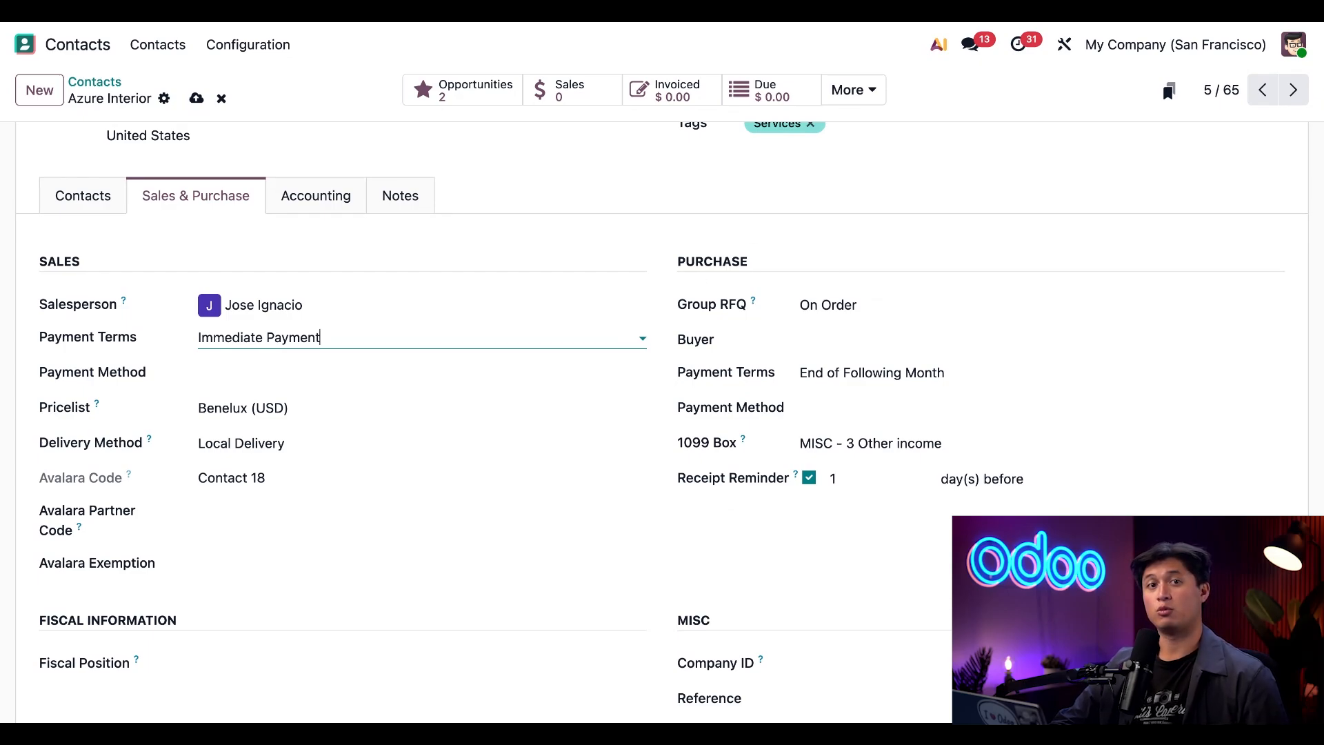
click(929, 339)
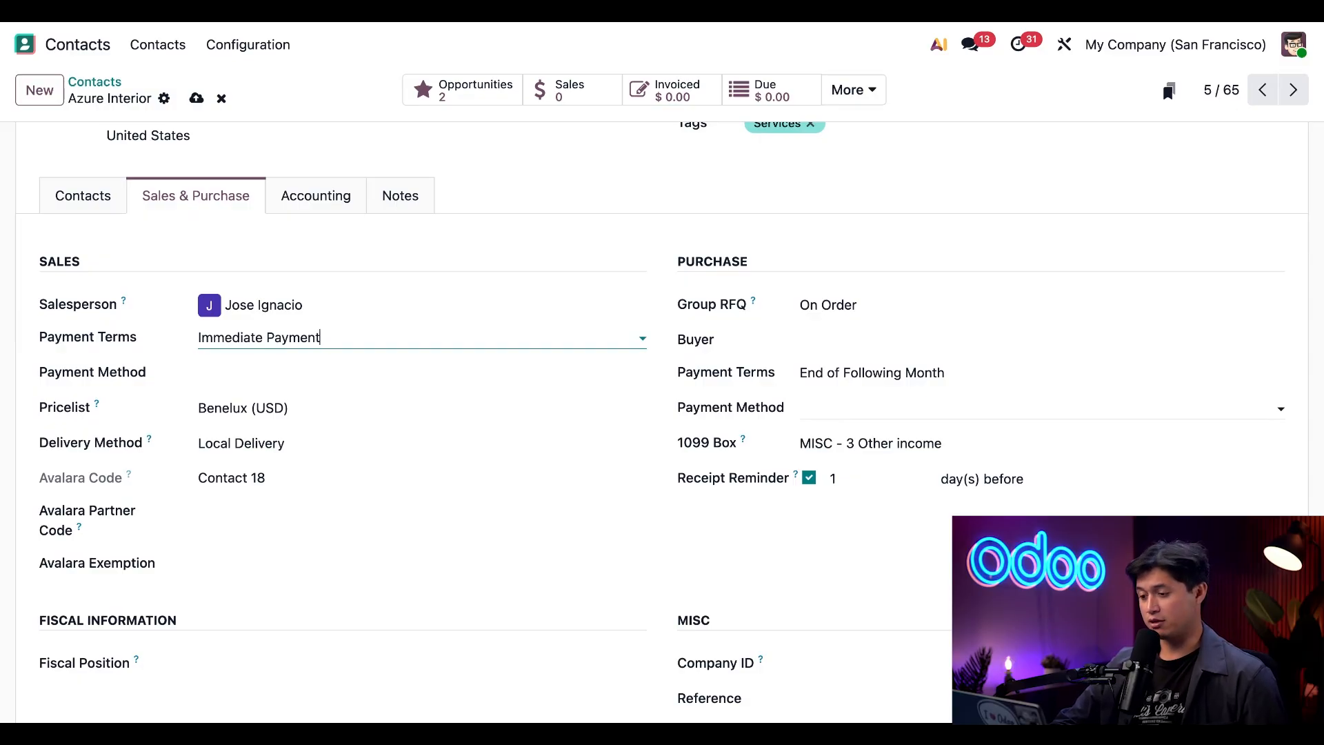
mouse_move(862, 514)
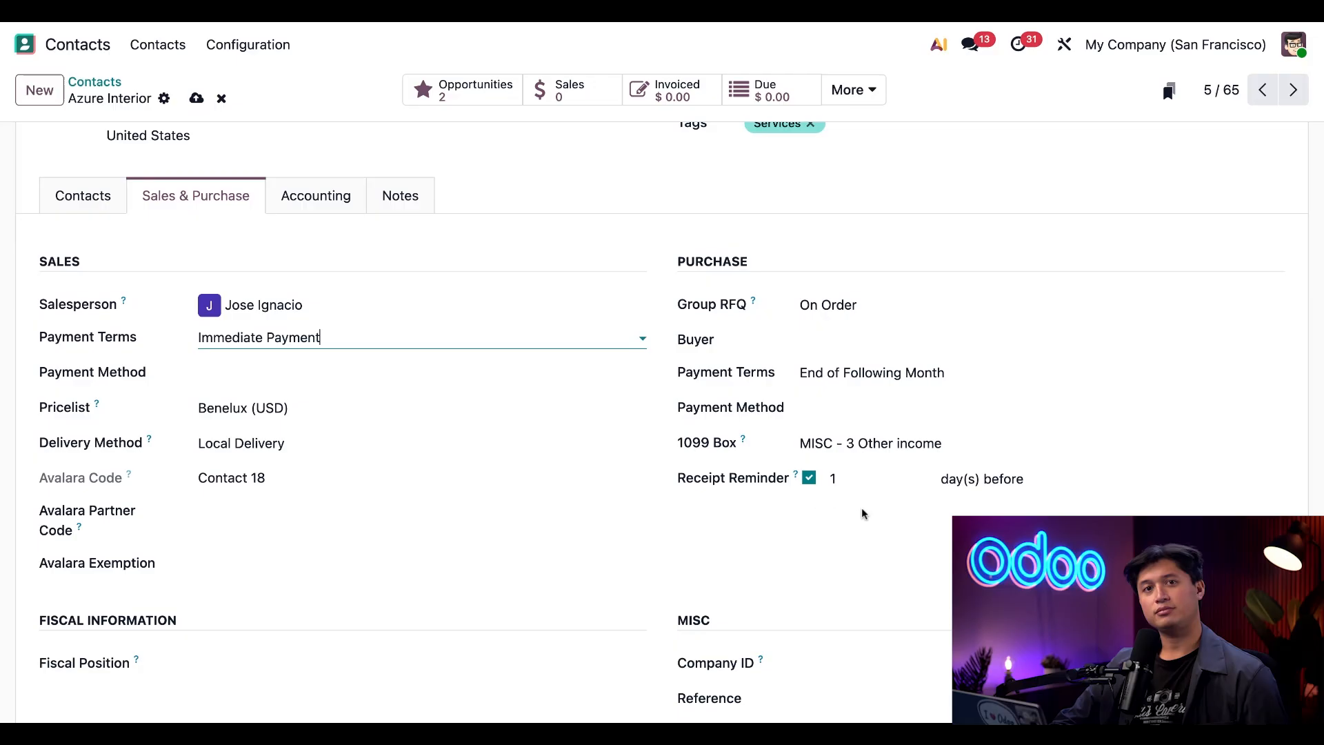
- Review Azure Interior's Accounting tab, then view its empty internal Notes tab
scroll(down, 3)
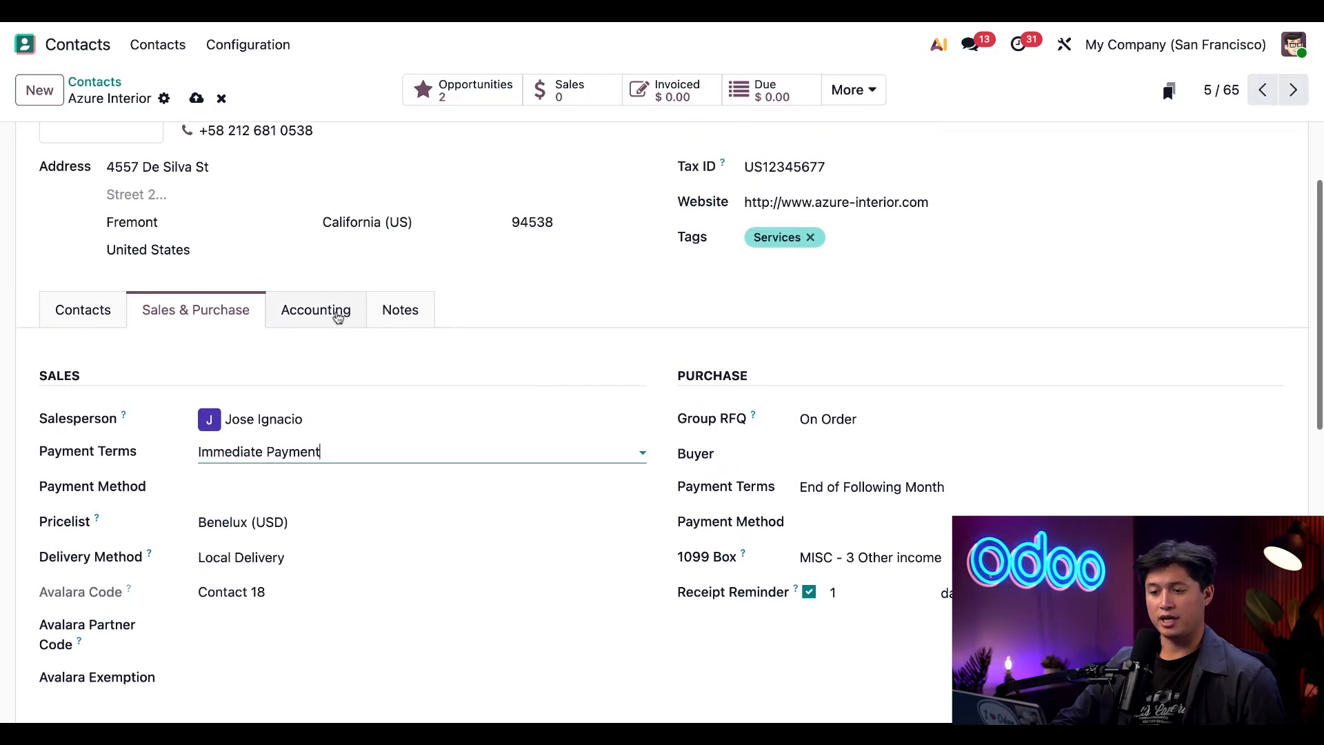
click(315, 309)
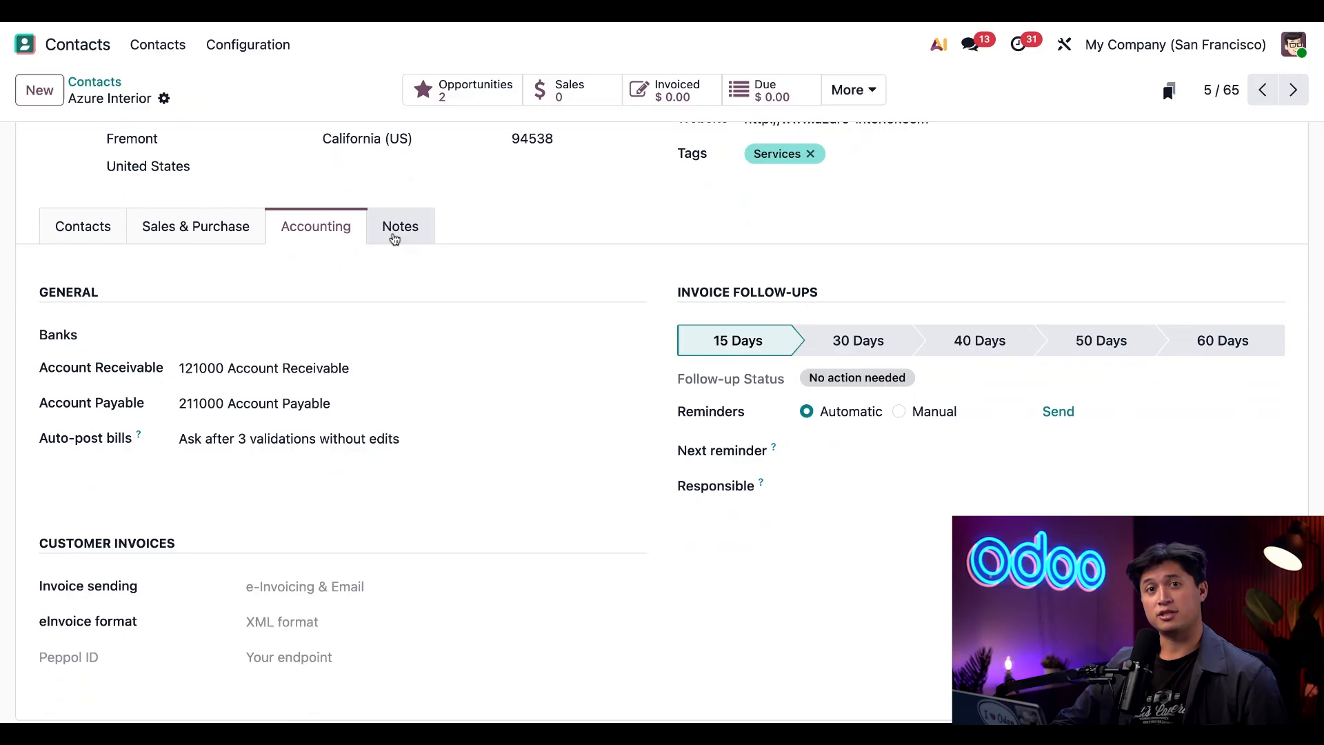
click(399, 227)
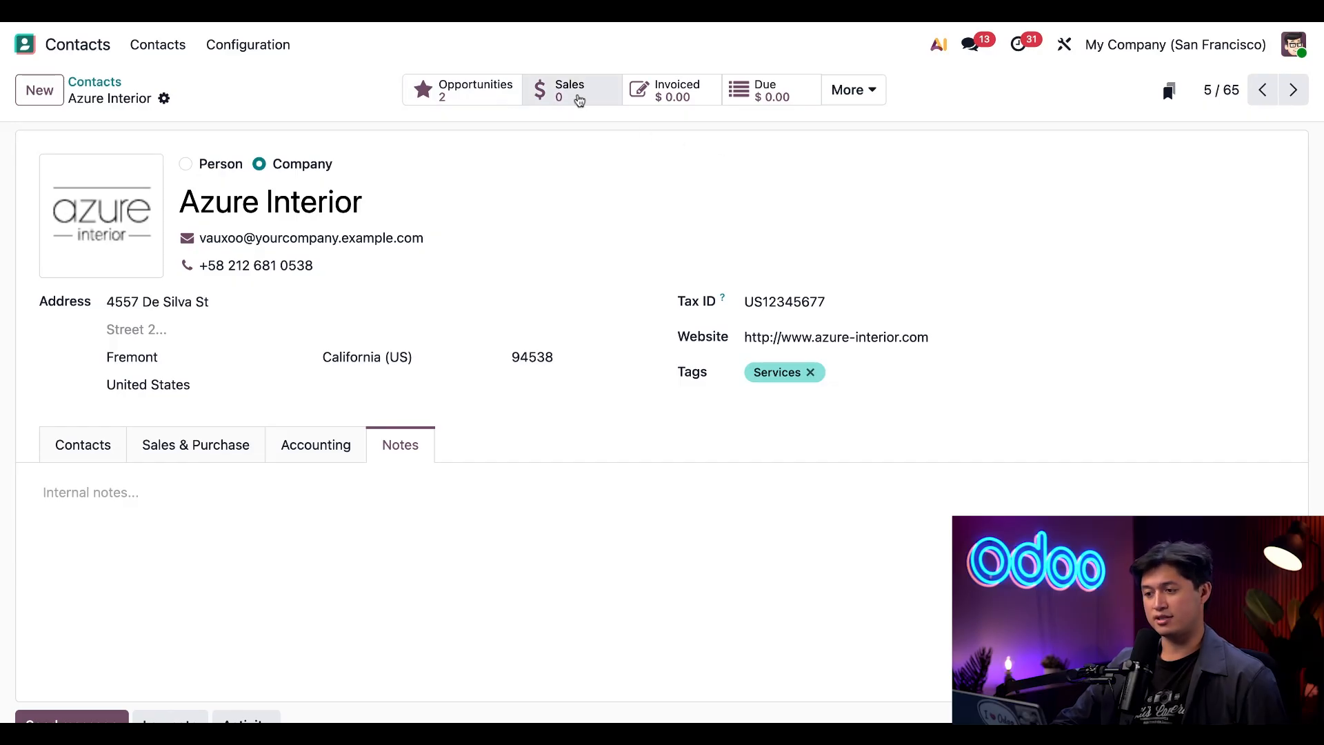
click(847, 90)
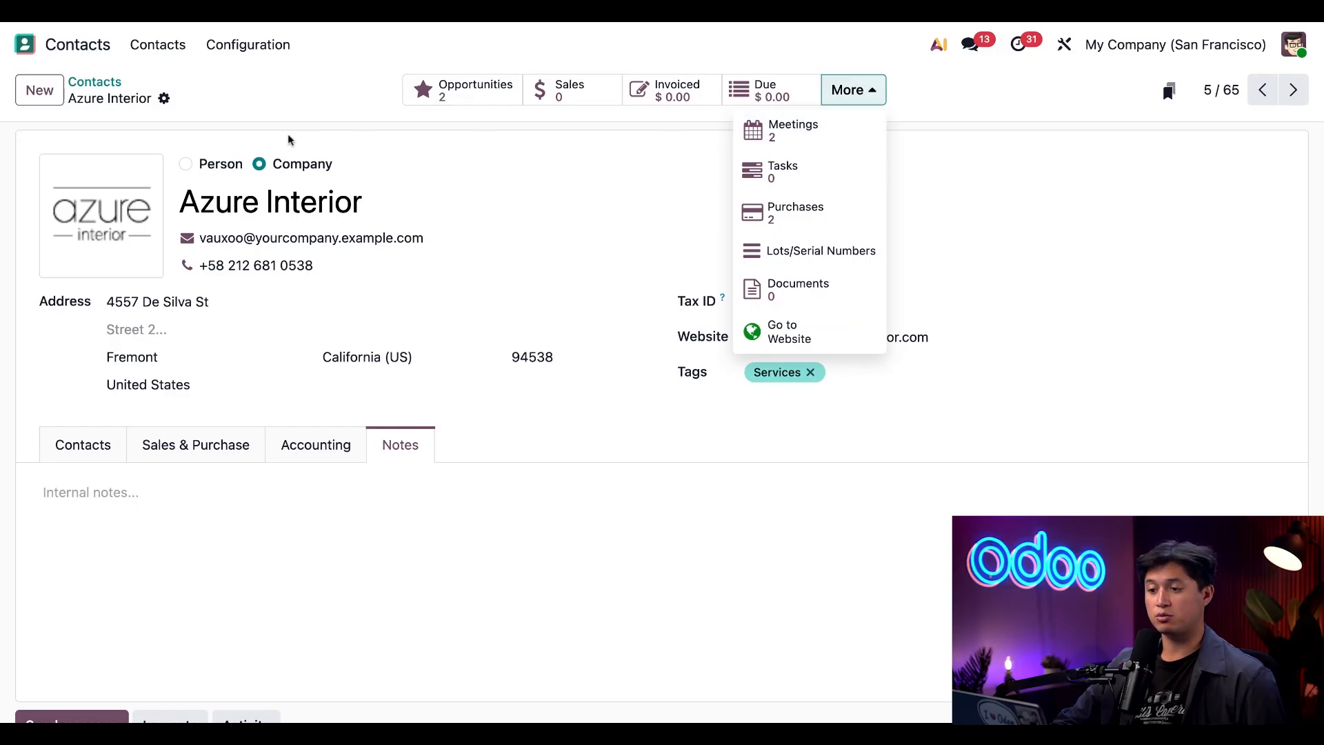
click(853, 89)
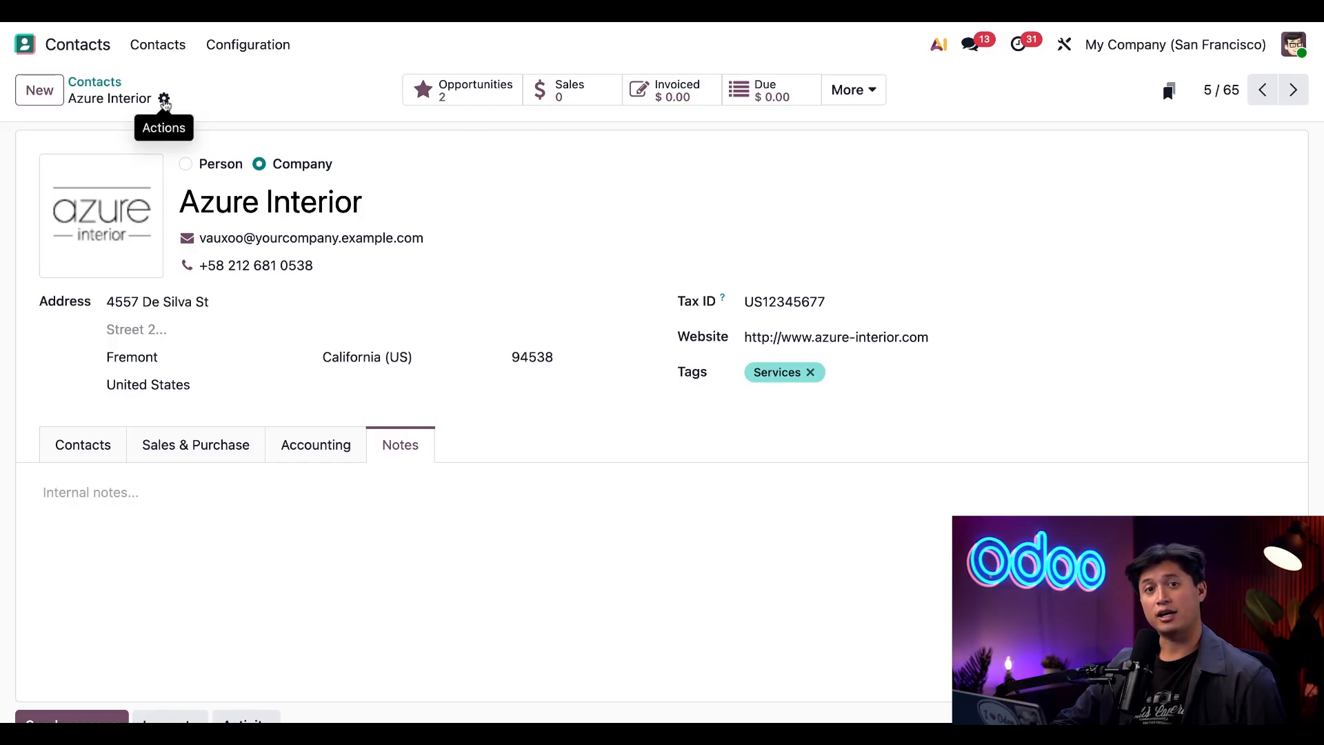
- Archive Azure Interior from the gear menu, confirm, then reopen the menu to unarchive
click(165, 98)
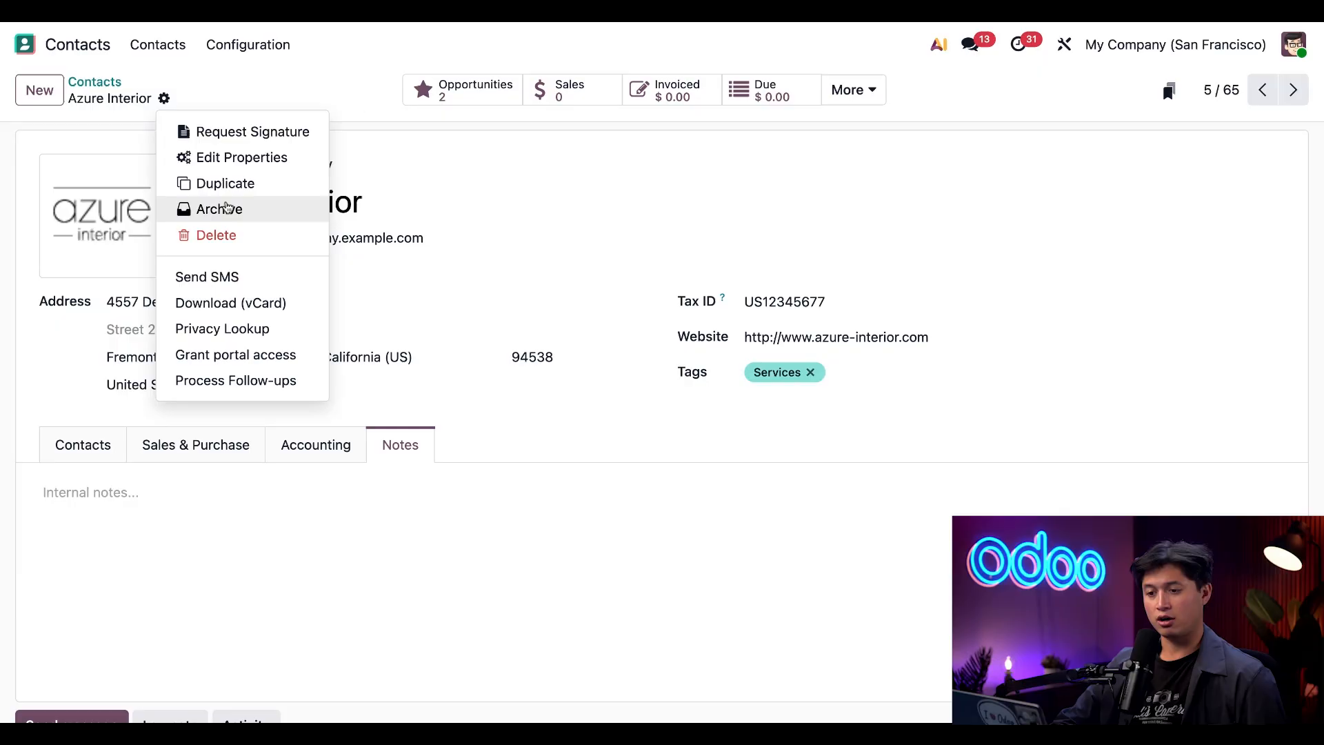
click(219, 208)
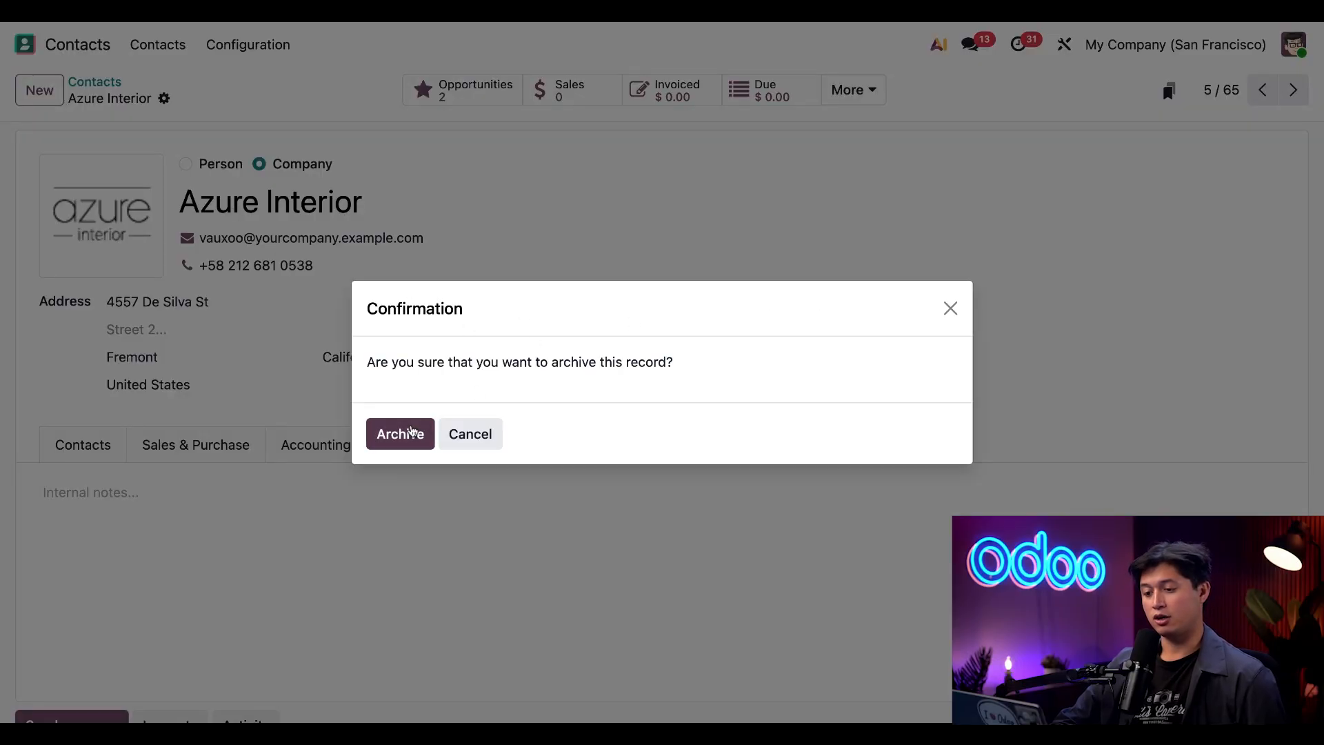
click(400, 433)
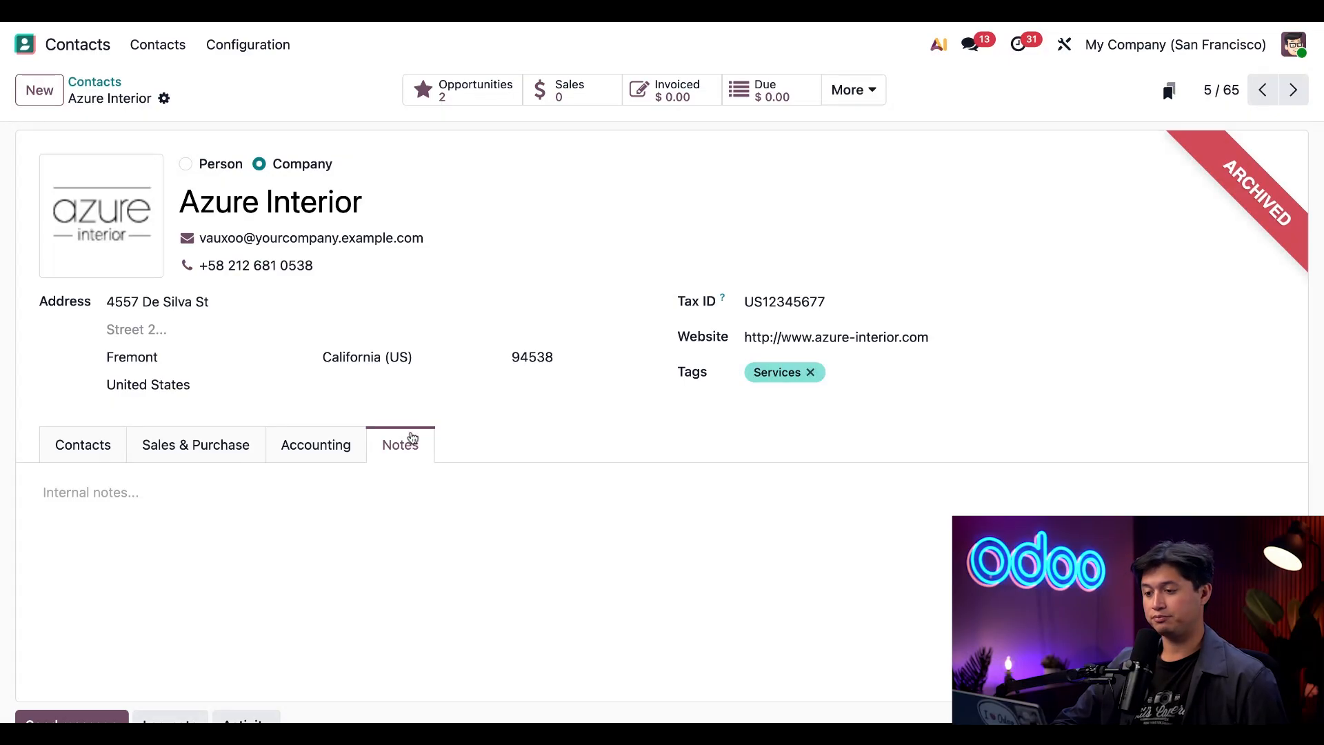
mouse_move(676, 450)
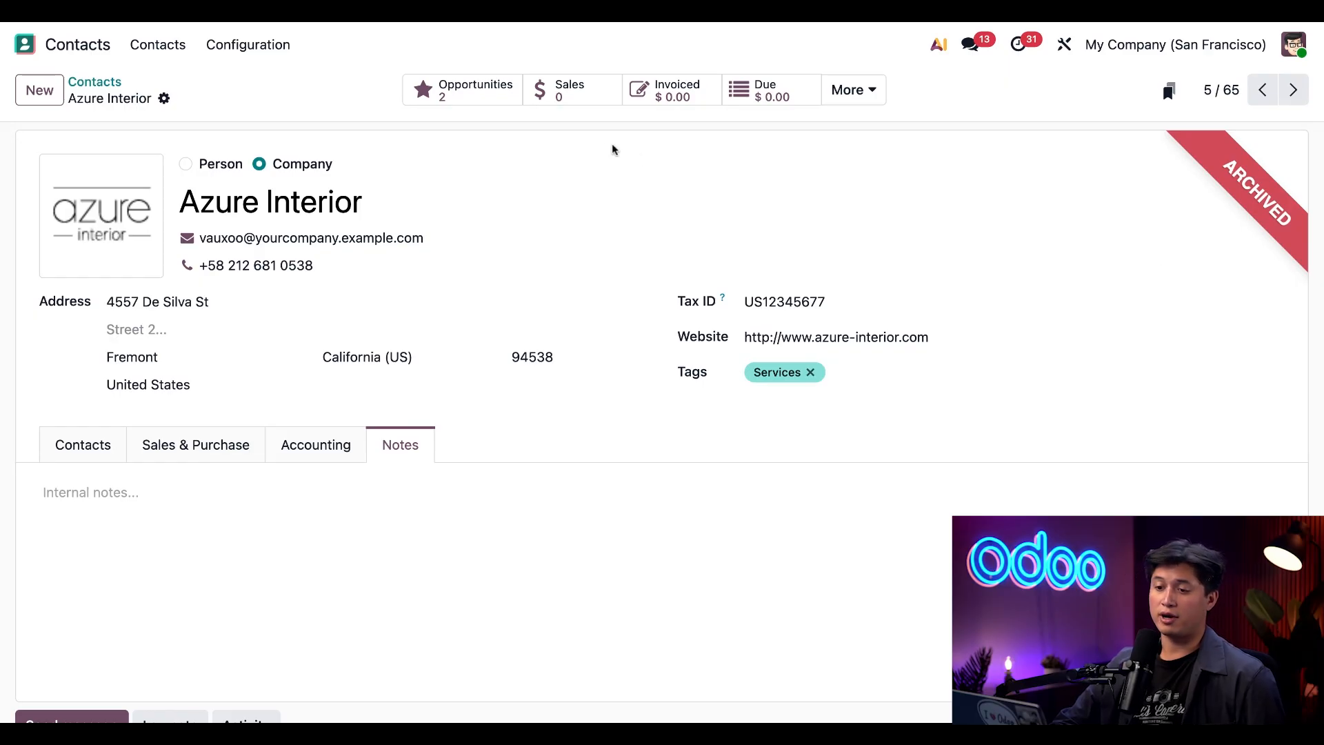
click(164, 98)
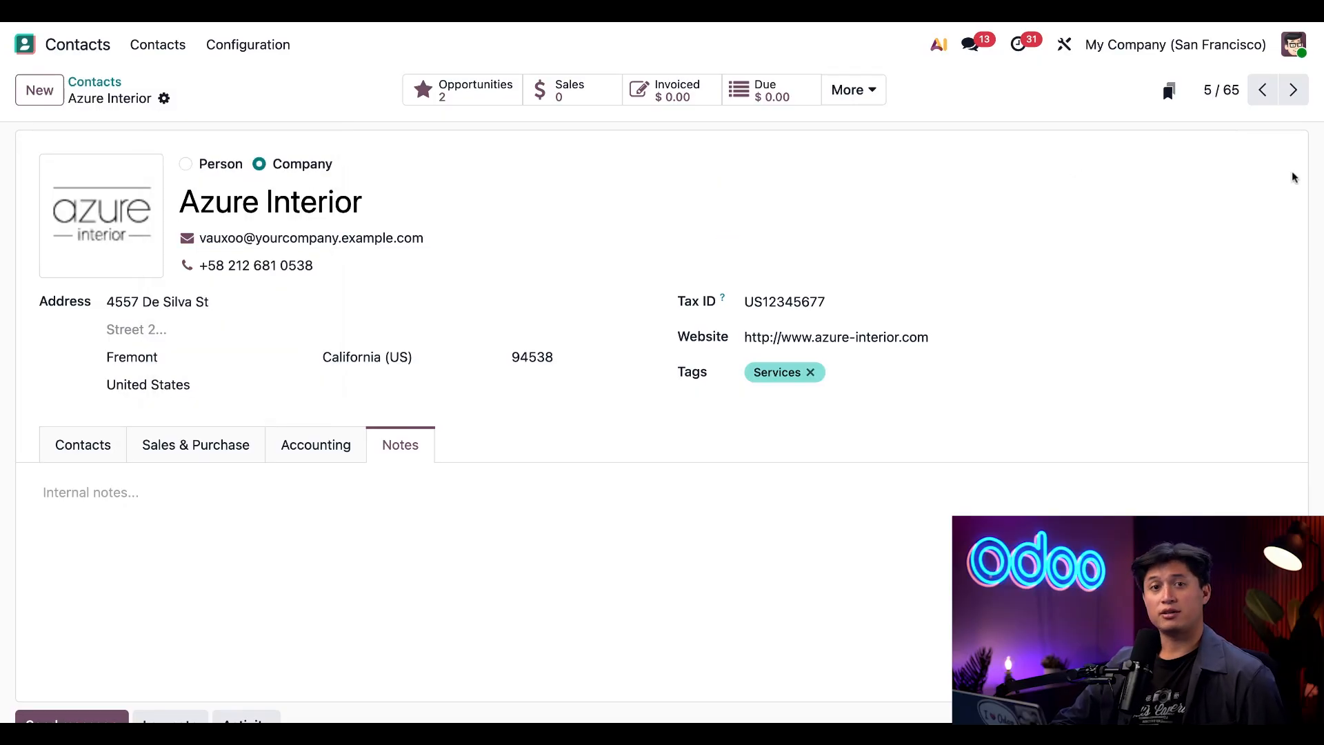
mouse_move(1241, 196)
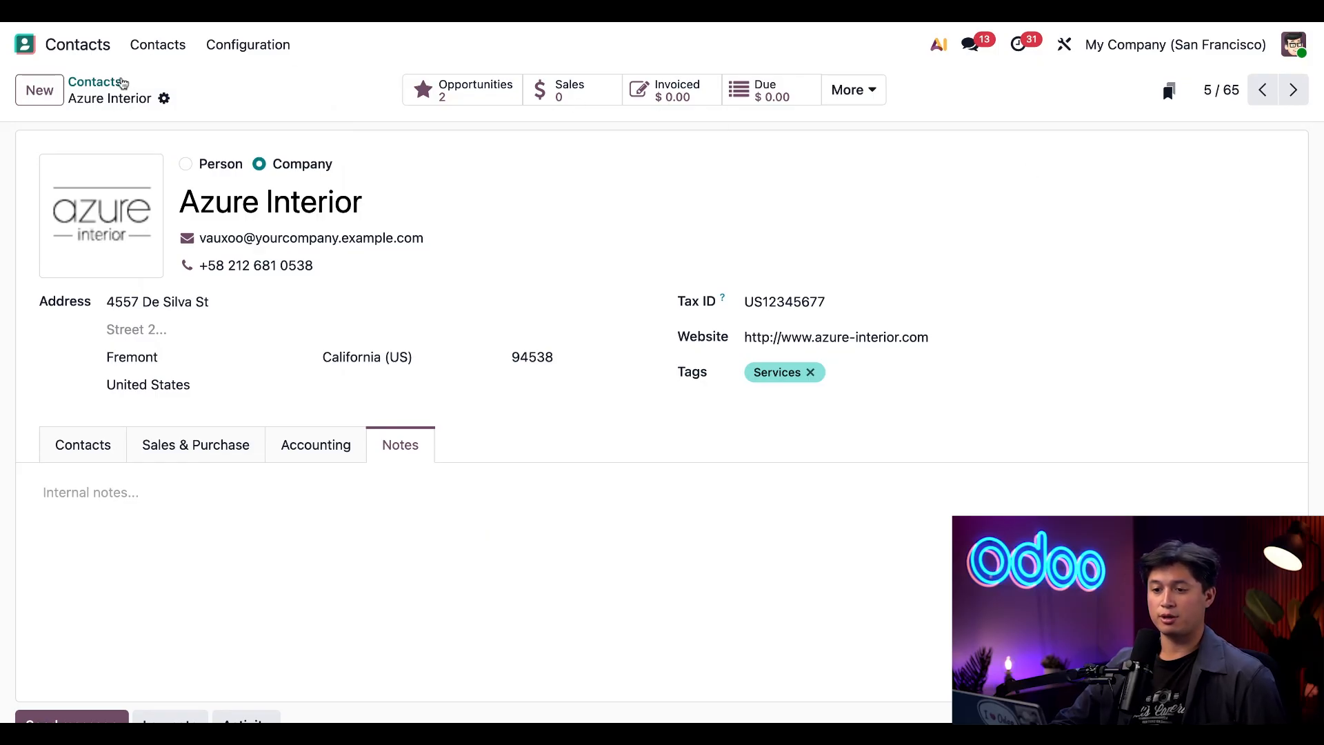
- Open Brandon Freeman's contact and follow his Company link to Azure Interior
click(99, 90)
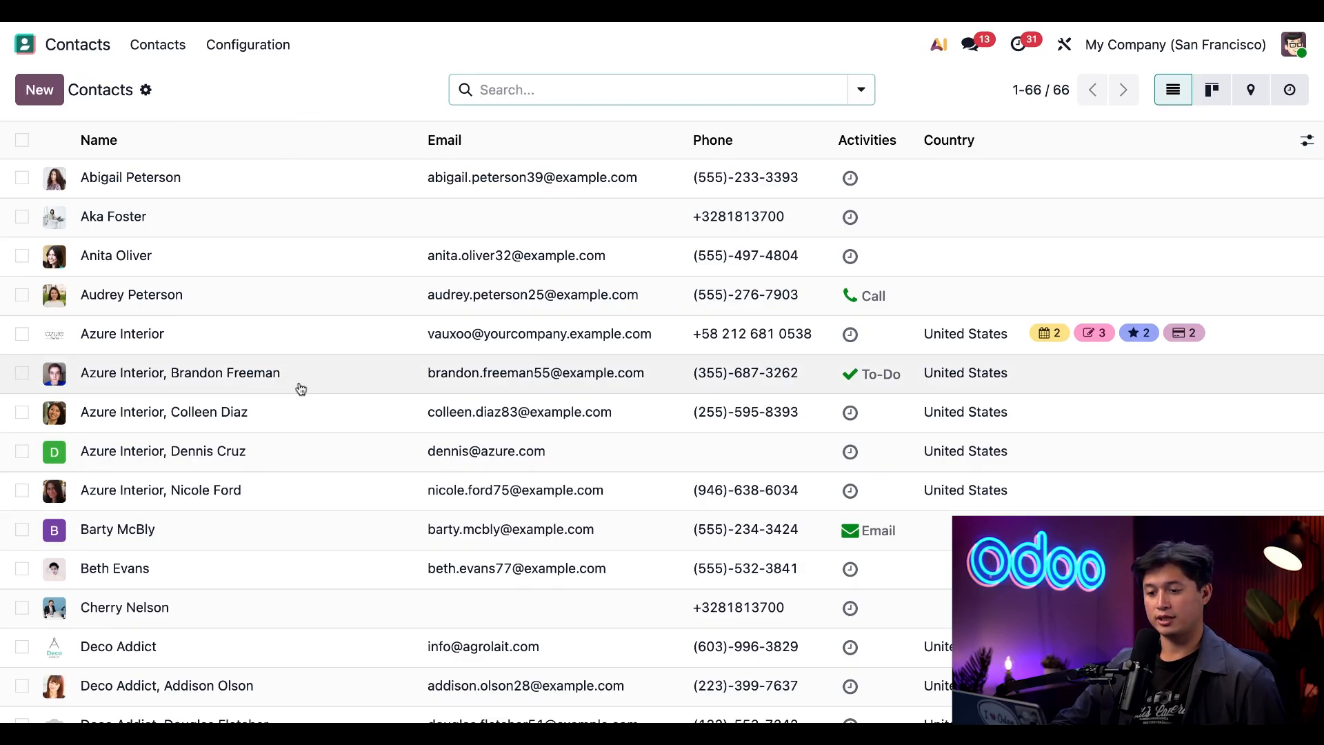
click(180, 372)
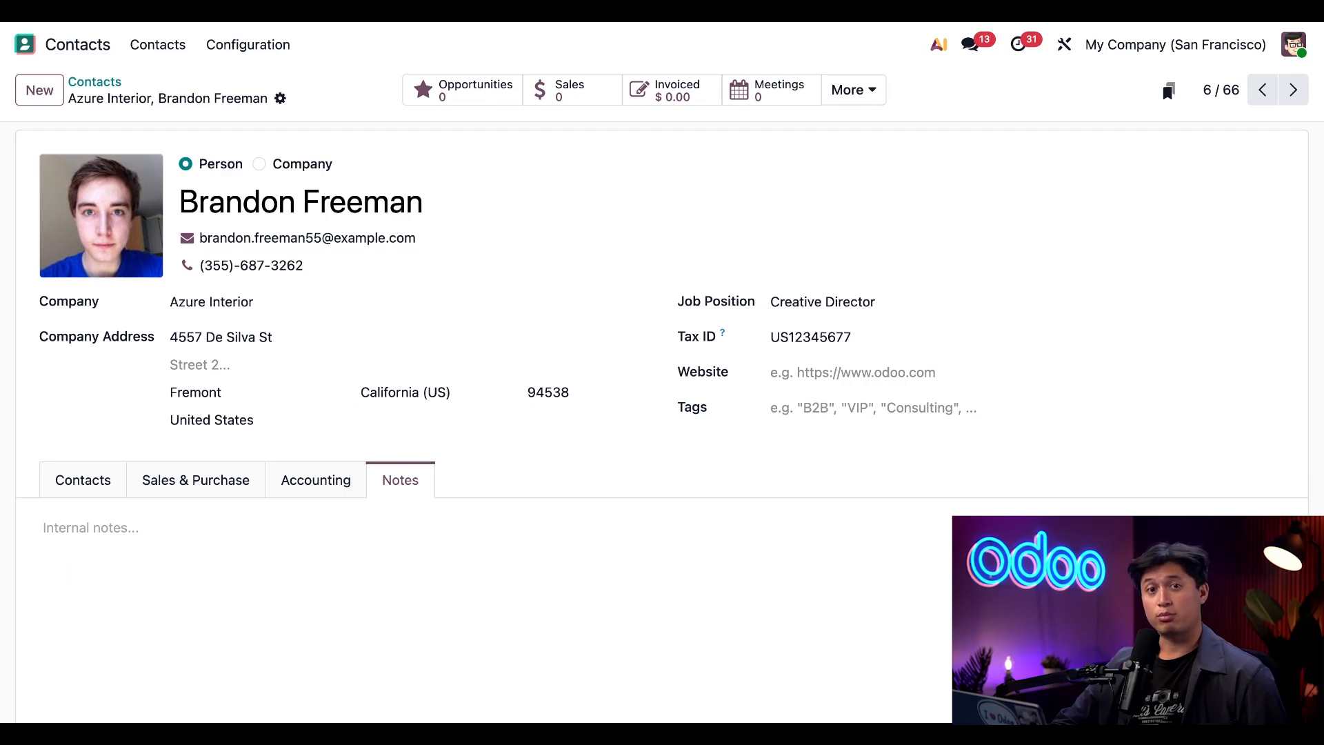
mouse_move(203, 179)
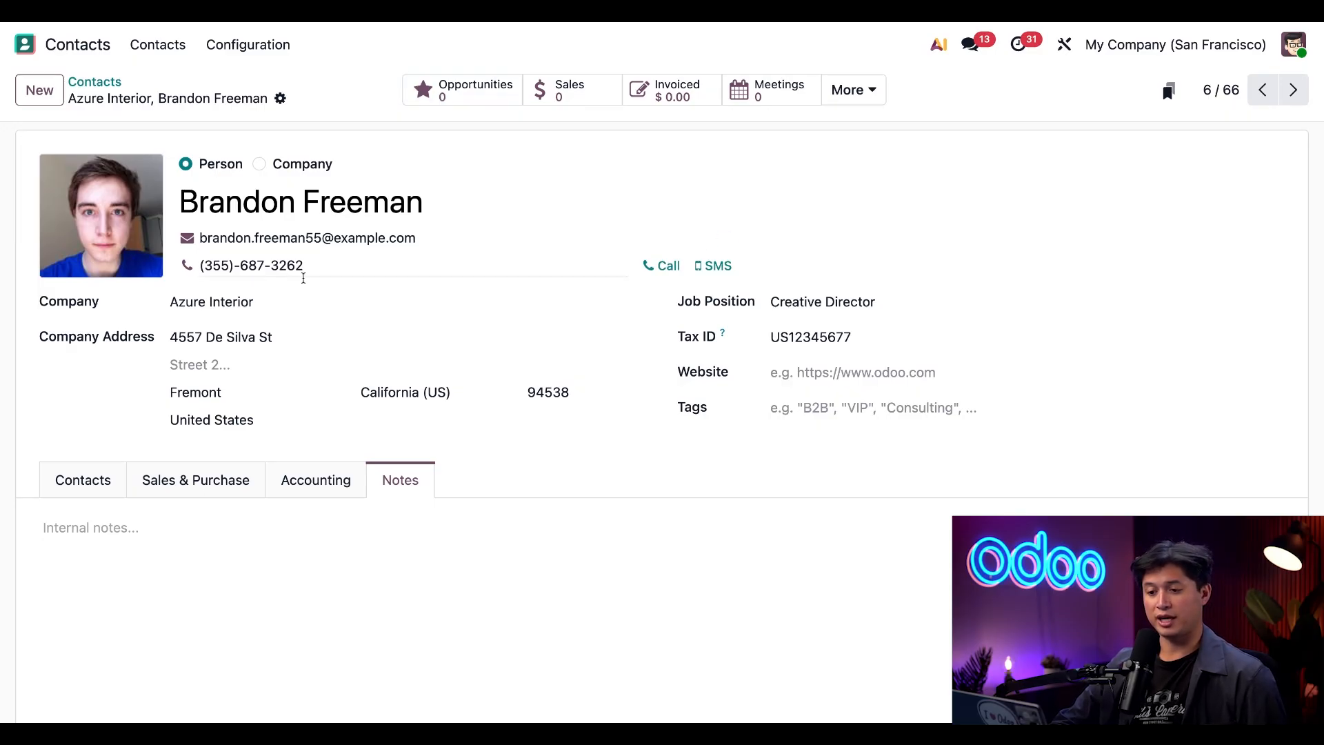
click(237, 301)
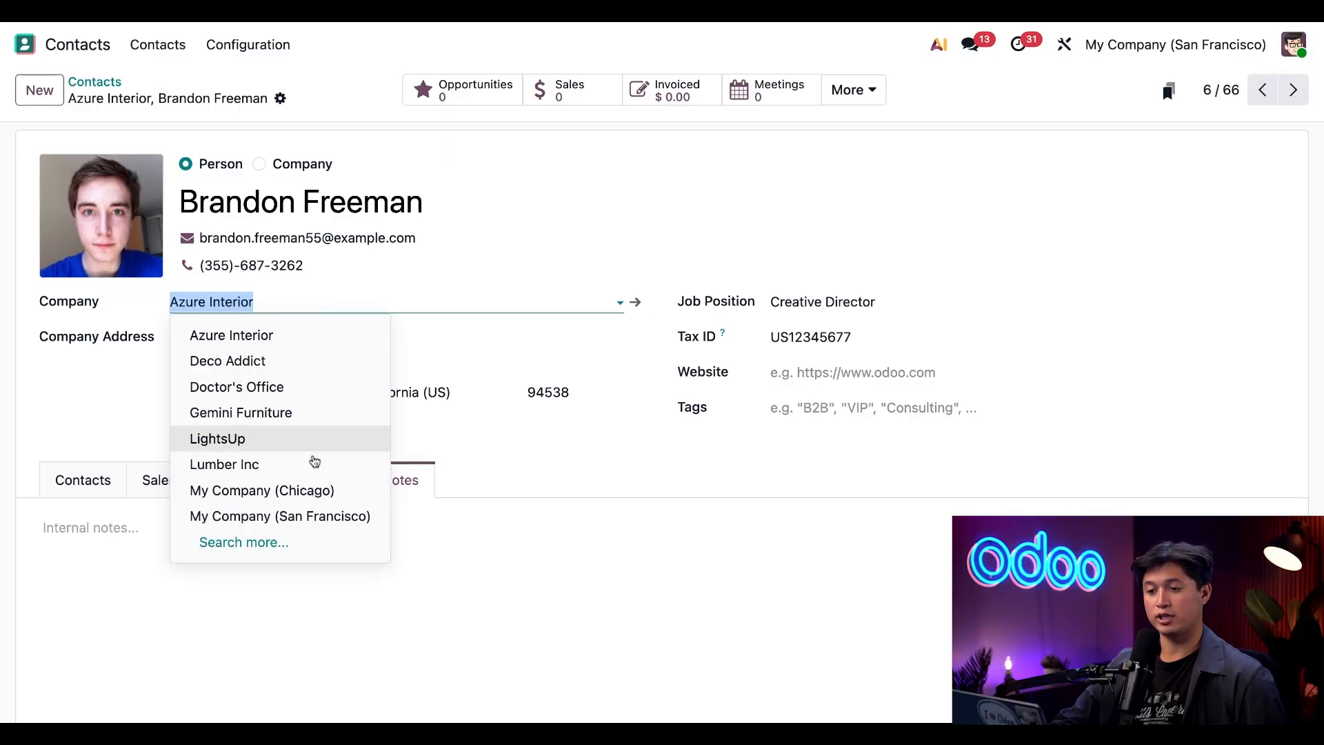
click(230, 334)
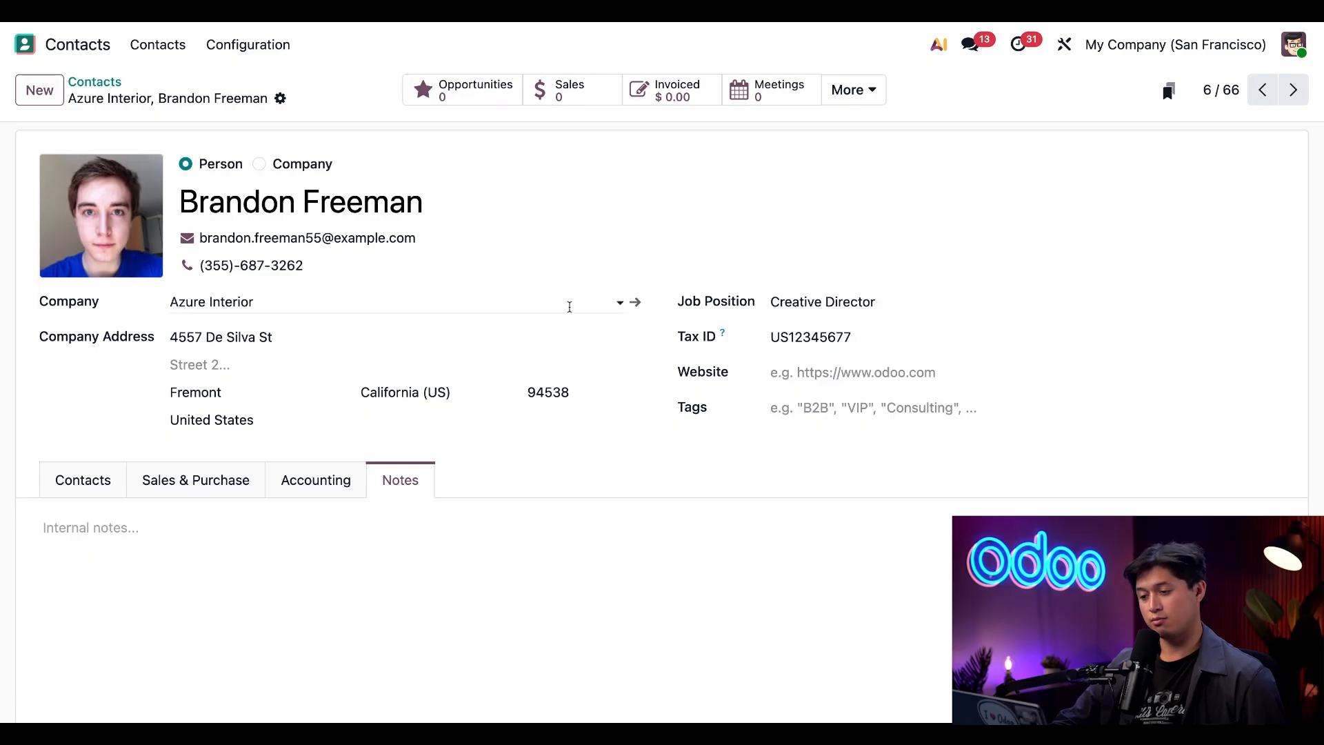
mouse_move(634, 301)
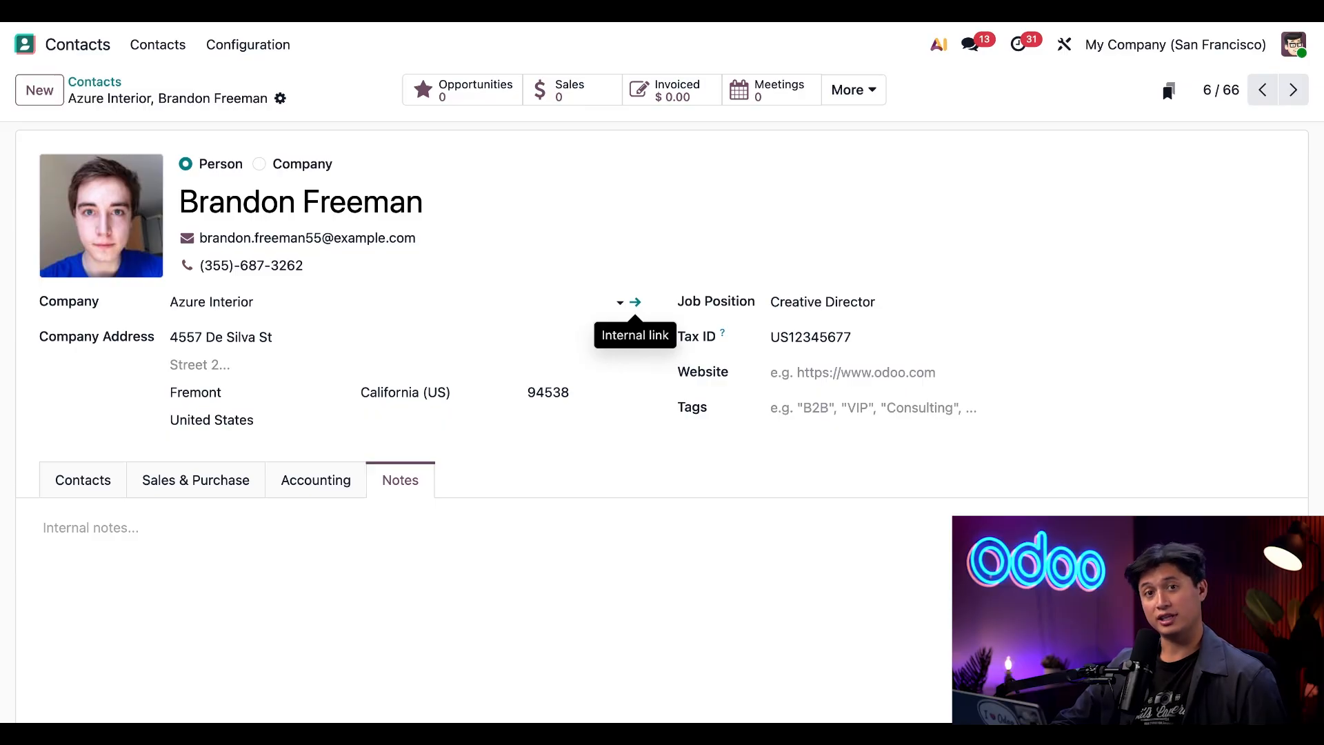
click(634, 301)
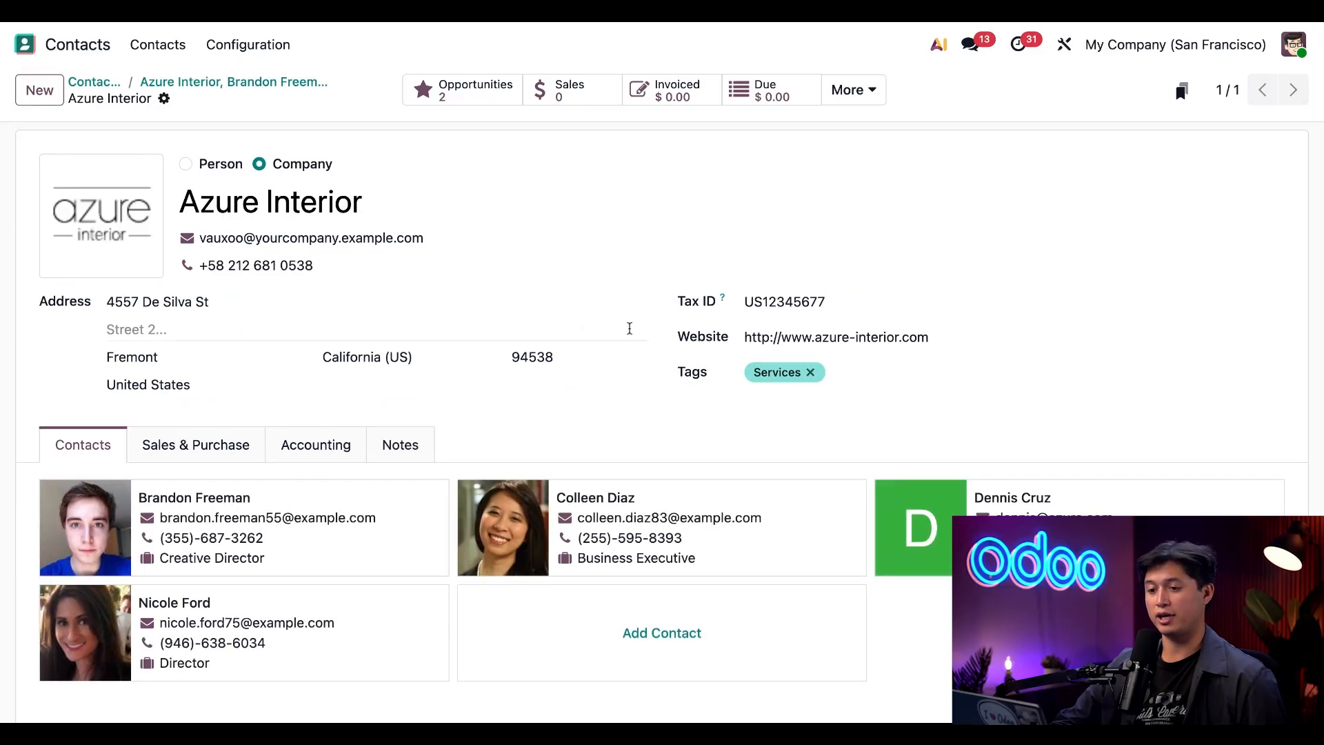
mouse_move(578, 256)
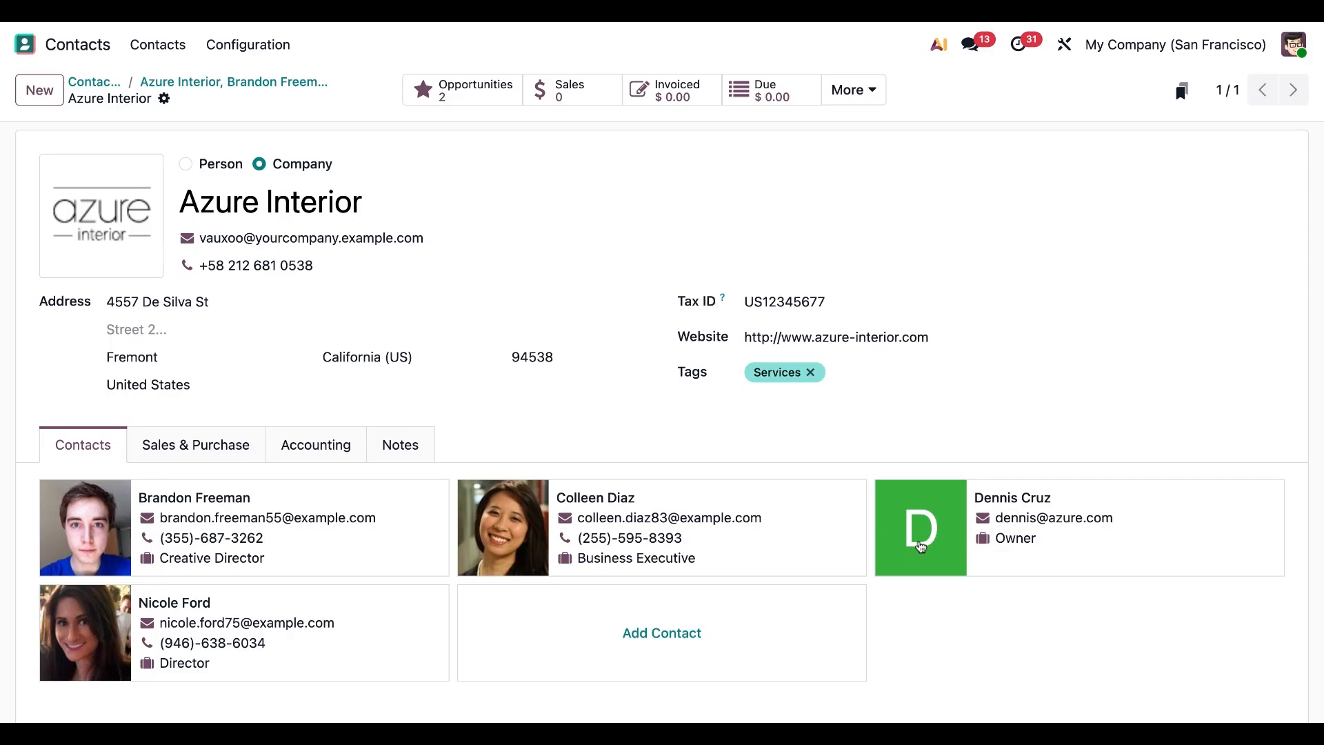
mouse_move(1068, 570)
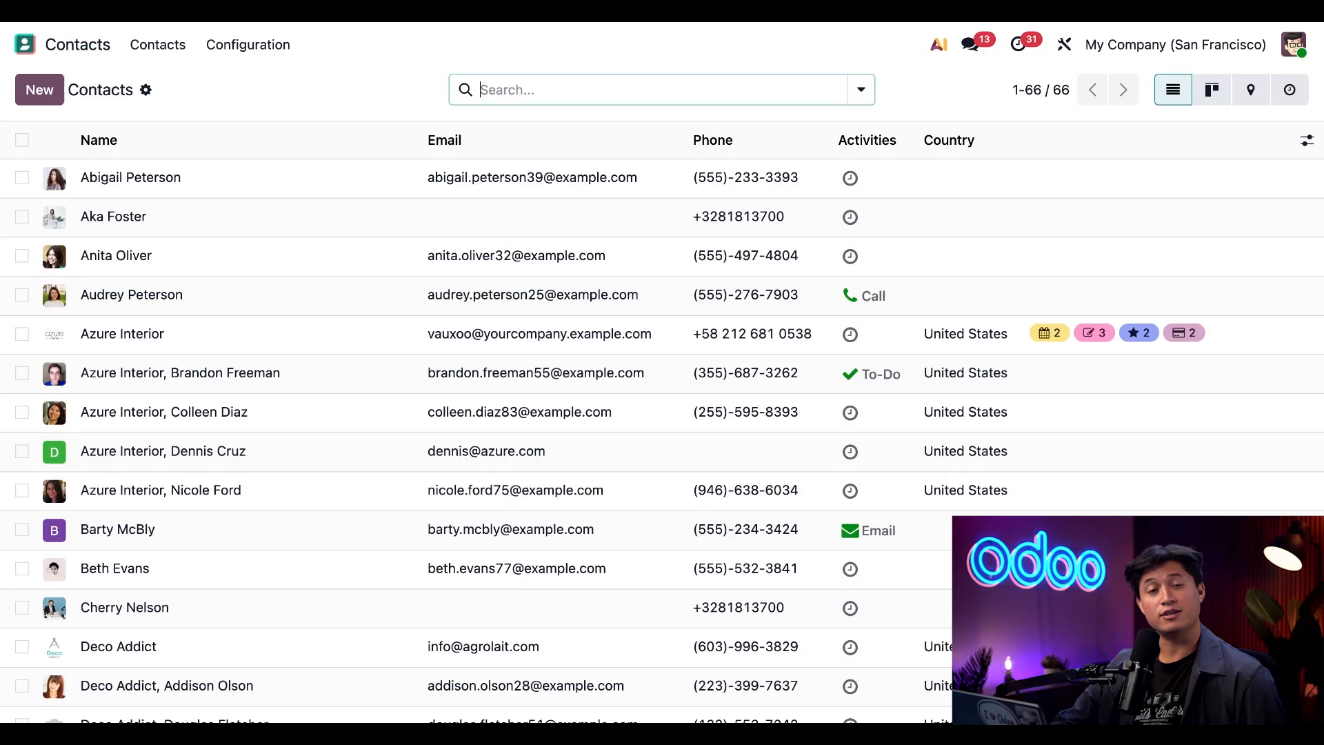
mouse_move(361, 97)
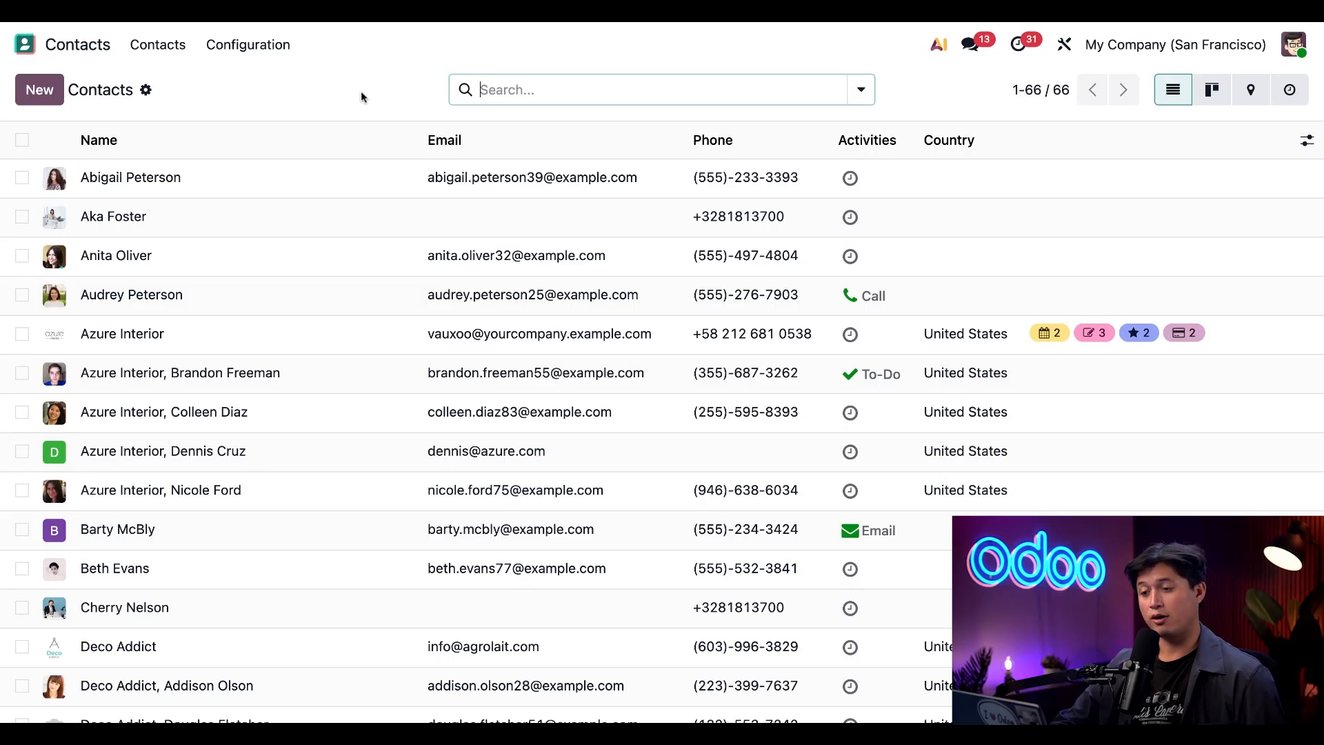
text(ernet)
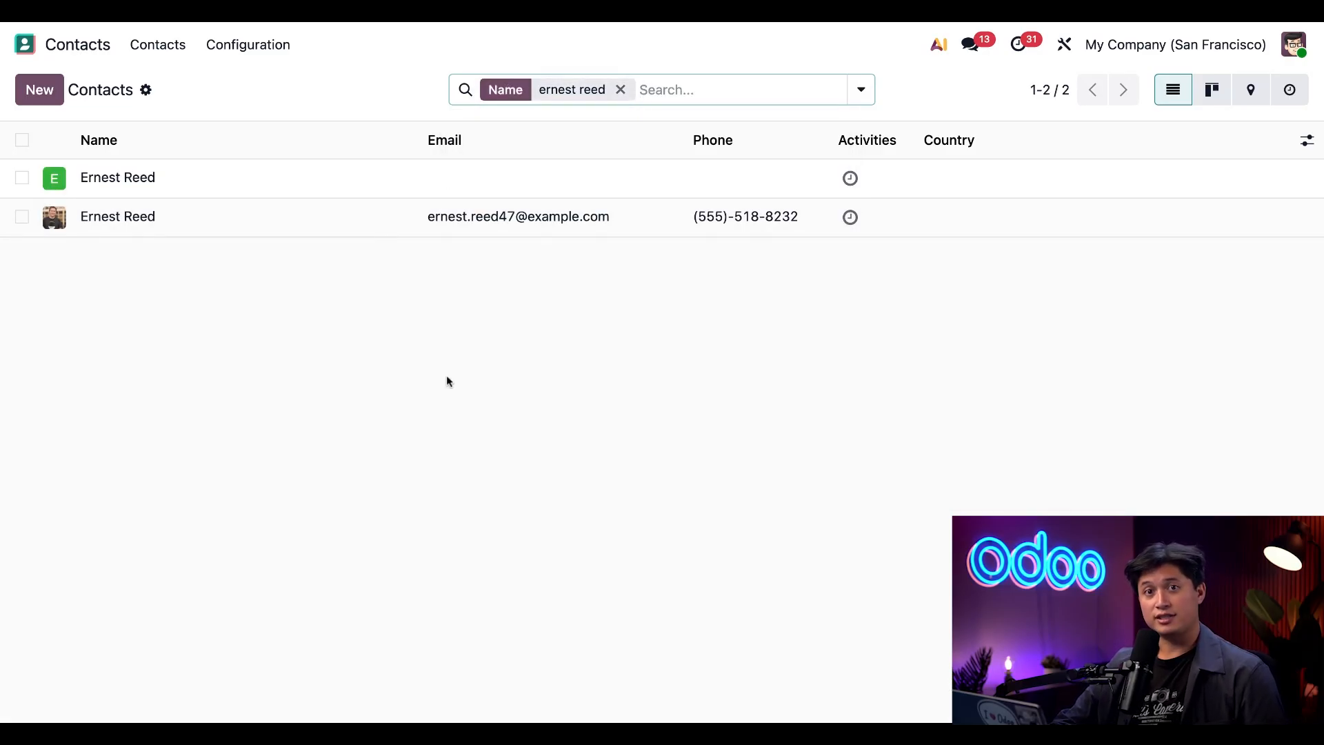
mouse_move(267, 323)
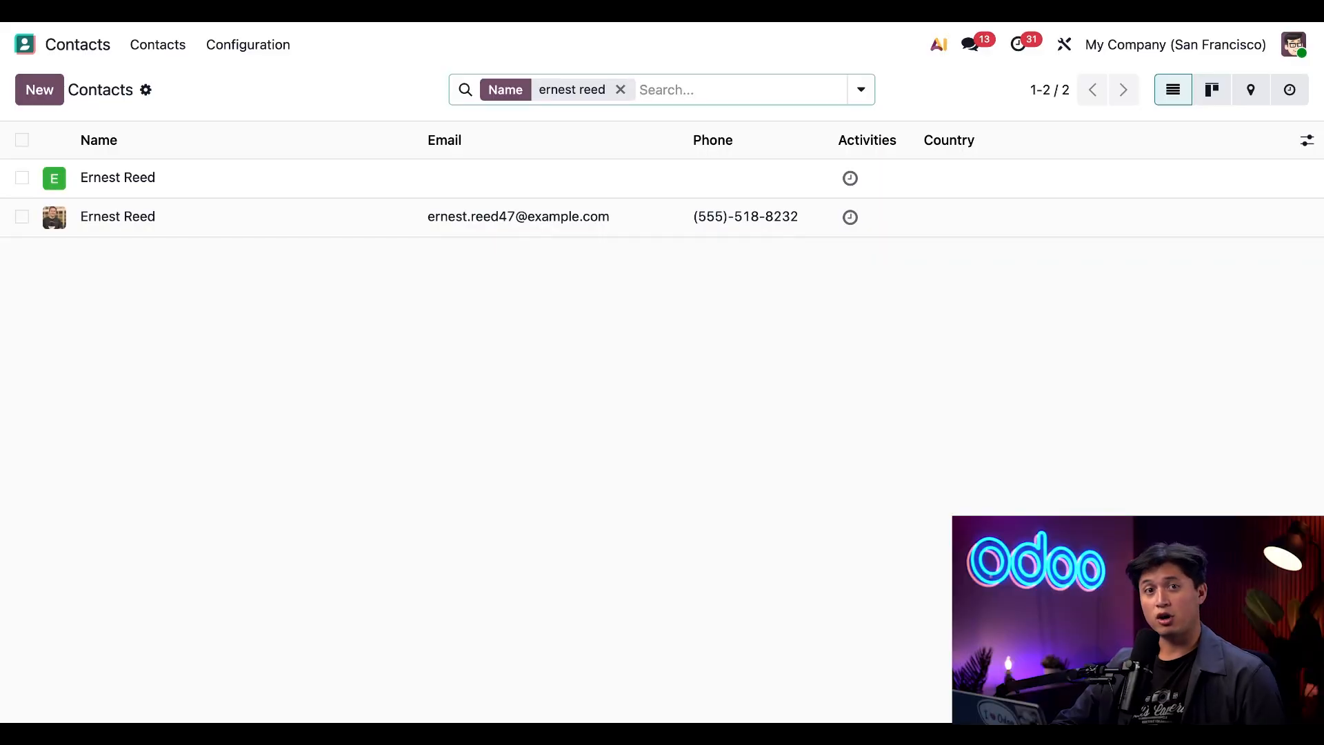
click(22, 139)
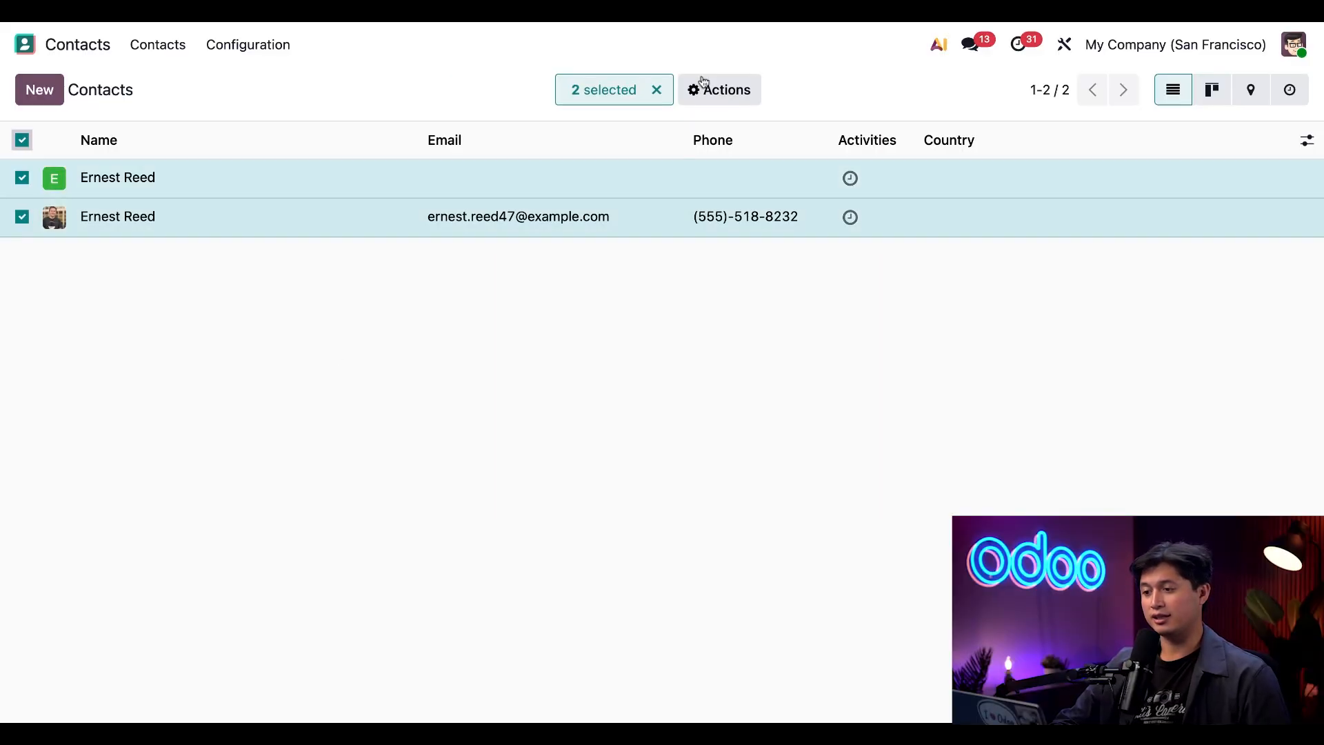
click(719, 90)
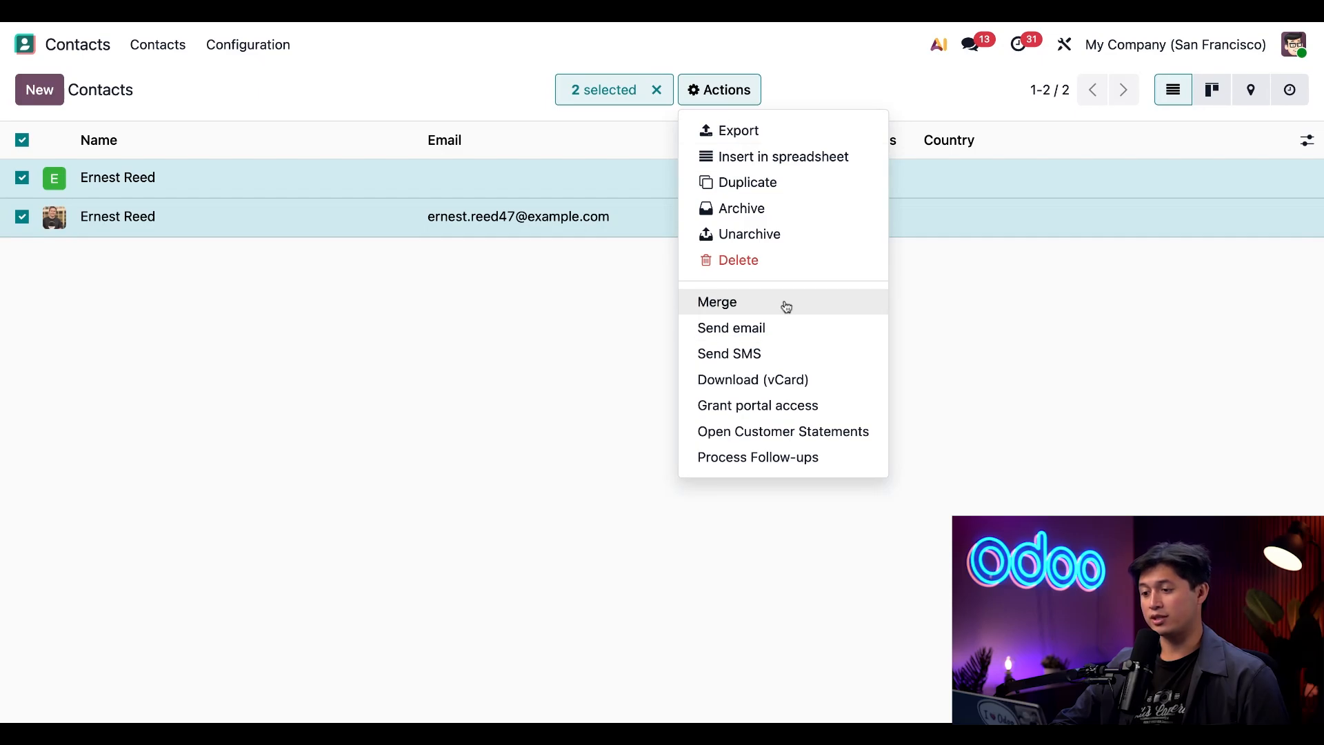
click(717, 301)
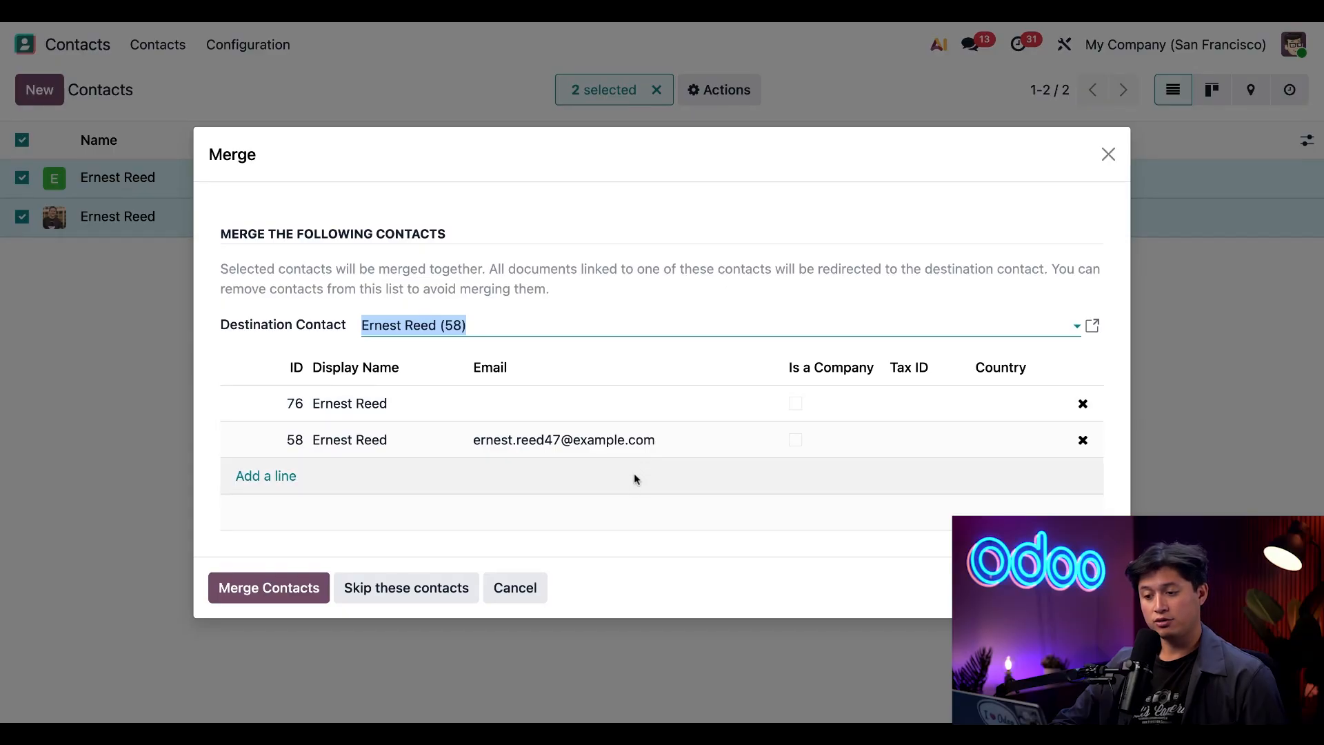
mouse_move(629, 492)
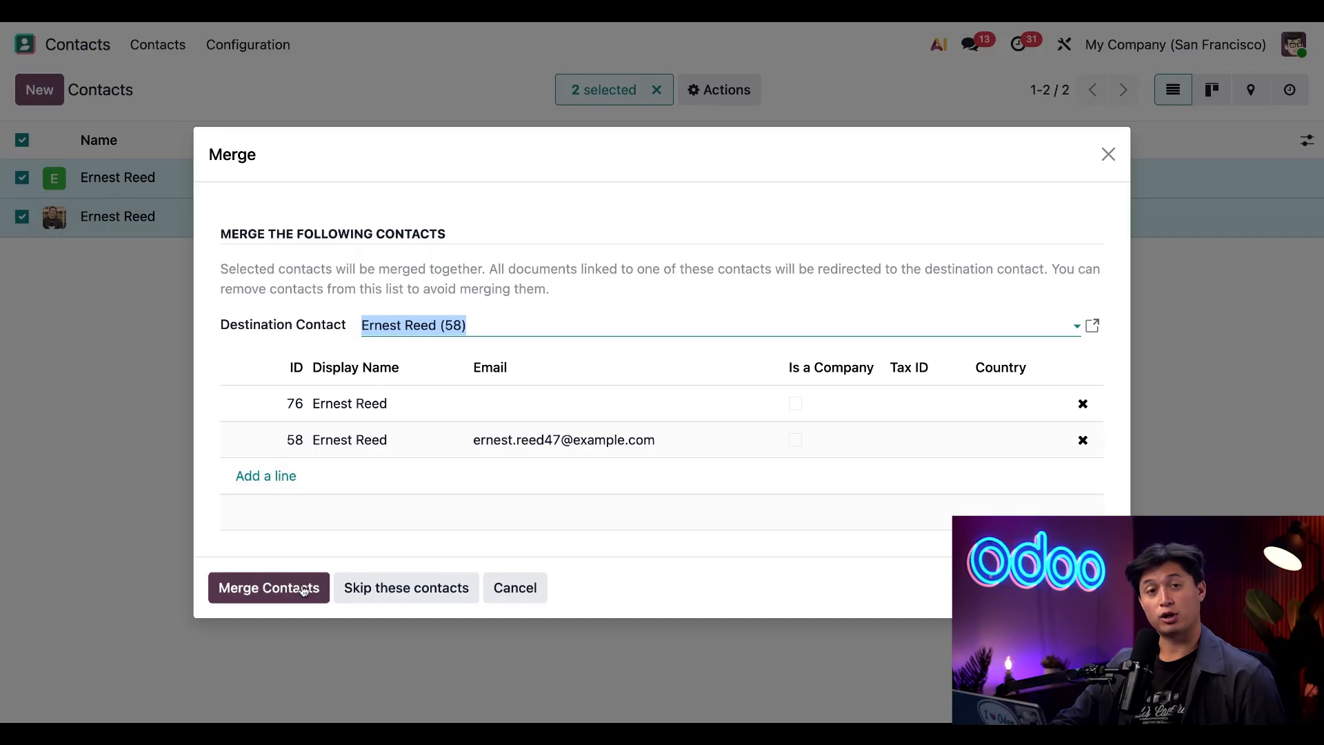
click(268, 587)
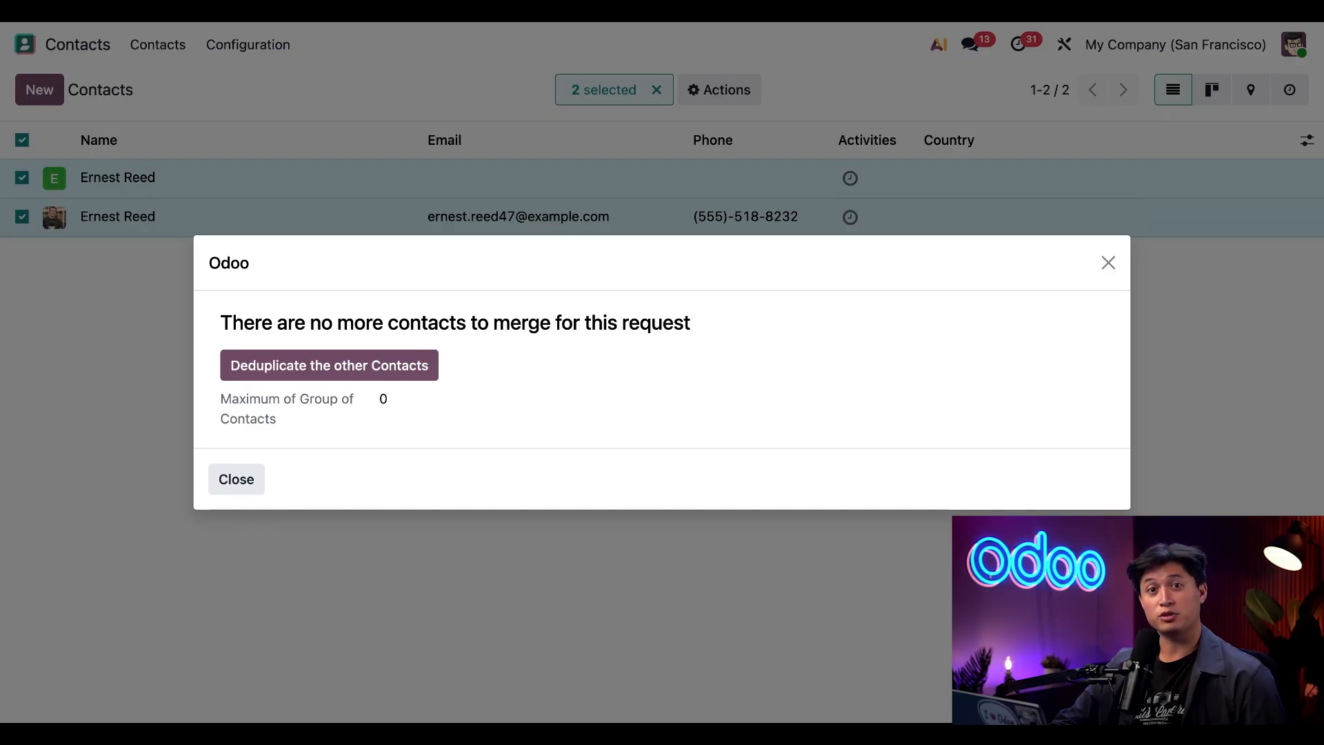
click(236, 478)
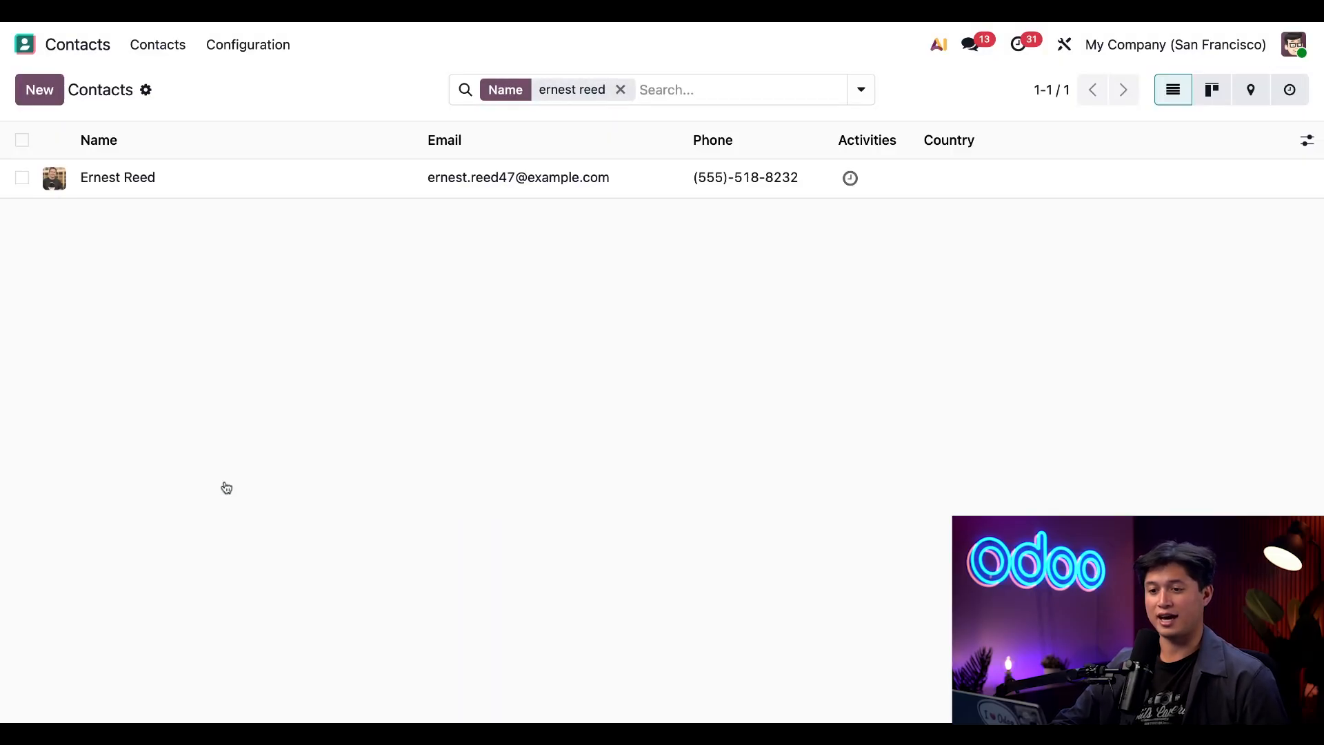